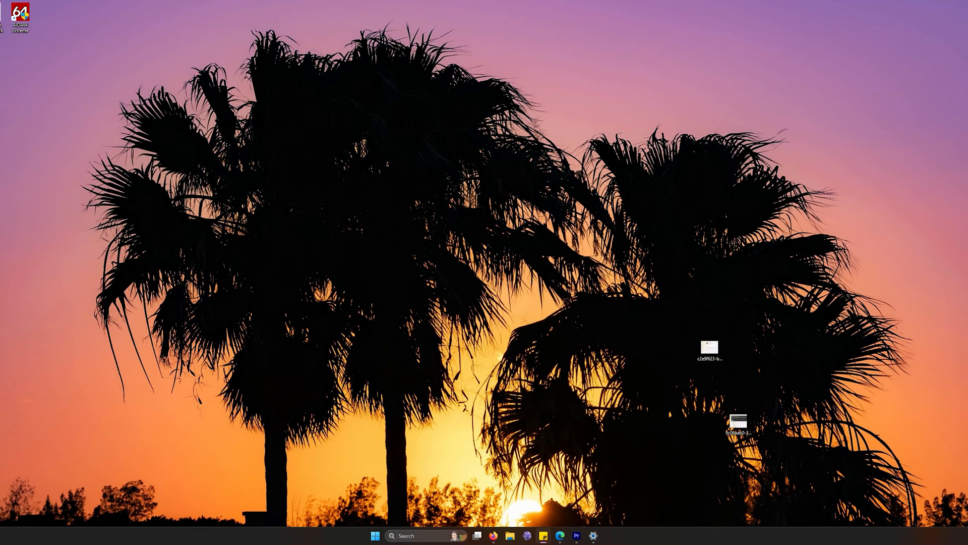
pyautogui.moveTo(916, 294)
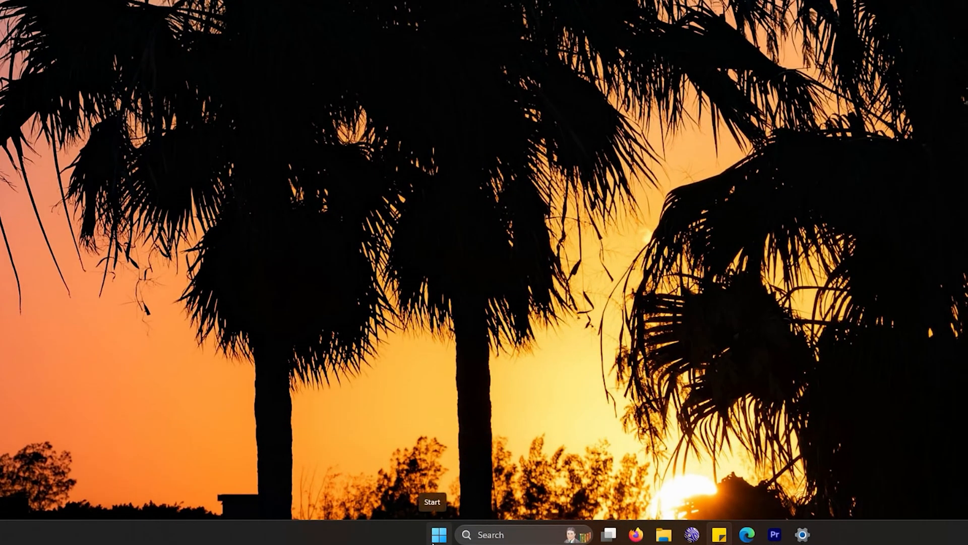
# - Check Installed apps for G HUB, then view the System > Activation S mode note
pyautogui.rightClick(440, 534)
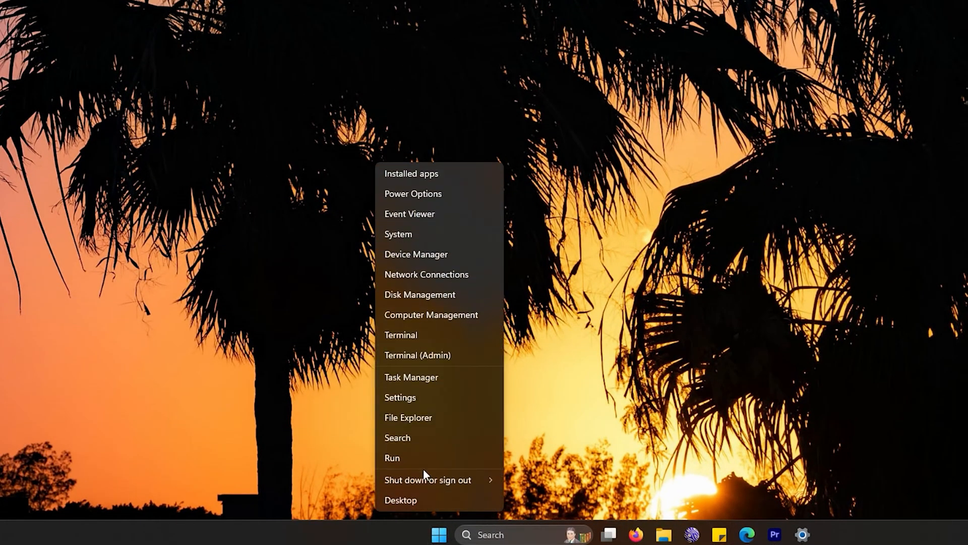
pyautogui.click(400, 397)
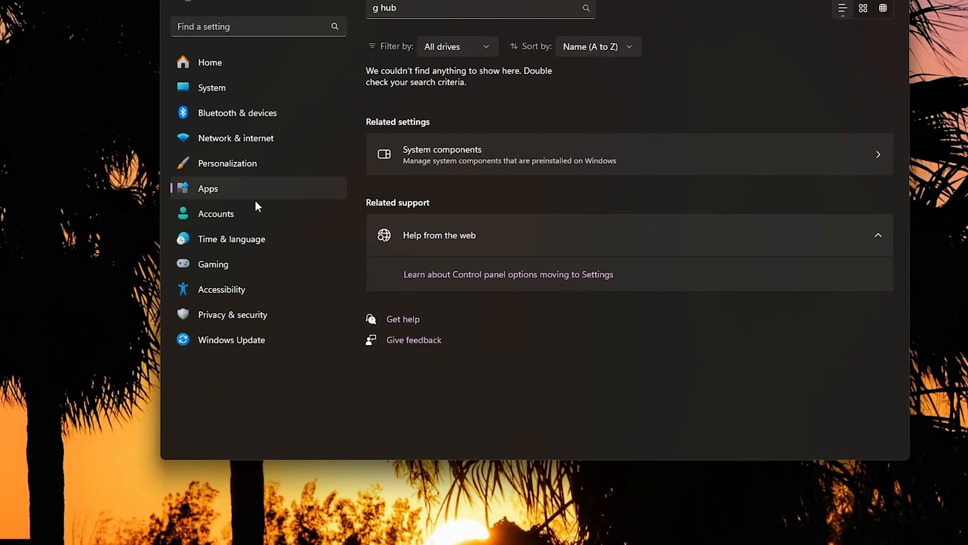
pyautogui.moveTo(244, 112)
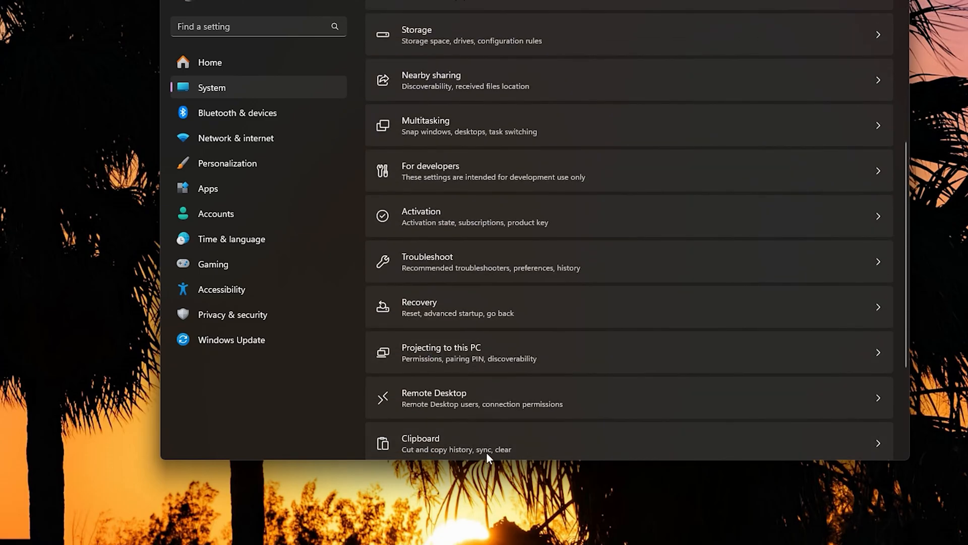
pyautogui.scroll(-3)
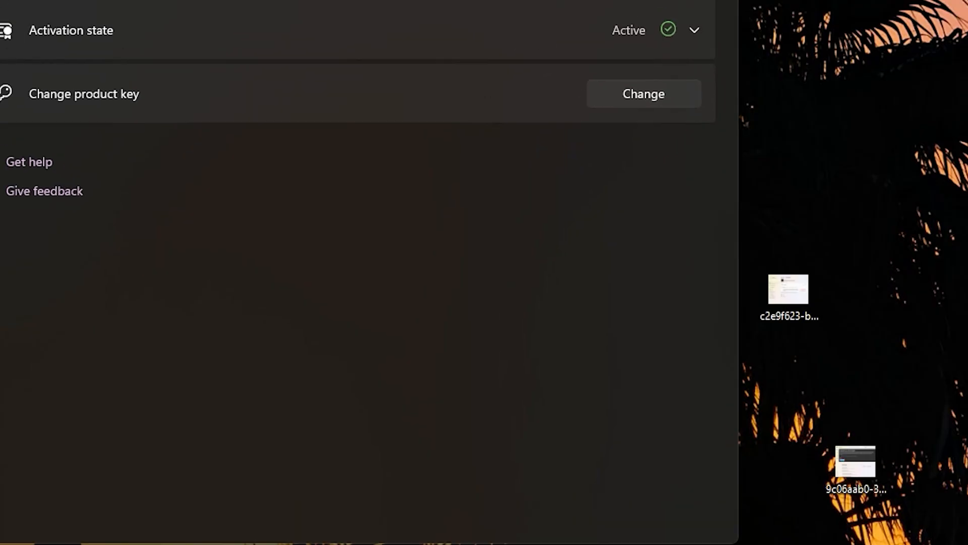
pyautogui.moveTo(808, 333)
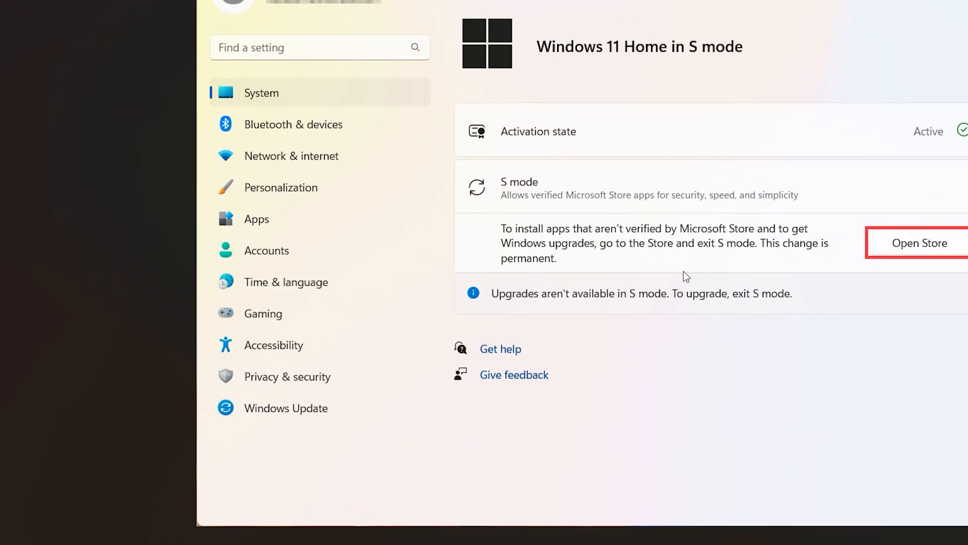
pyautogui.moveTo(558, 205)
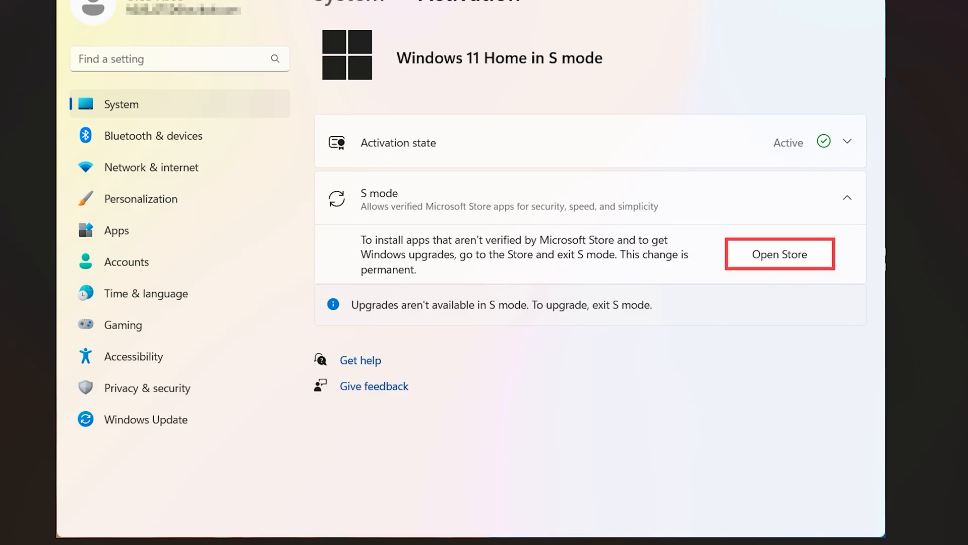
# - Open Microsoft Store from S mode and review the Switch out of S mode page
pyautogui.click(779, 254)
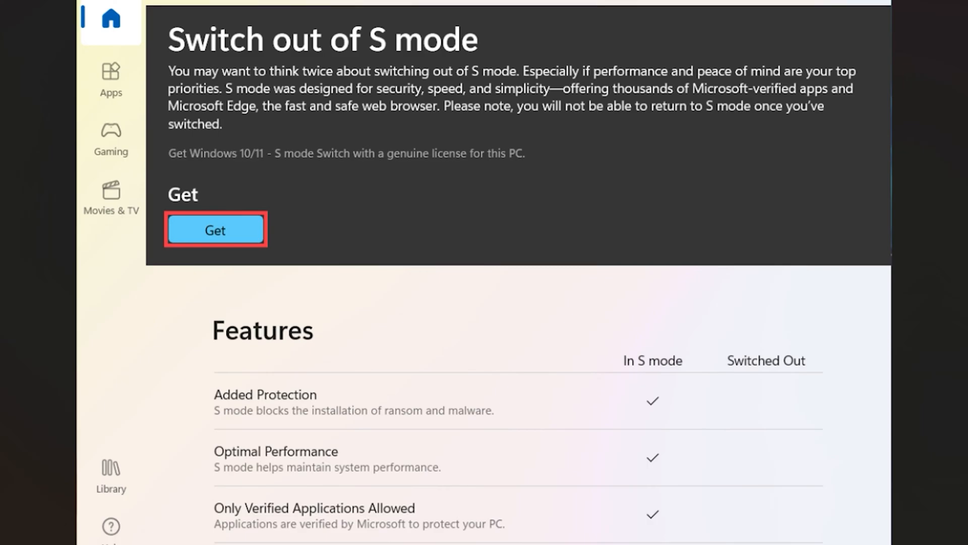
pyautogui.moveTo(596, 272)
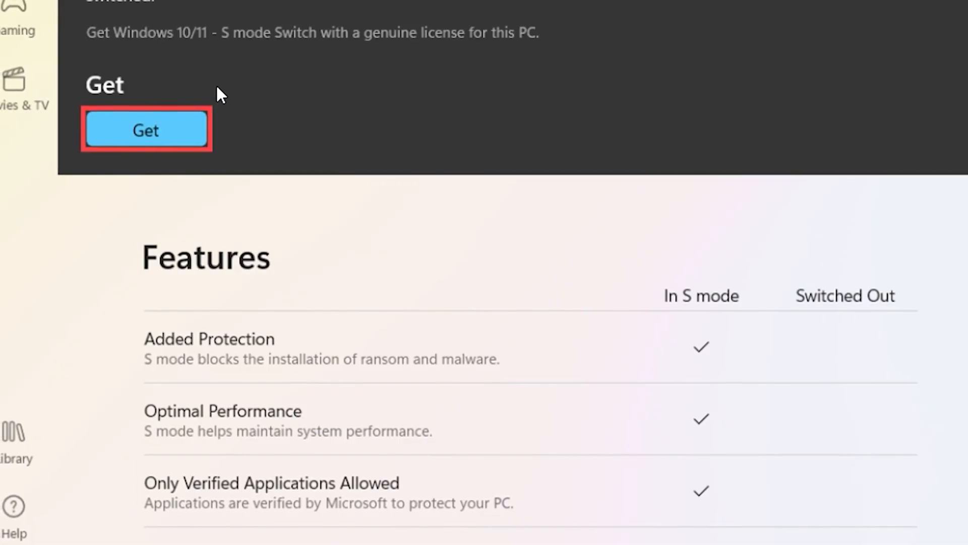
pyautogui.scroll(-3)
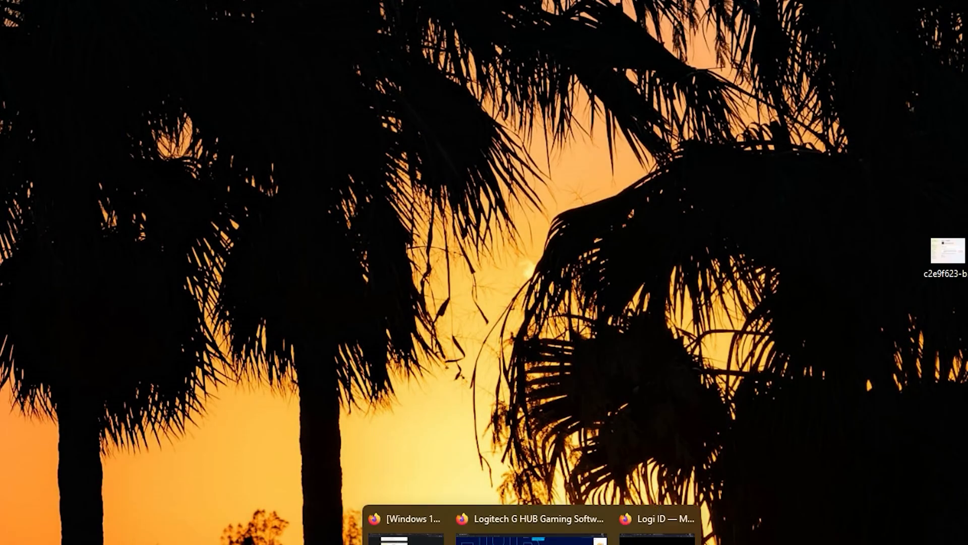
# - Download the G HUB Windows installer from the Logitech page and approve the prompt
pyautogui.click(528, 518)
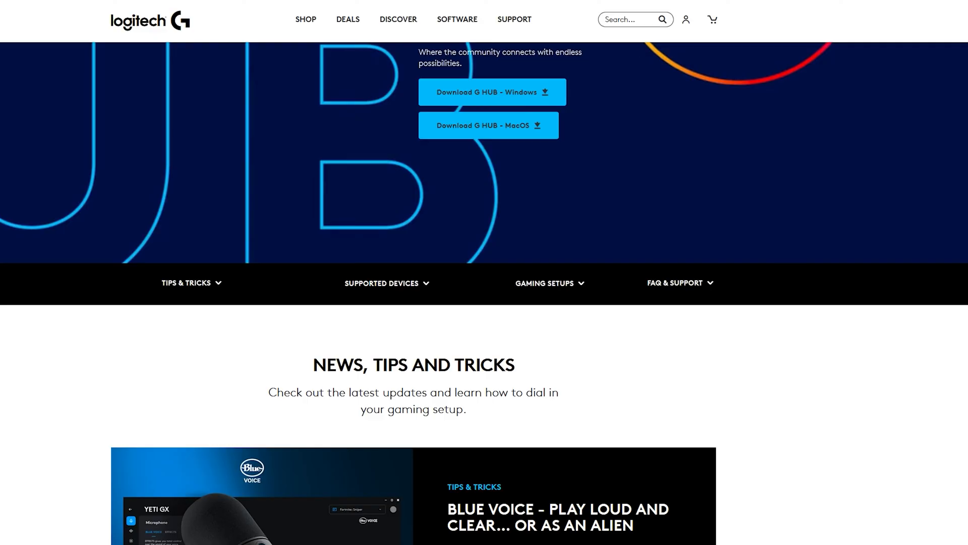
pyautogui.click(492, 92)
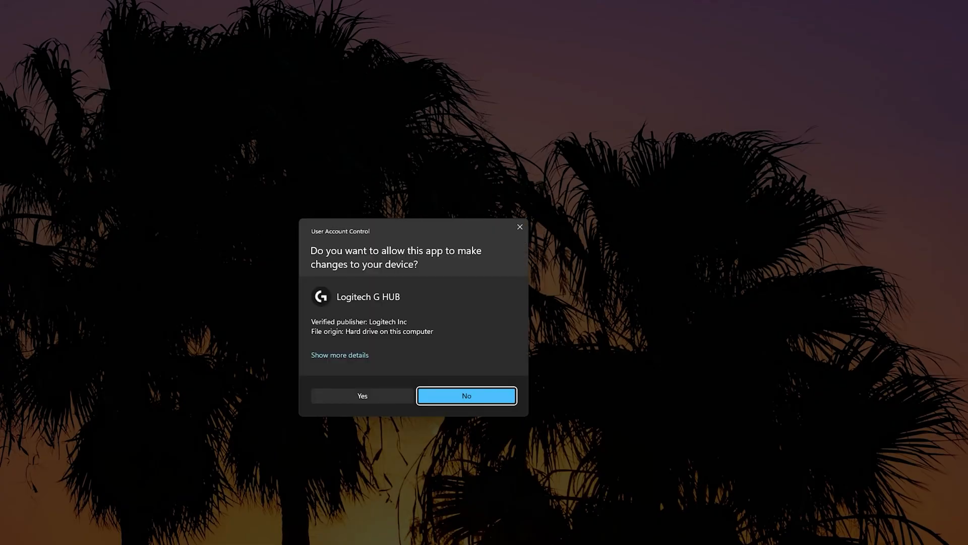
pyautogui.click(466, 395)
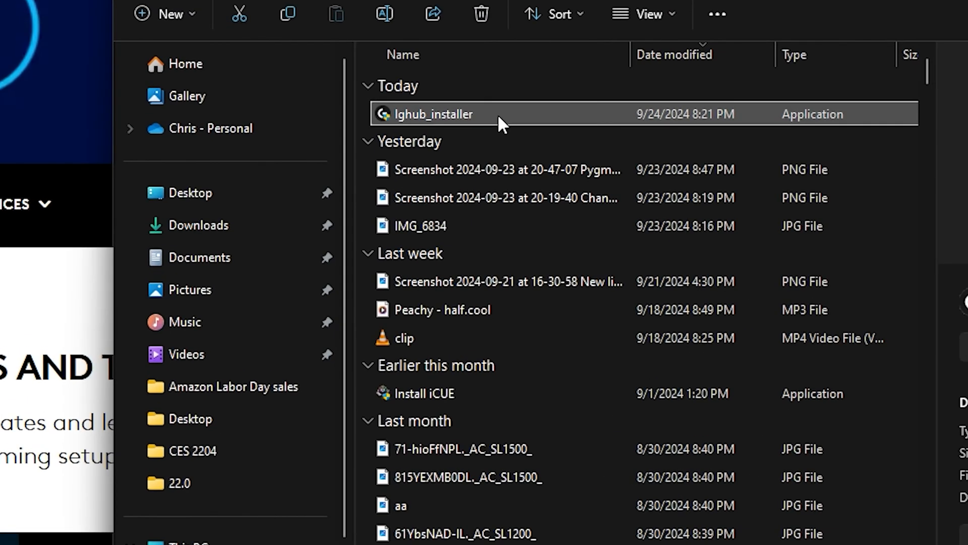
# - Run lghub_installer and install G HUB 2024.7 into C:\Program Files\LGHUB
pyautogui.rightClick(435, 114)
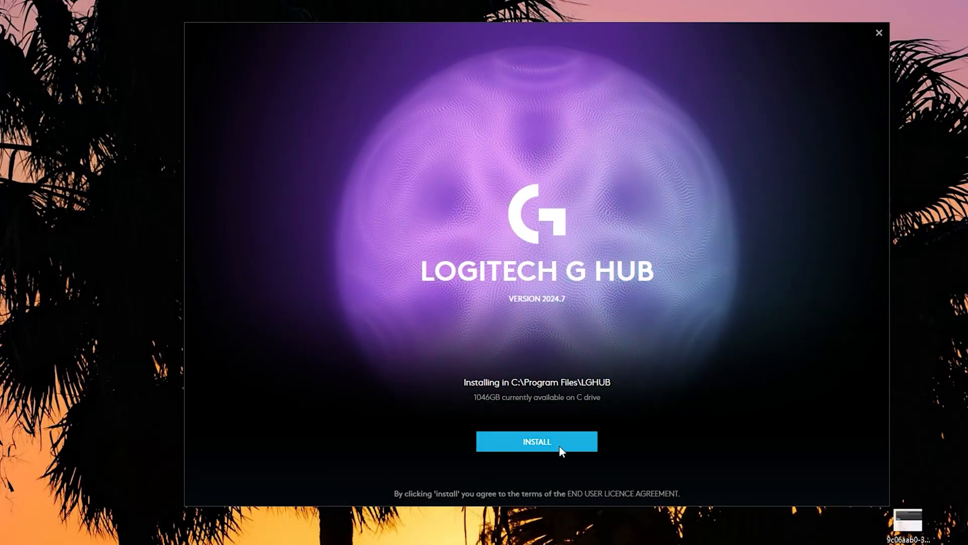
pyautogui.click(536, 441)
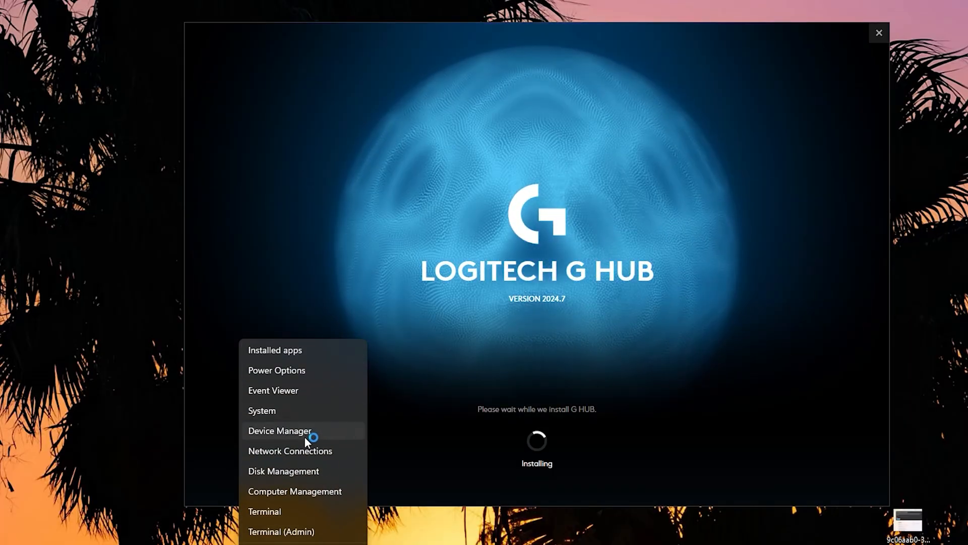
# - Open Device Manager and expand Mice and other pointing devices
pyautogui.click(279, 430)
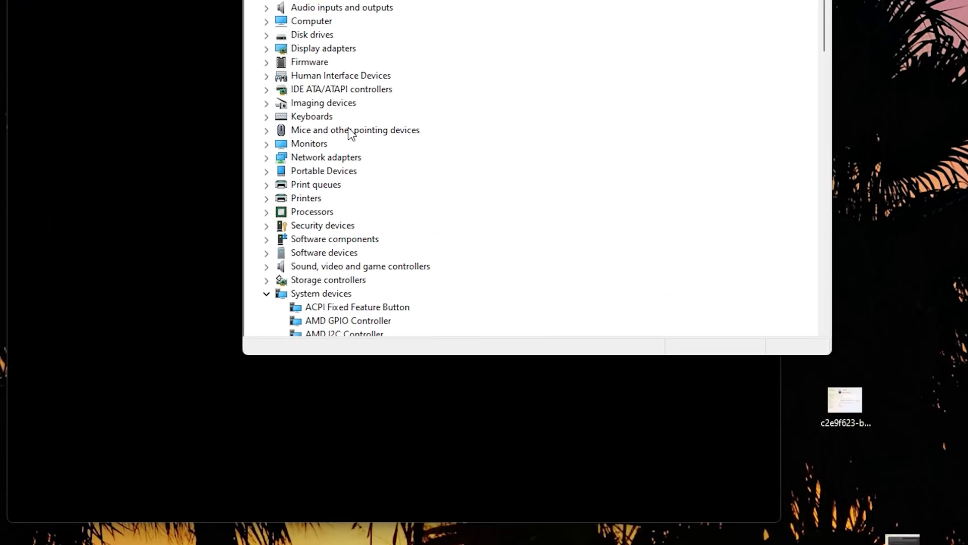
pyautogui.moveTo(266, 114)
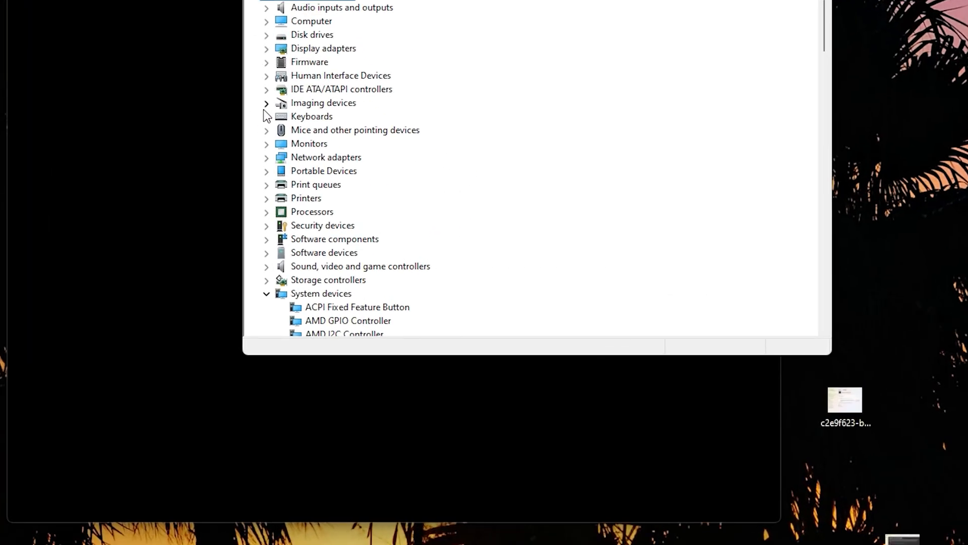
pyautogui.click(266, 116)
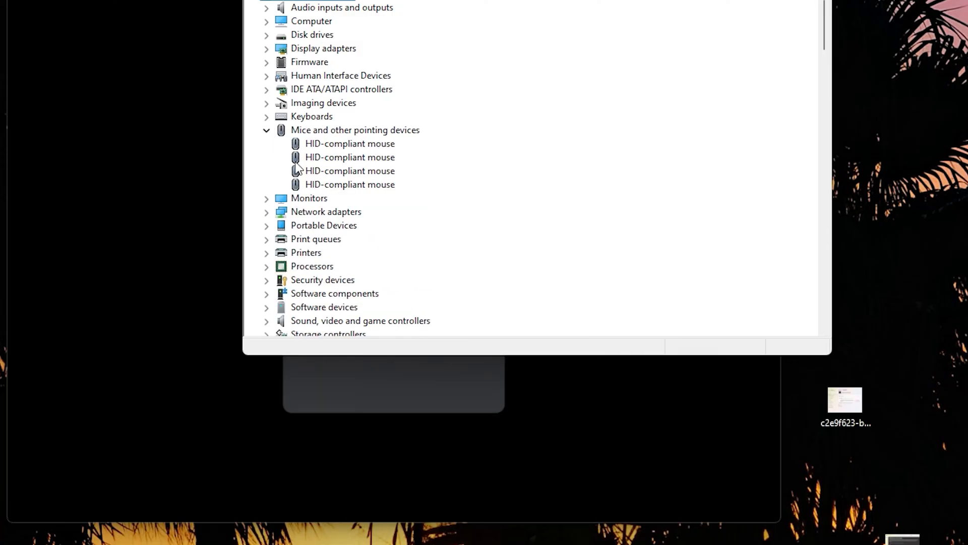
pyautogui.moveTo(442, 236)
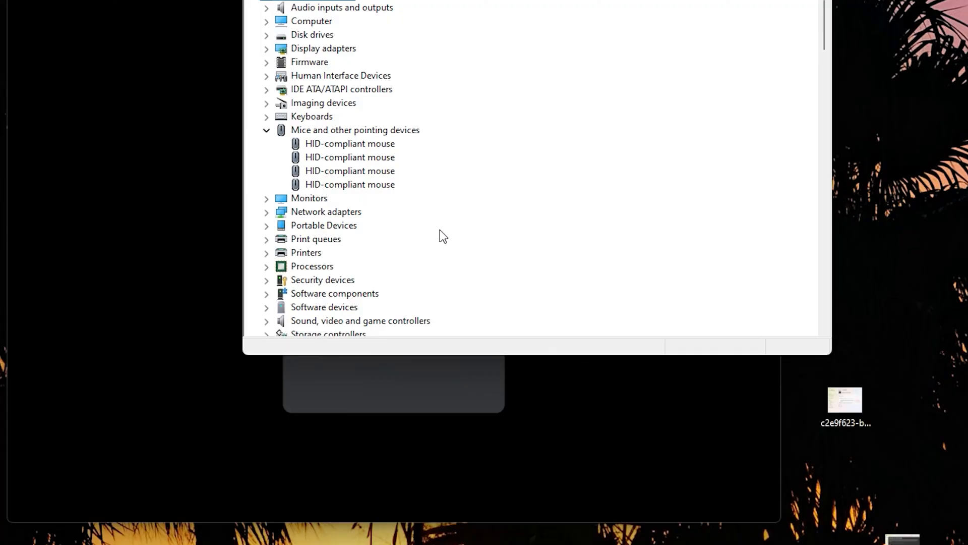
pyautogui.moveTo(402, 186)
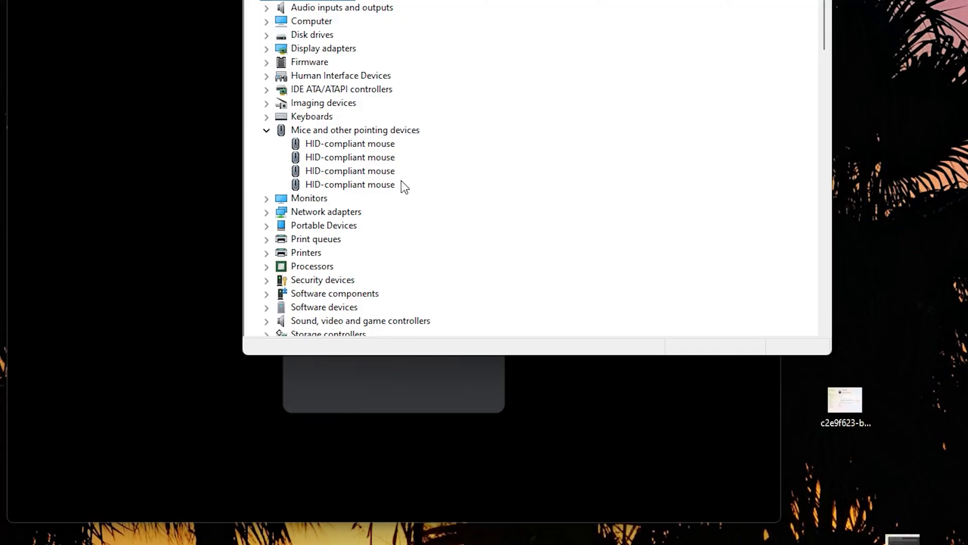
pyautogui.click(266, 129)
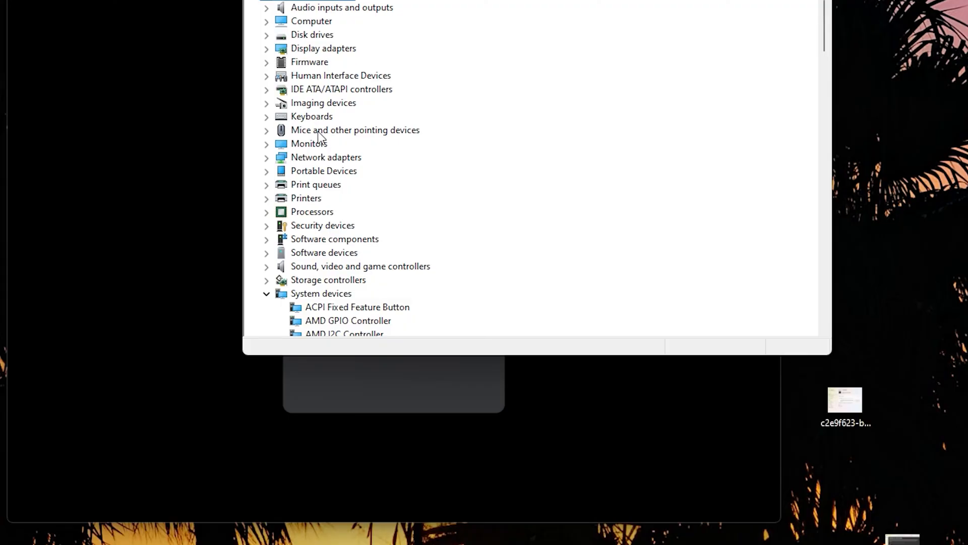
pyautogui.click(266, 129)
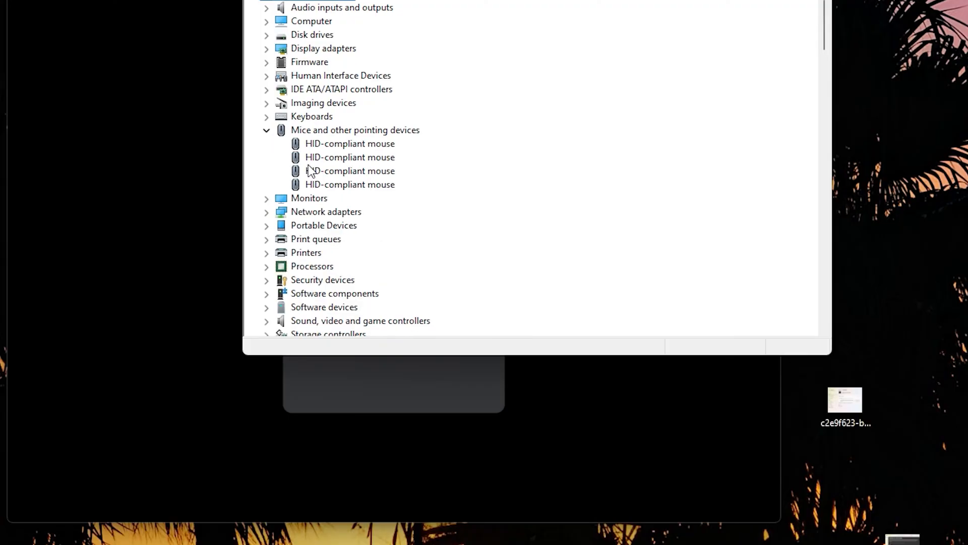
# - Select the HID-compliant mouse entries and open the first one's context menu
pyautogui.click(350, 143)
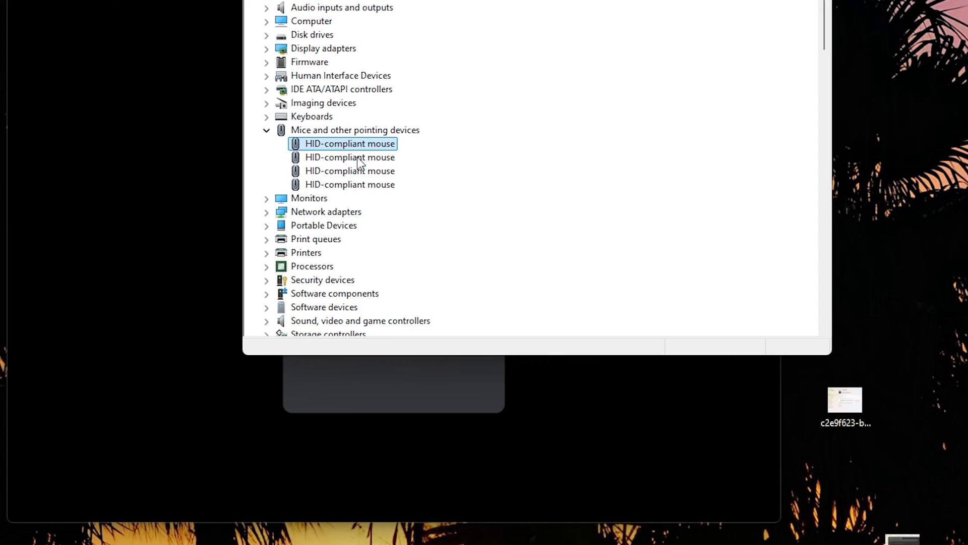
pyautogui.click(349, 171)
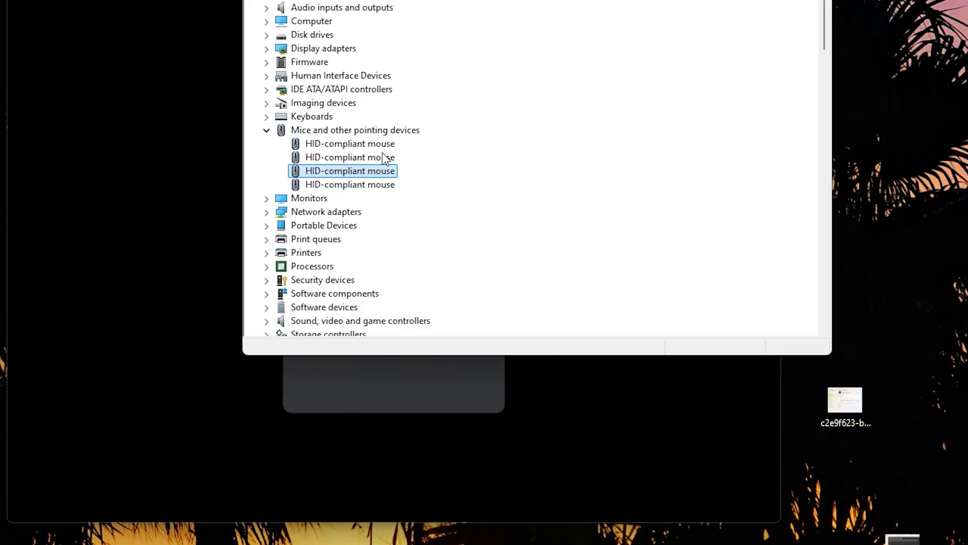
pyautogui.click(350, 184)
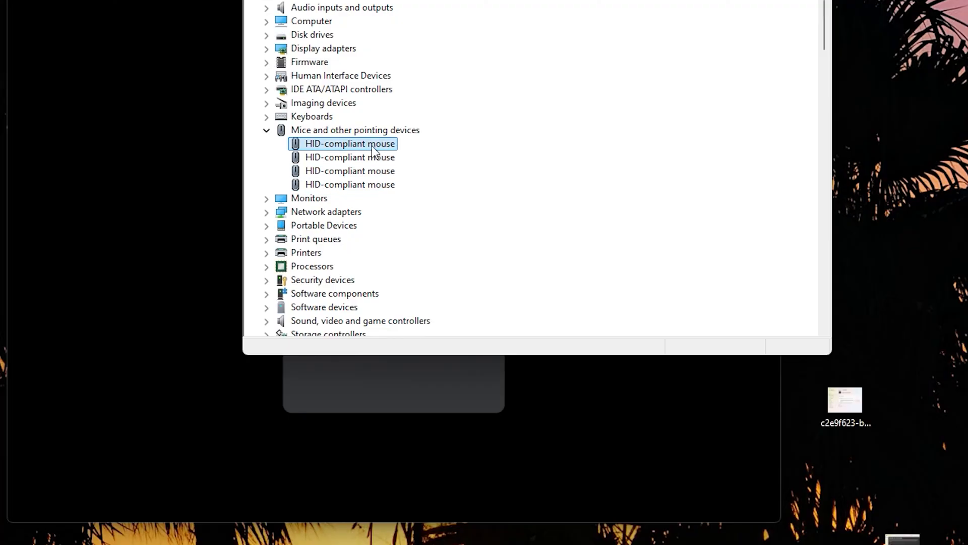
pyautogui.moveTo(375, 151)
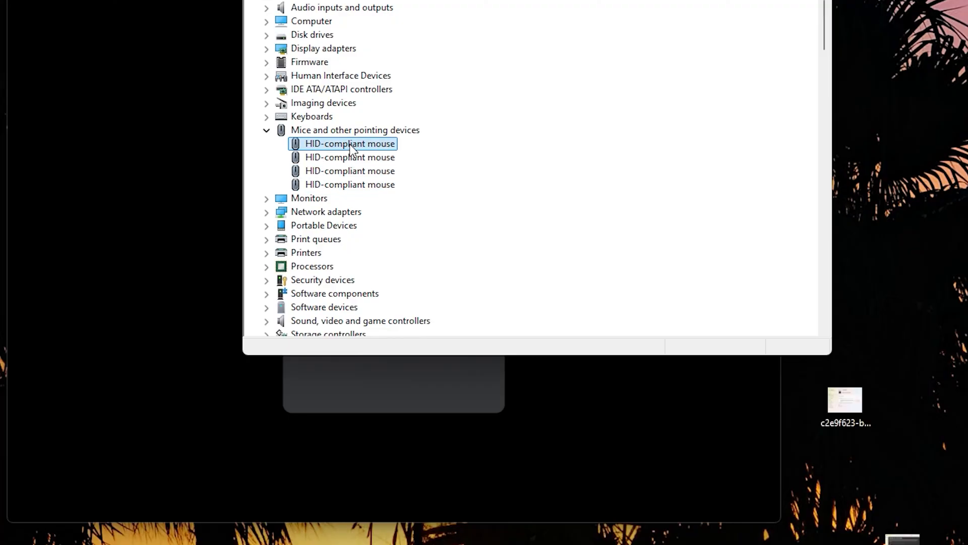
pyautogui.rightClick(349, 143)
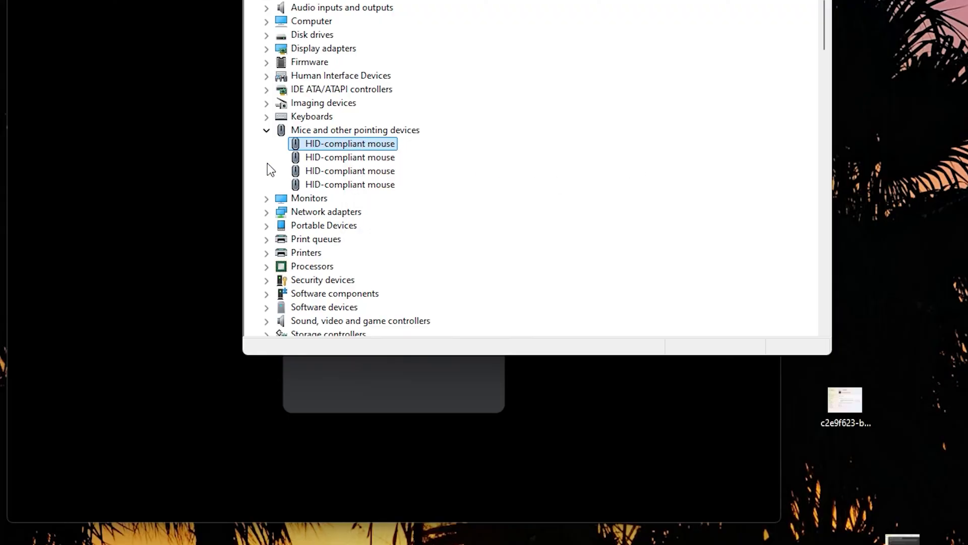
pyautogui.moveTo(386, 145)
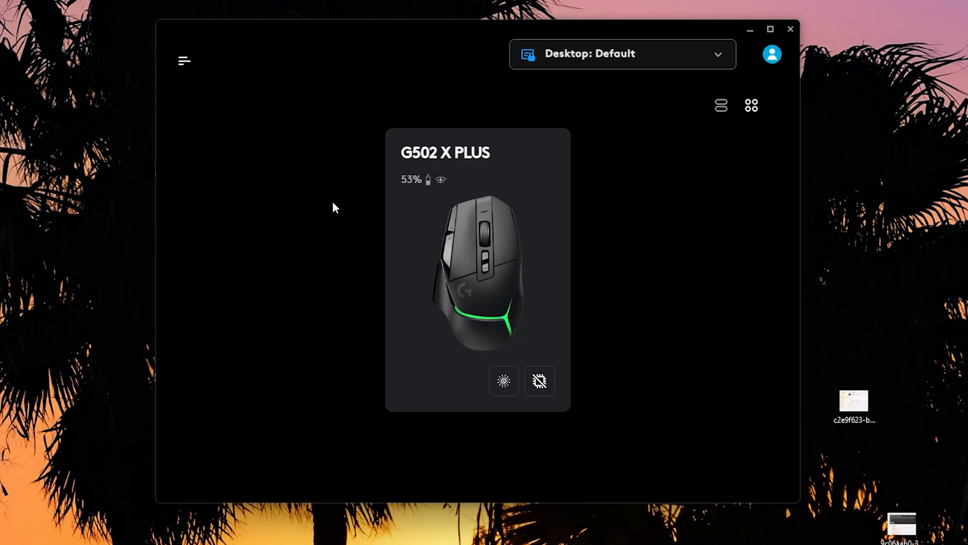
pyautogui.moveTo(333, 224)
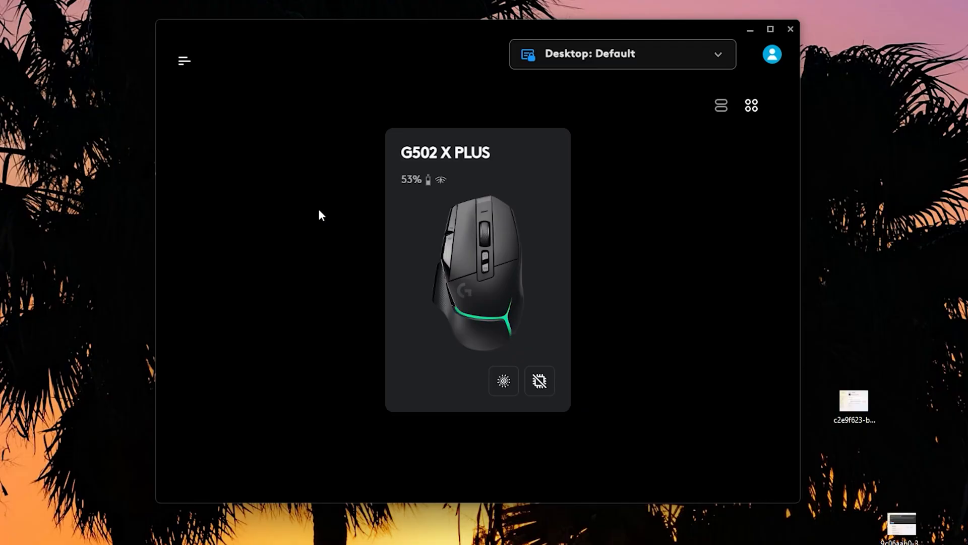
pyautogui.moveTo(321, 220)
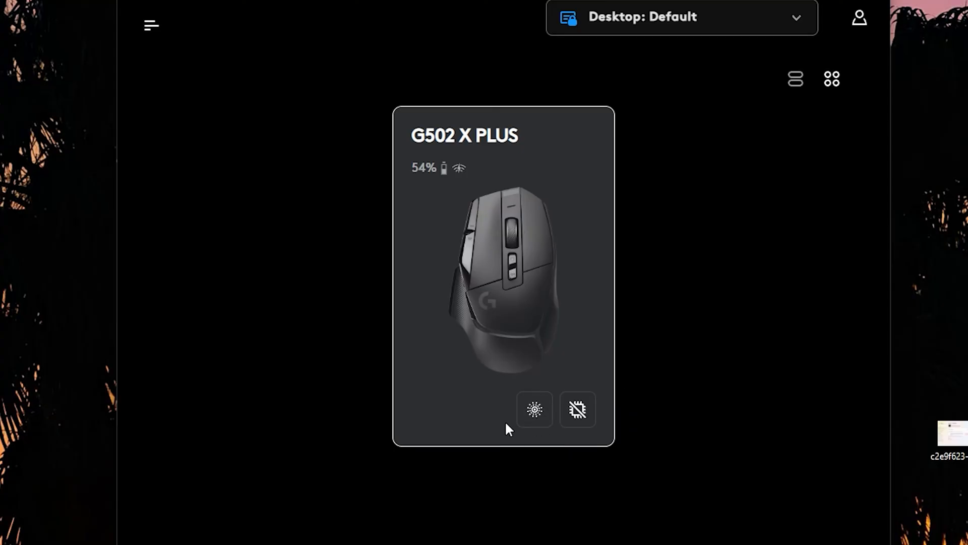
pyautogui.moveTo(534, 409)
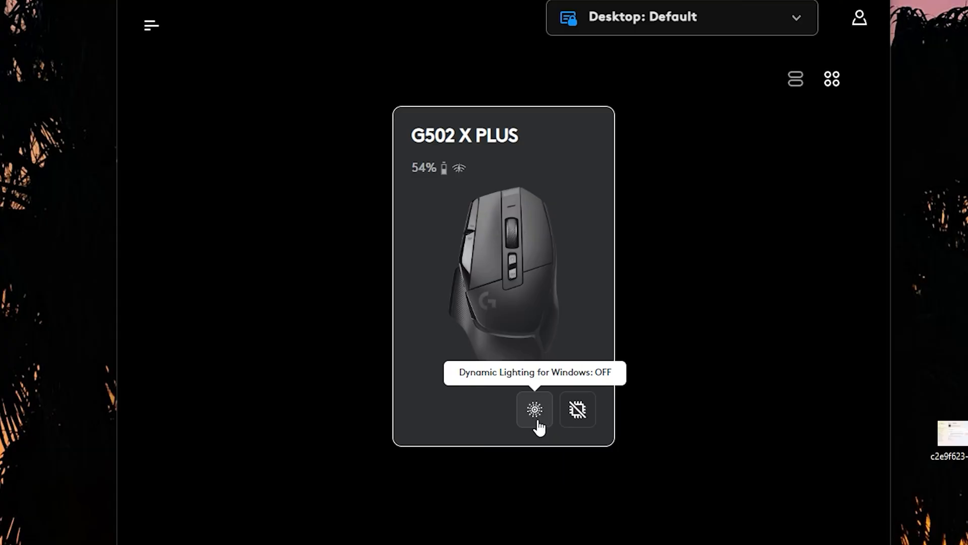
pyautogui.moveTo(523, 326)
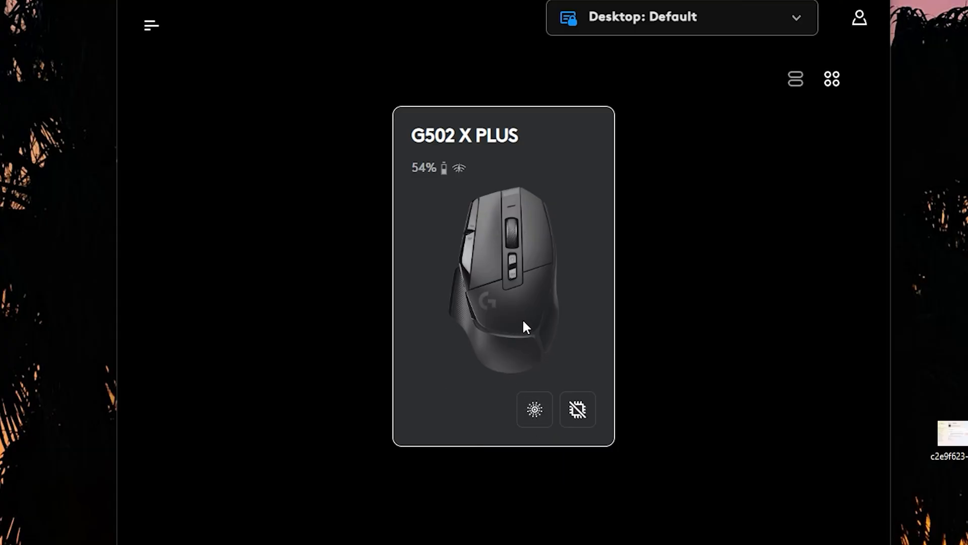
pyautogui.moveTo(534, 410)
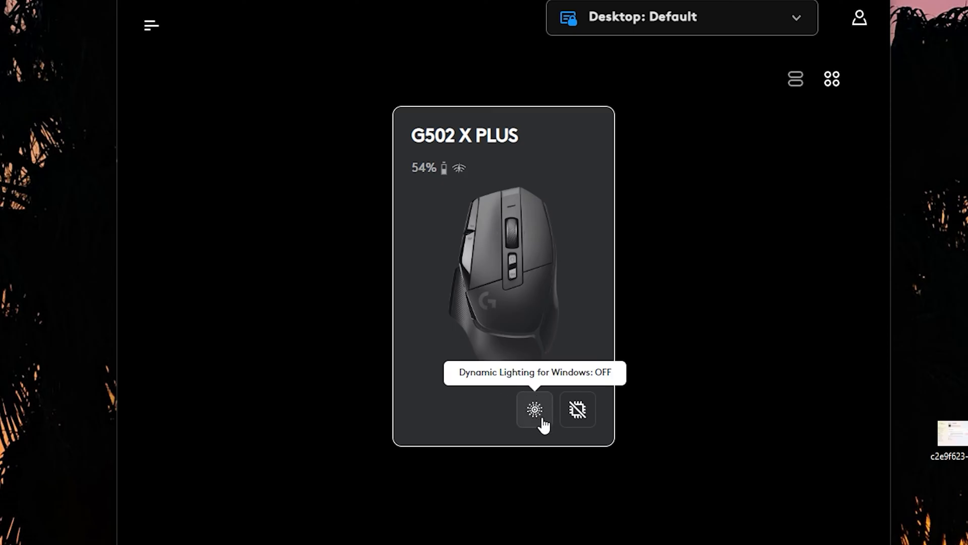
pyautogui.moveTo(577, 409)
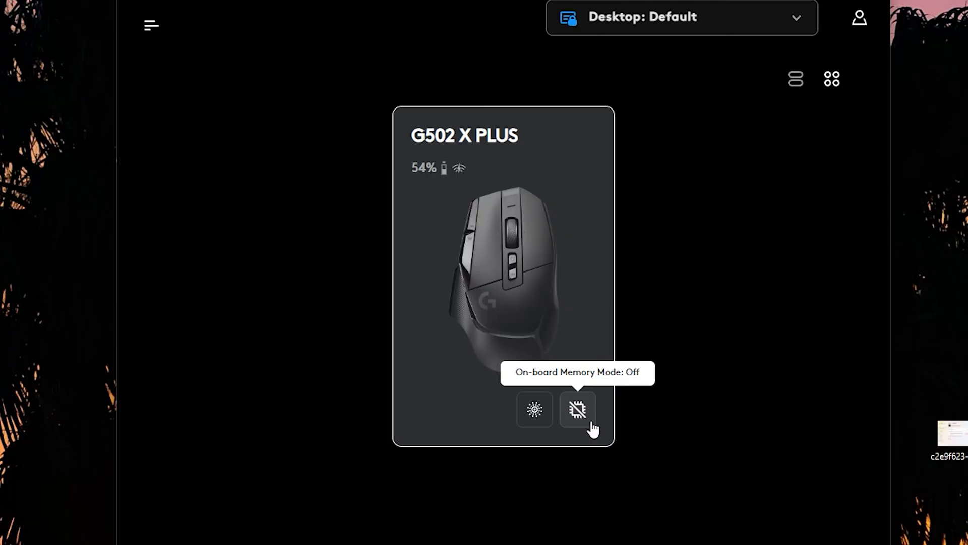
# - Turn on On-board Memory Mode for the G502 X PLUS and dismiss its explanation
pyautogui.click(576, 410)
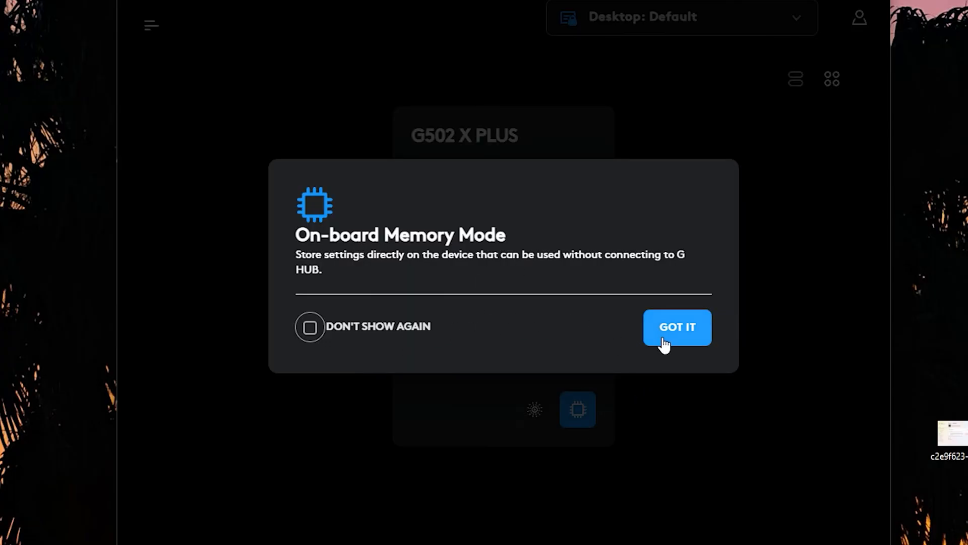
pyautogui.click(677, 327)
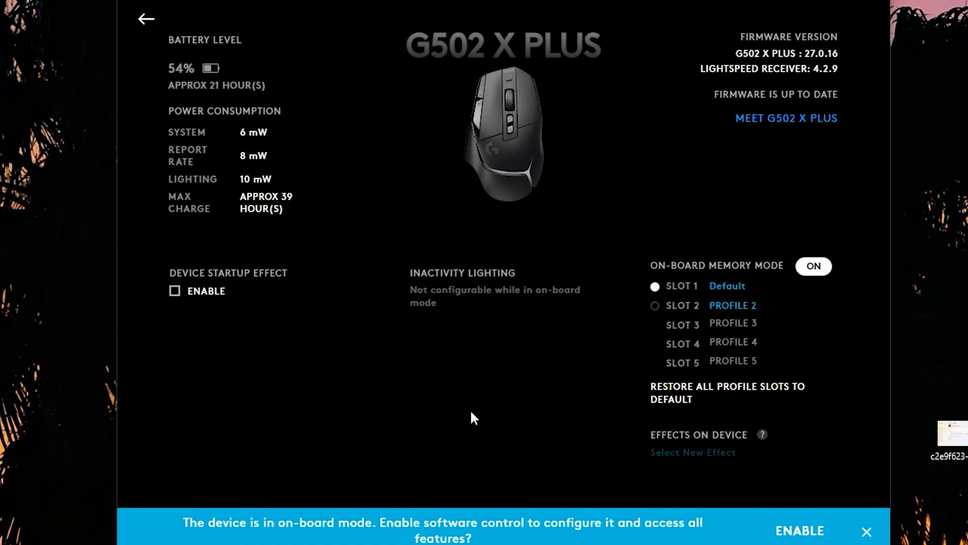
pyautogui.moveTo(722, 318)
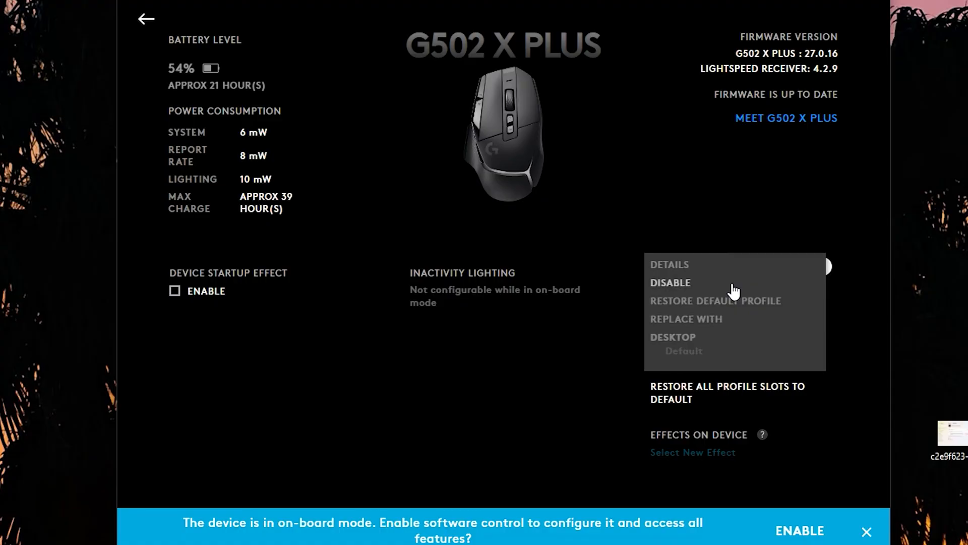
pyautogui.moveTo(684, 351)
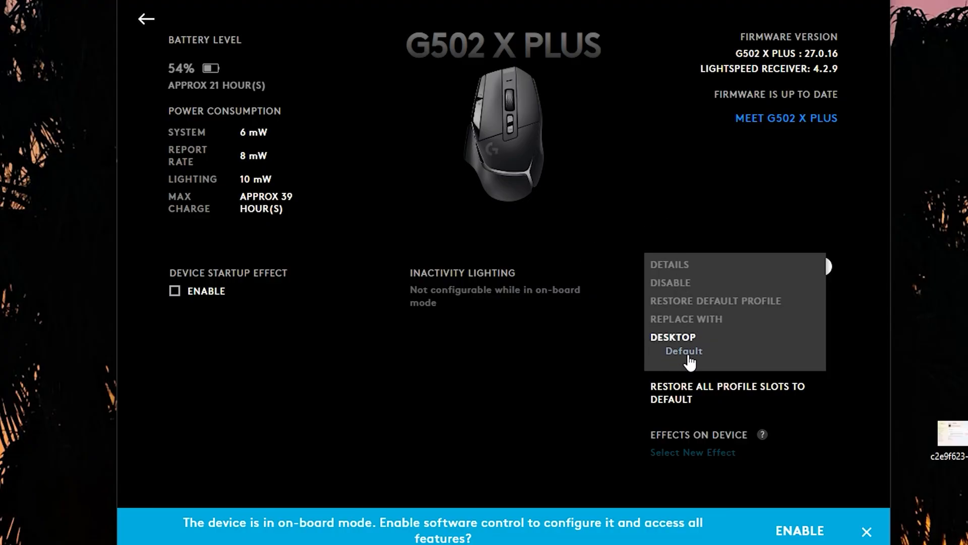
pyautogui.moveTo(679, 370)
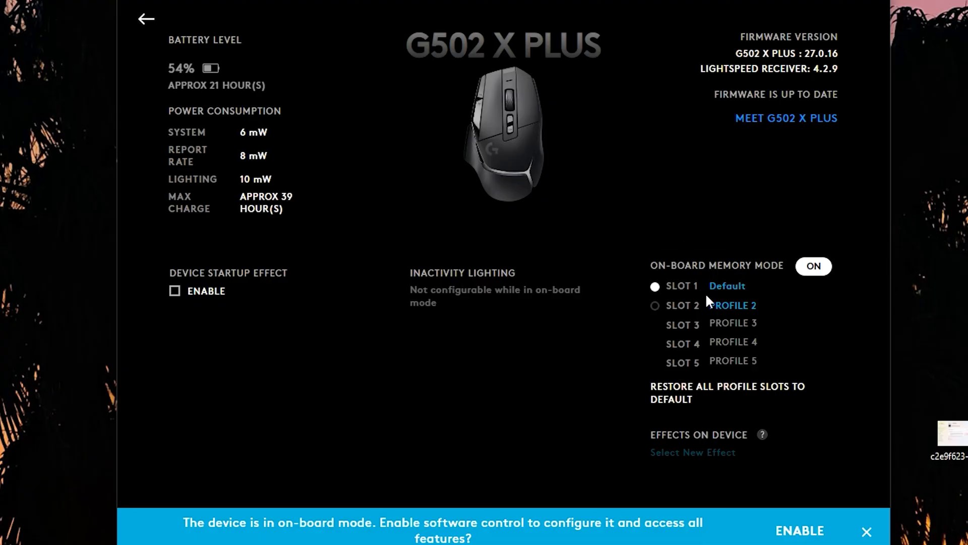
pyautogui.moveTo(179, 80)
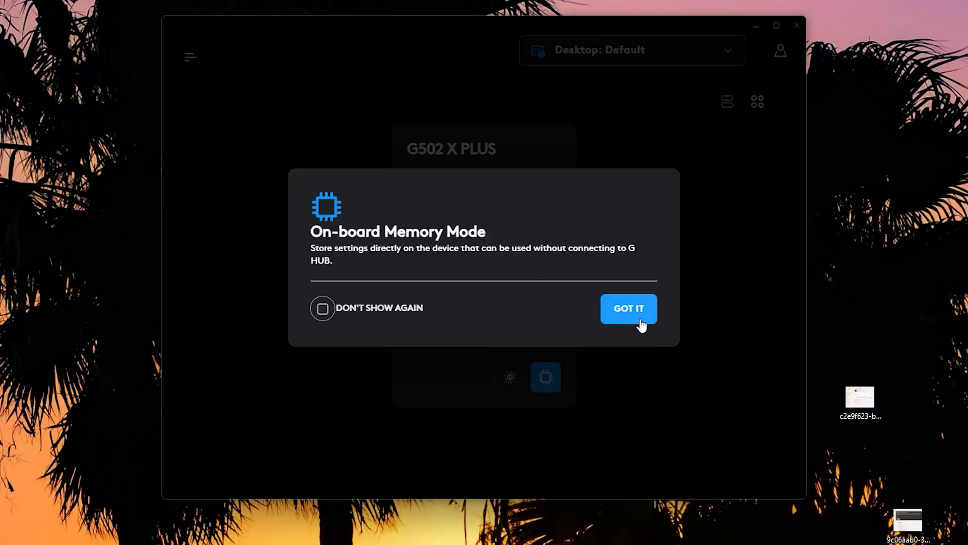
# - Dismiss the on-board memory explanation to reach DPI speeds 1600, 2400 and 3200
pyautogui.click(628, 308)
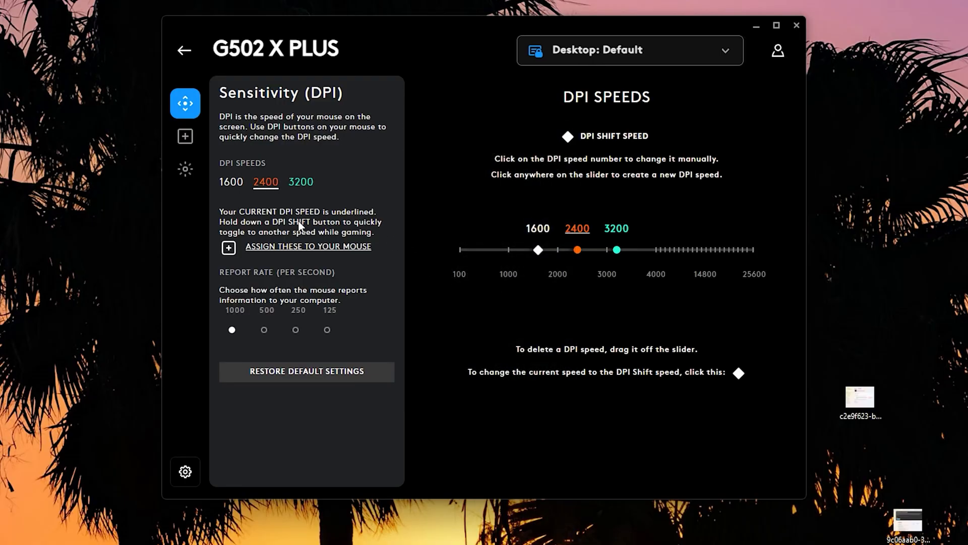
pyautogui.moveTo(556, 300)
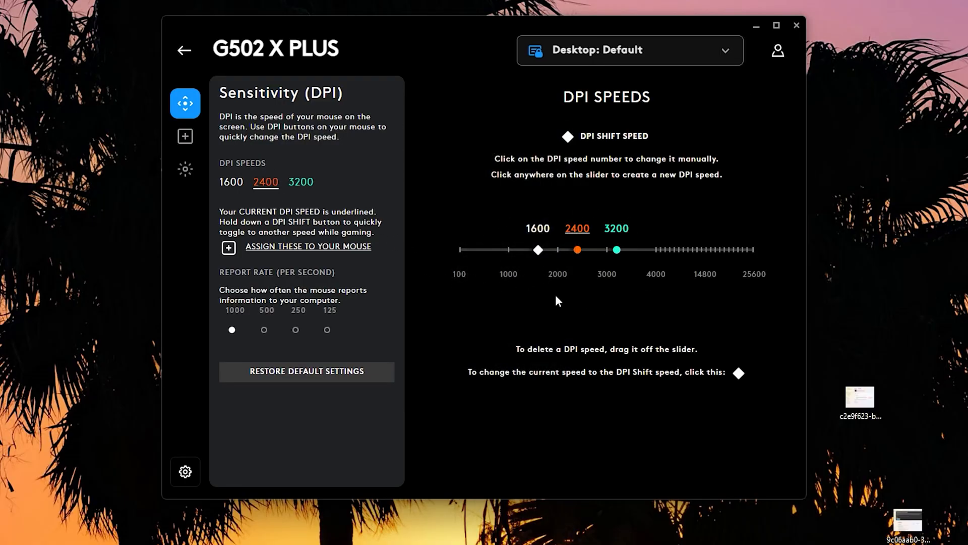
pyautogui.moveTo(596, 306)
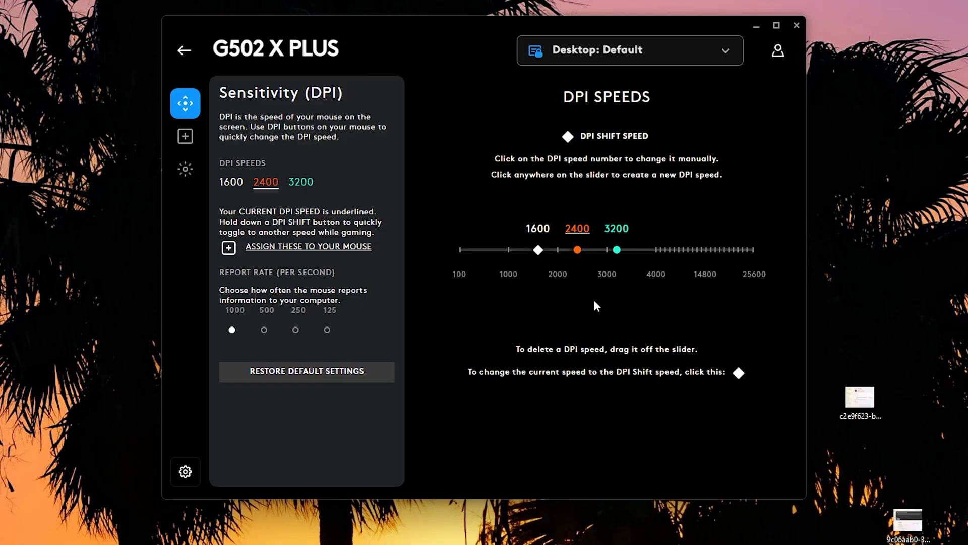
pyautogui.moveTo(658, 257)
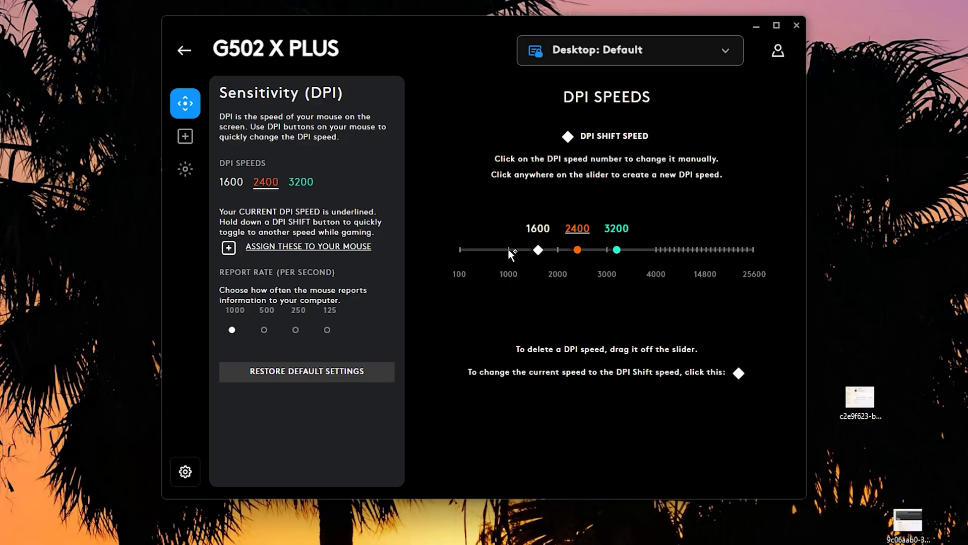
pyautogui.click(508, 250)
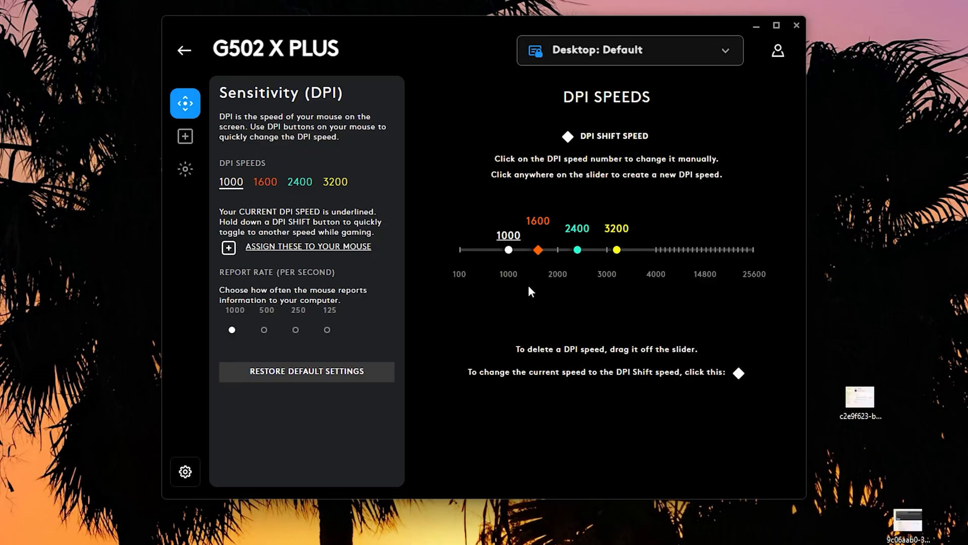
pyautogui.moveTo(515, 258)
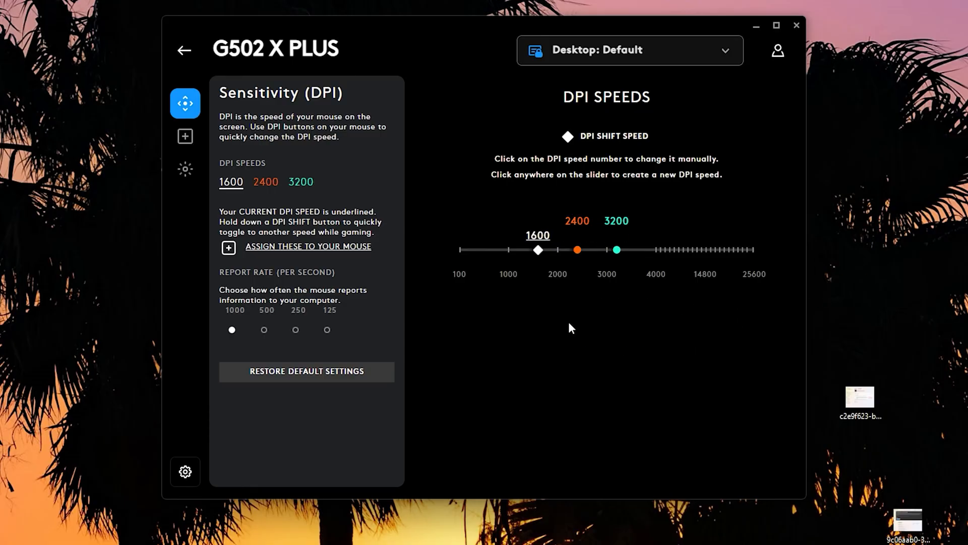
pyautogui.moveTo(561, 270)
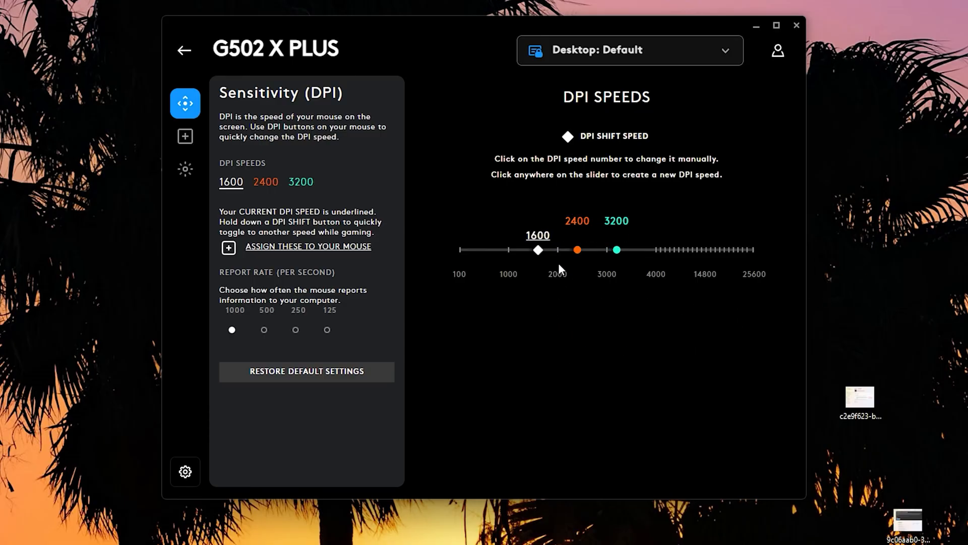
pyautogui.moveTo(538, 255)
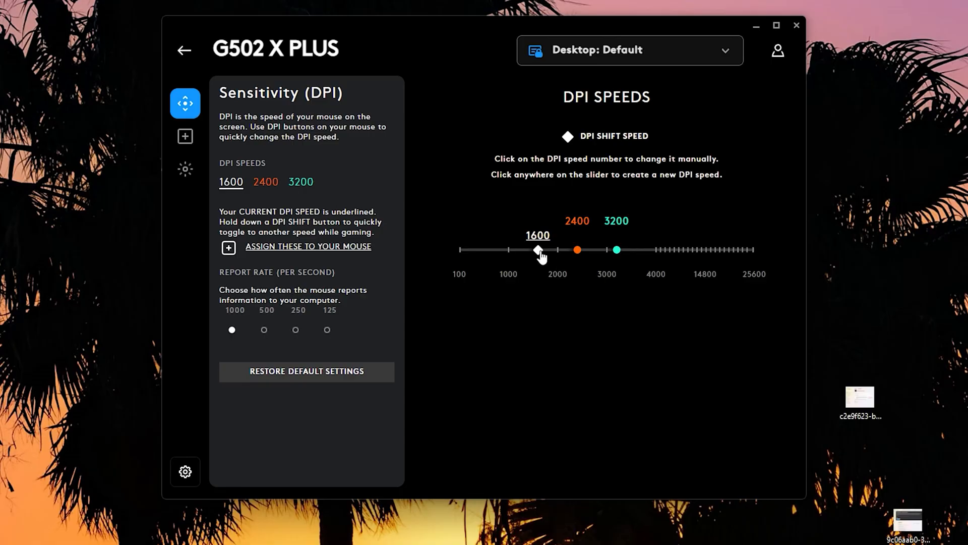
pyautogui.moveTo(570, 258)
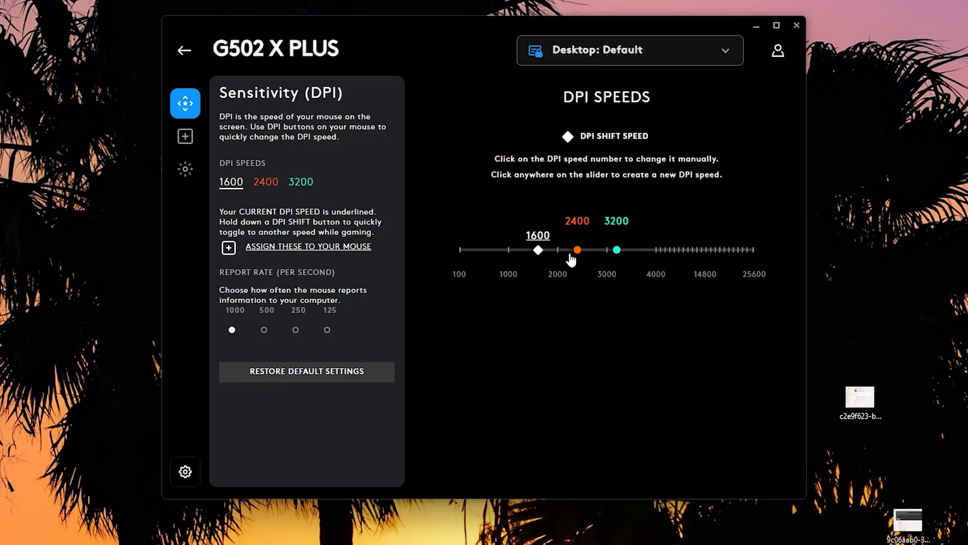
pyautogui.moveTo(573, 265)
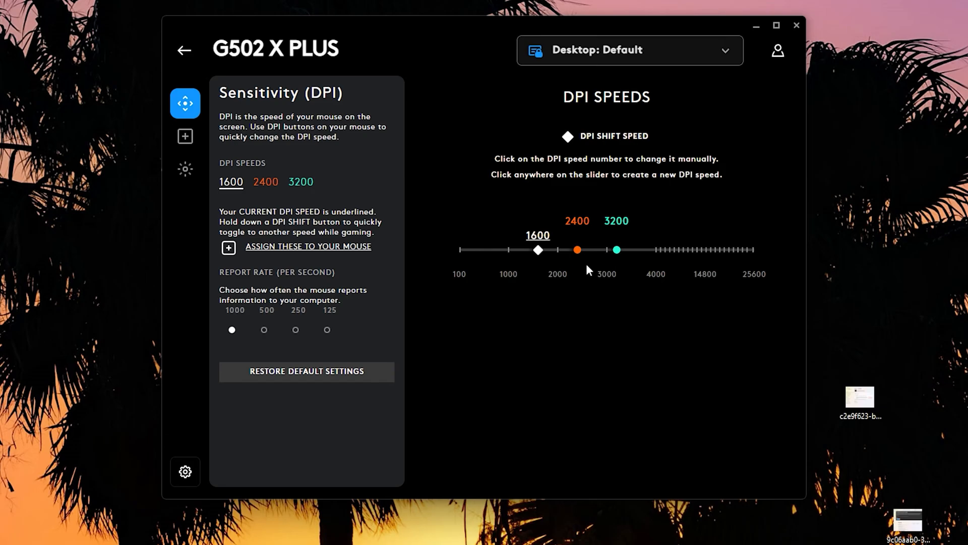
pyautogui.moveTo(367, 262)
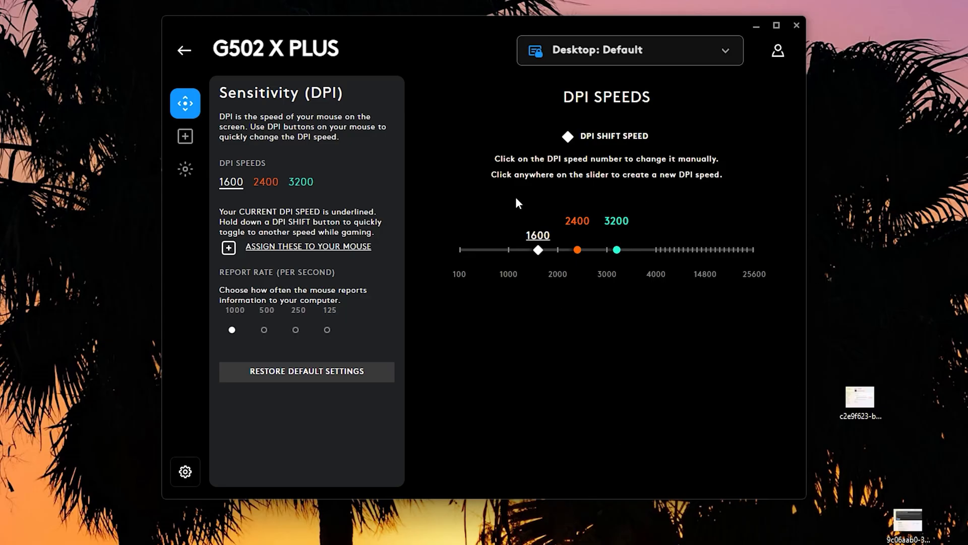
pyautogui.moveTo(423, 195)
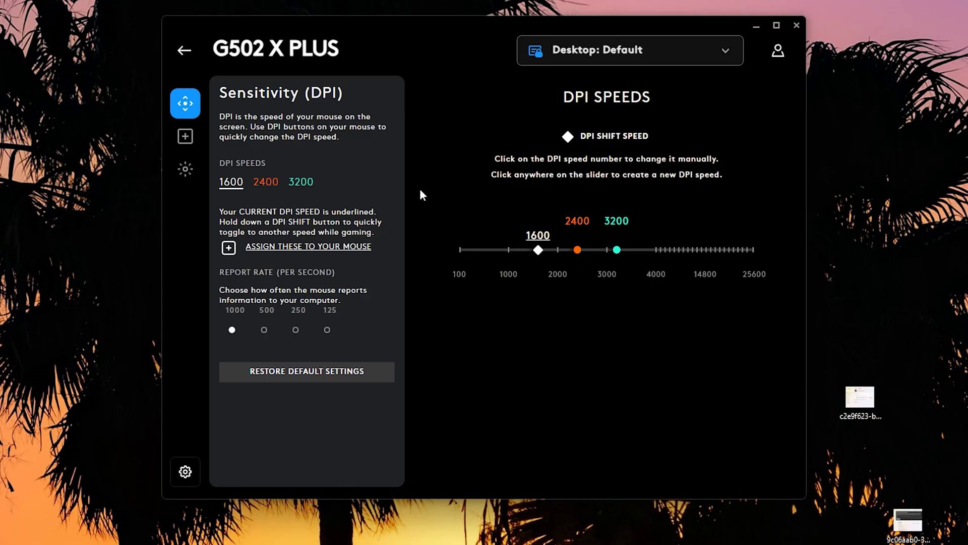
pyautogui.moveTo(584, 210)
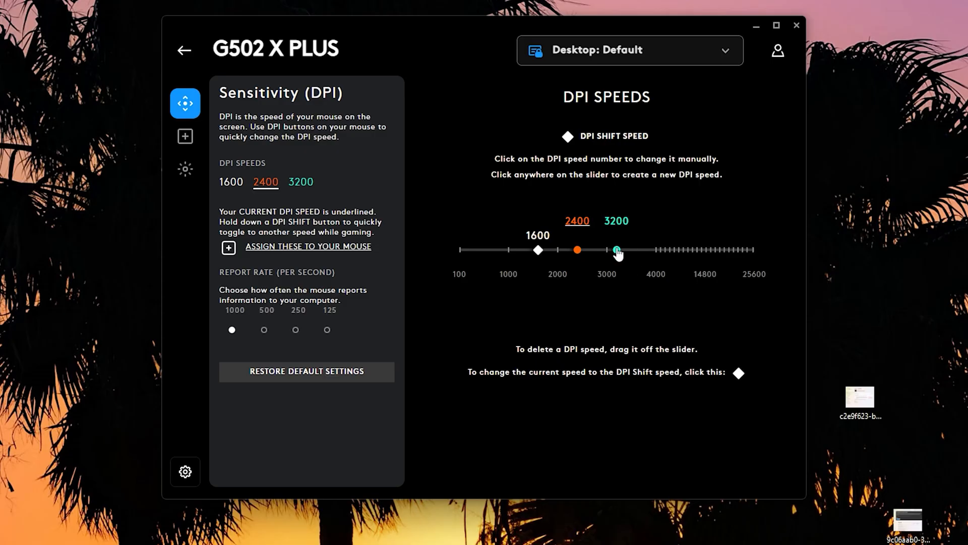
pyautogui.click(616, 249)
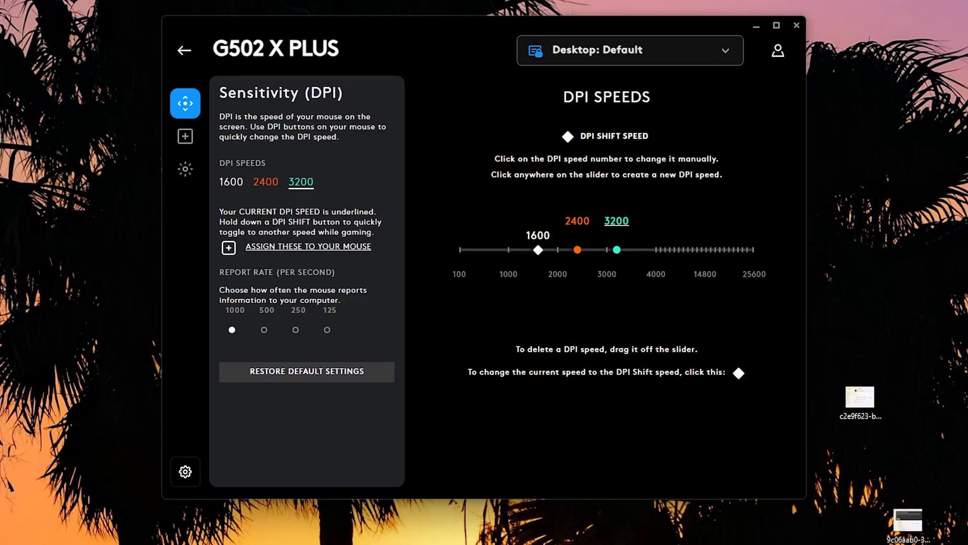
pyautogui.moveTo(85, 157)
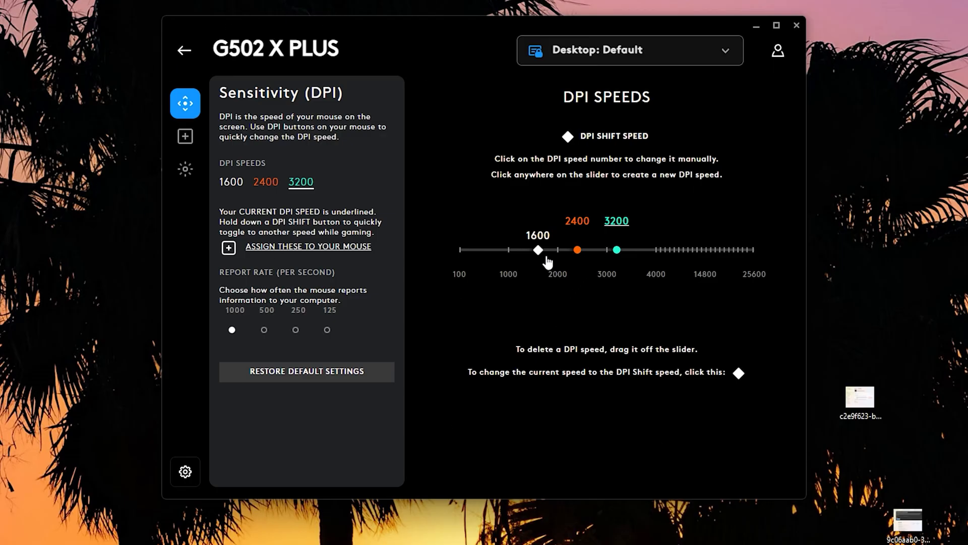
# - Raise the lowest G502 X PLUS DPI speed from 1600 to 1700
pyautogui.moveTo(538, 249); pyautogui.dragTo(543, 249)
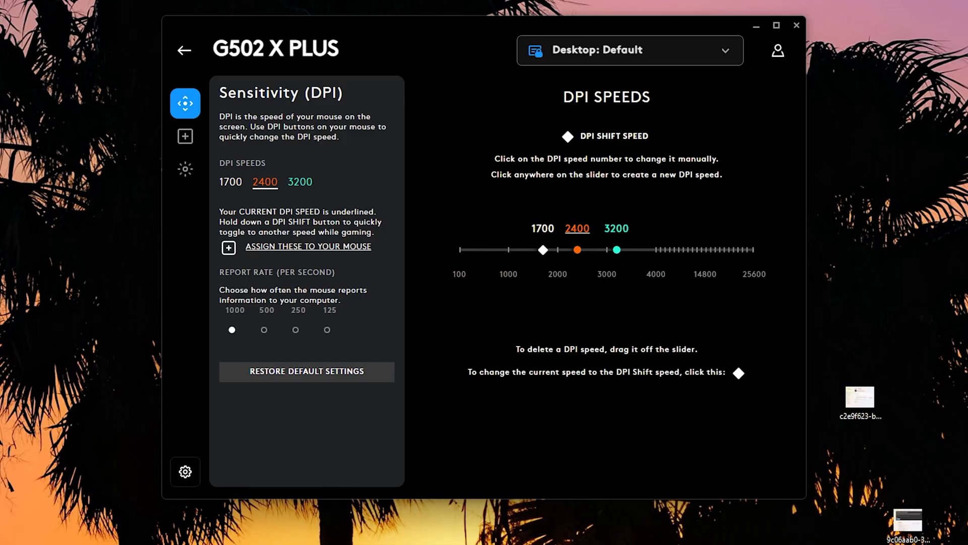
pyautogui.moveTo(244, 147)
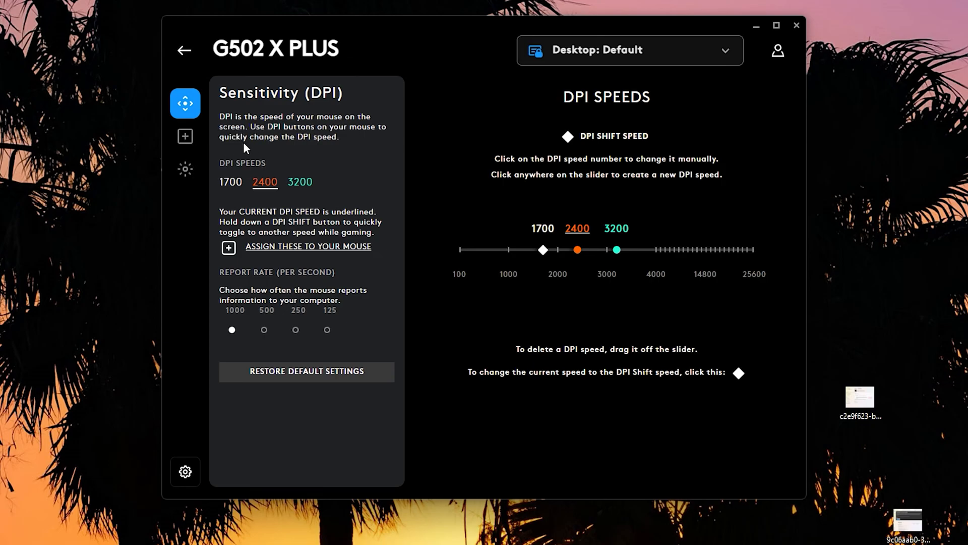
pyautogui.moveTo(185, 135)
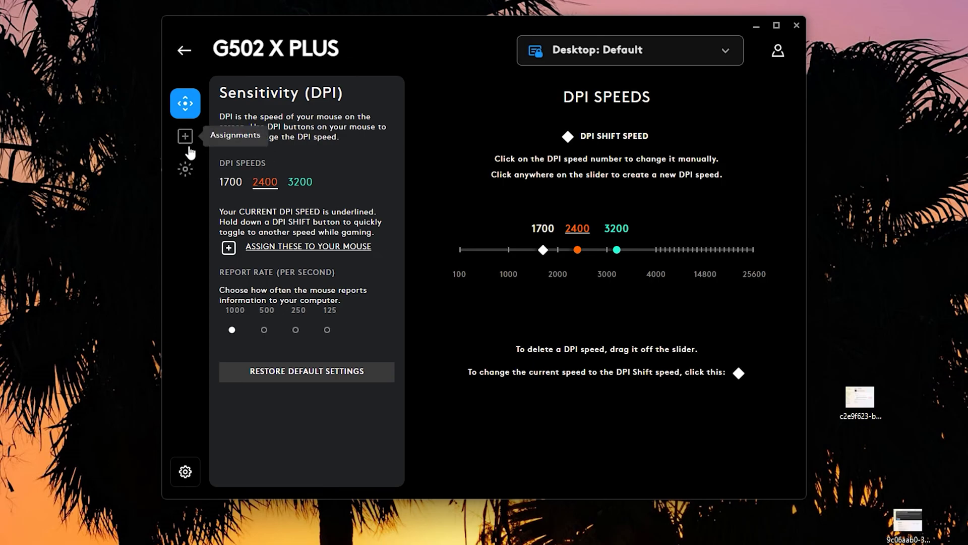
# - In Assignments, map Ctrl + Z Undo onto the Copy button (G10), then drag Redo toward Paste
pyautogui.click(185, 136)
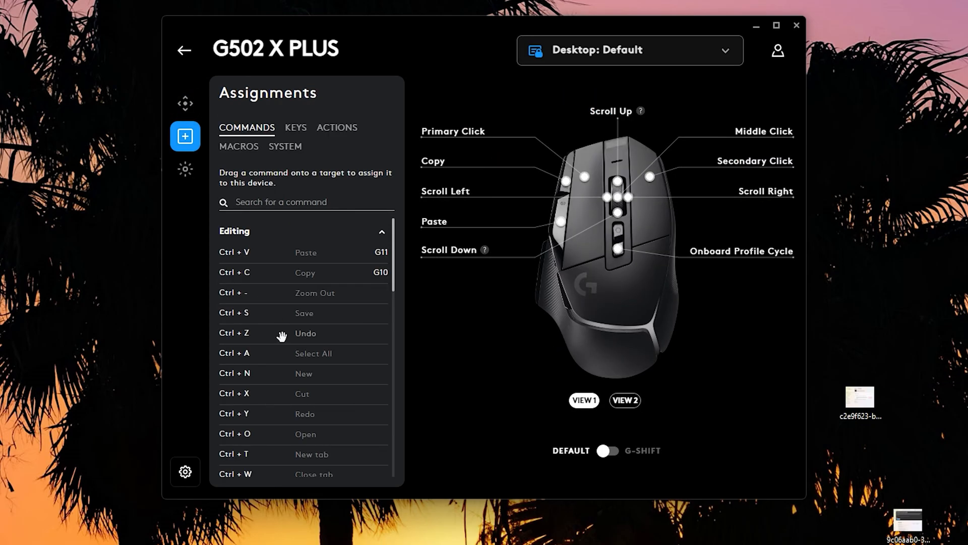
pyautogui.moveTo(295, 273)
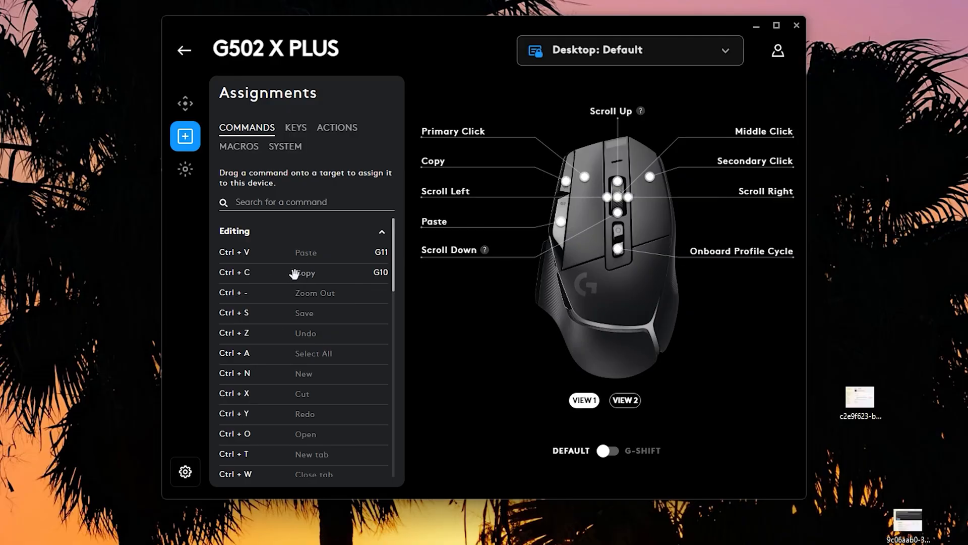
pyautogui.scroll(-3)
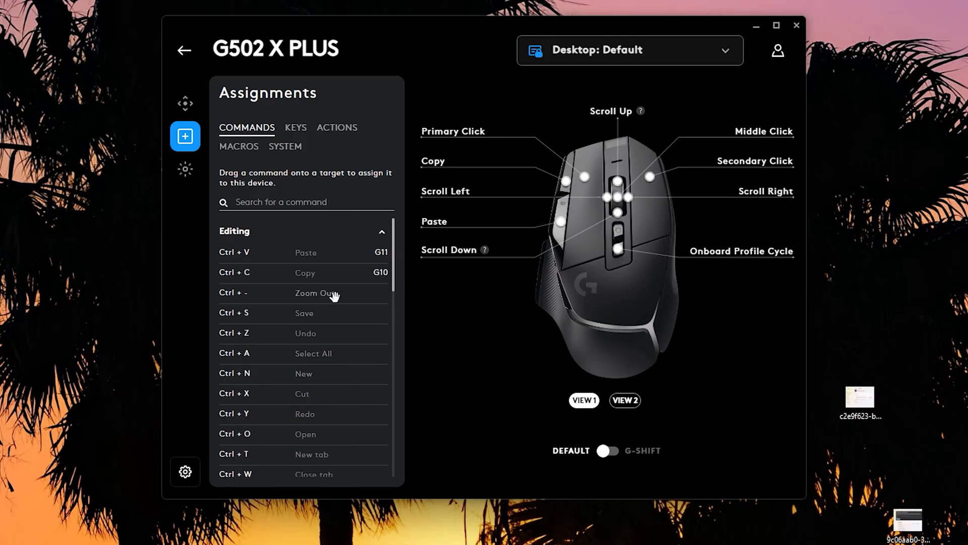
pyautogui.moveTo(286, 344)
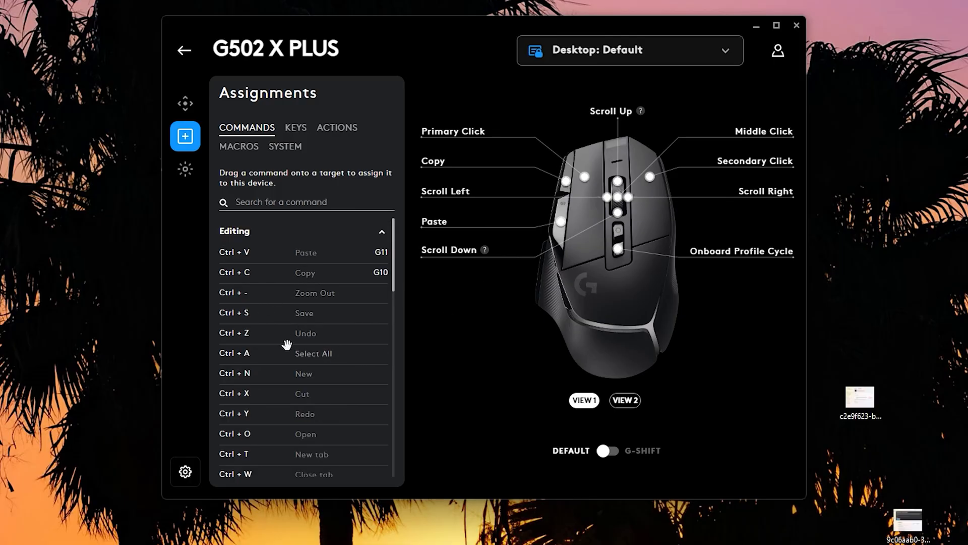
pyautogui.scroll(-3)
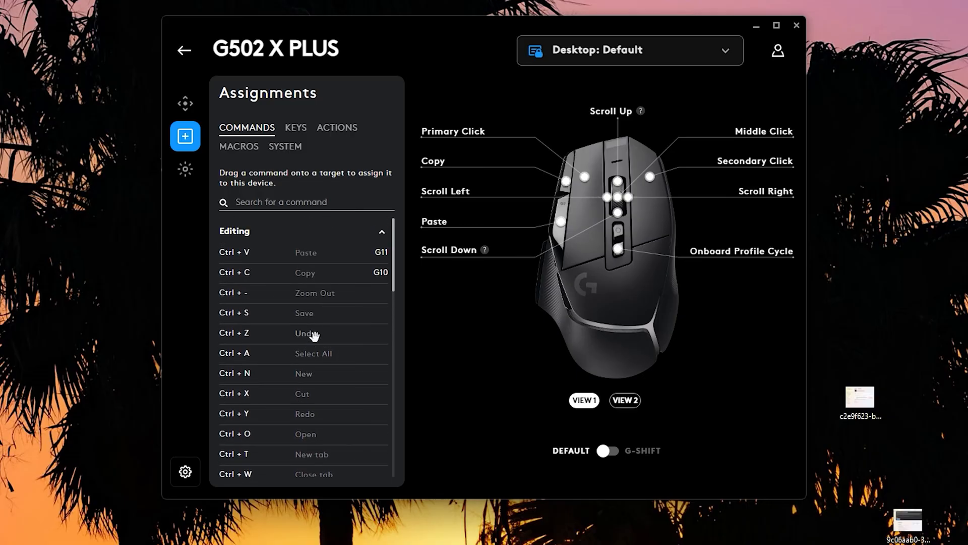
pyautogui.moveTo(304, 332); pyautogui.dragTo(567, 181)
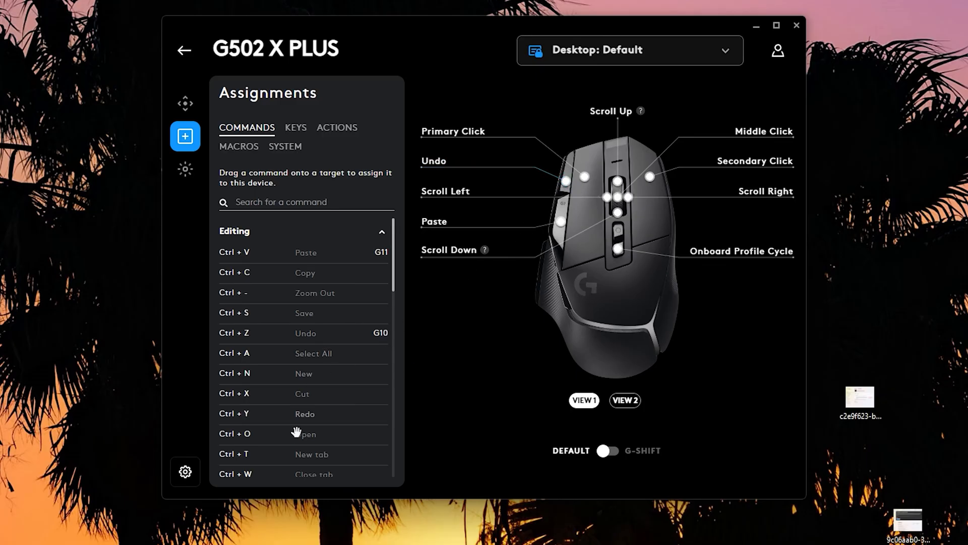
pyautogui.scroll(-3)
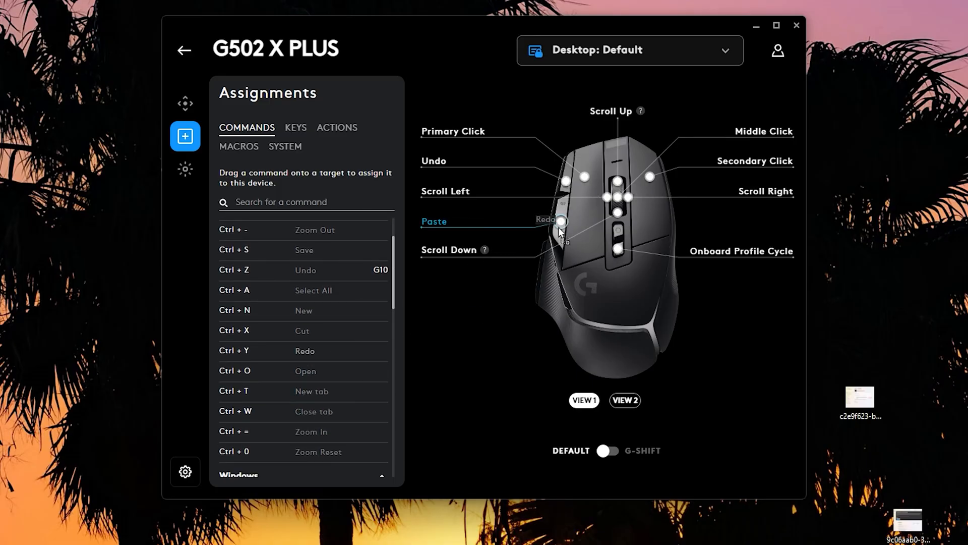
pyautogui.moveTo(558, 221); pyautogui.dragTo(432, 221)
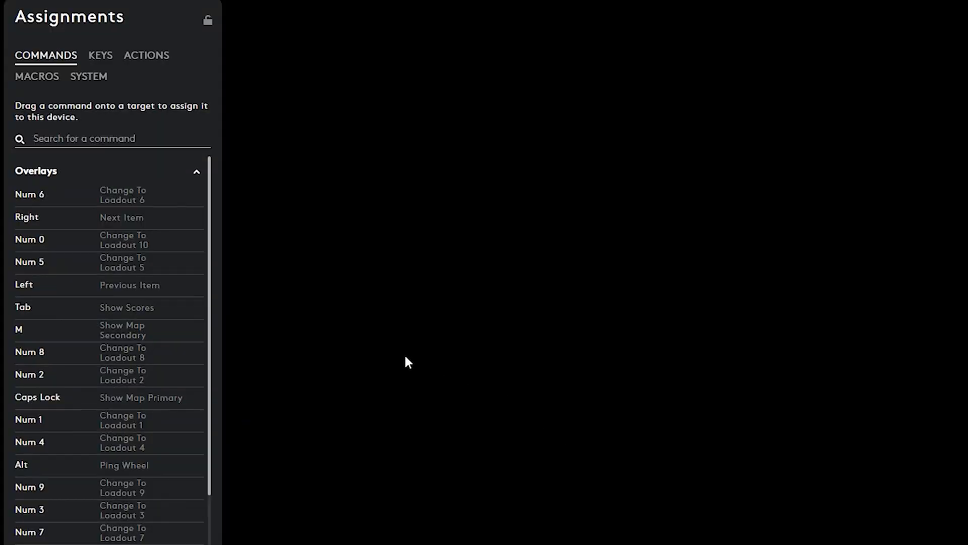
# - Scroll the assignments to confirm G11 performs Redo alongside G10 as Undo
pyautogui.scroll(-3)
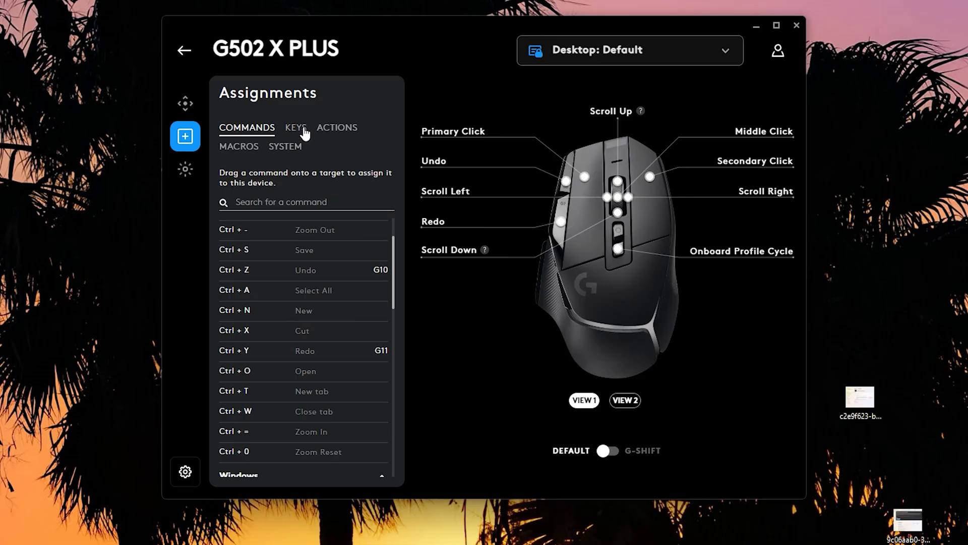
# - Browse the Keys, Actions and Macros assignment lists in the Assignments panel
pyautogui.click(296, 127)
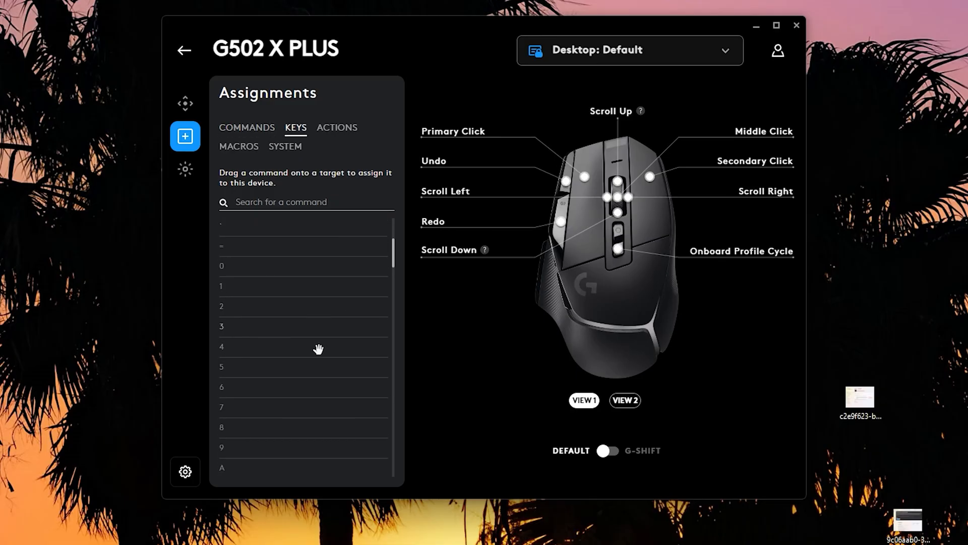
pyautogui.scroll(-3)
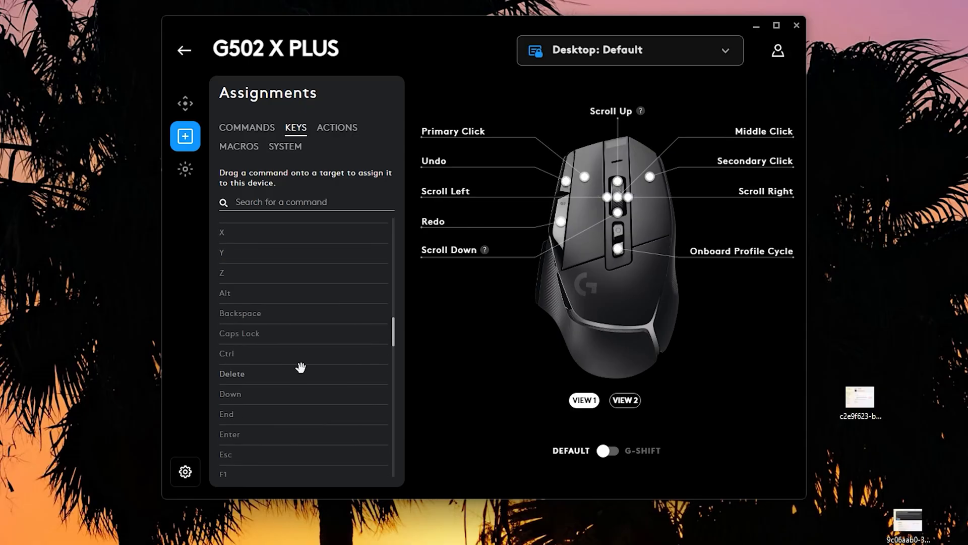
pyautogui.scroll(-3)
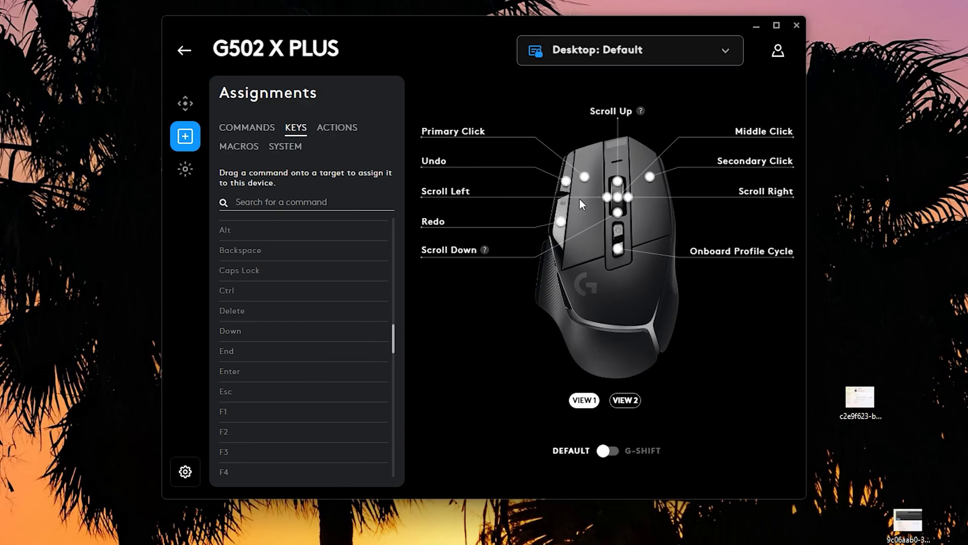
pyautogui.click(337, 127)
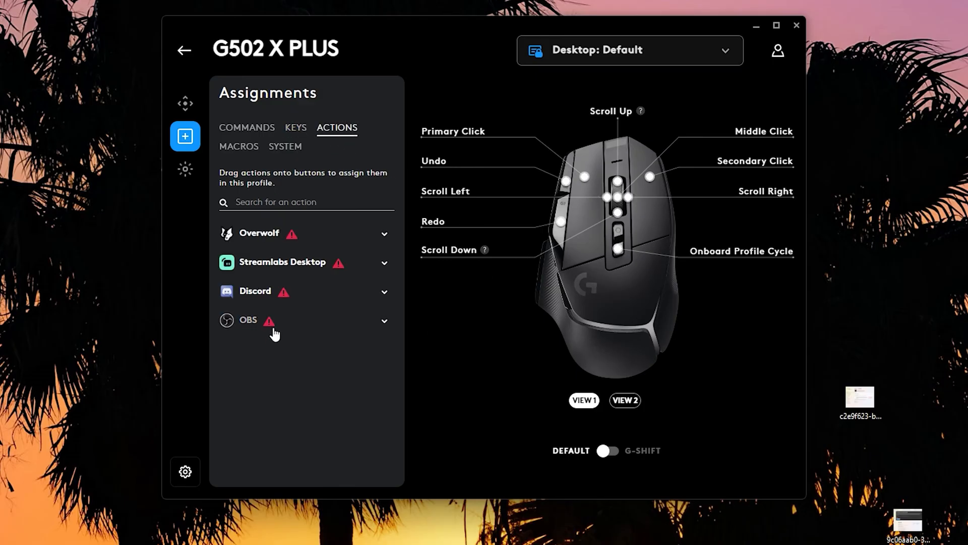
pyautogui.moveTo(279, 303)
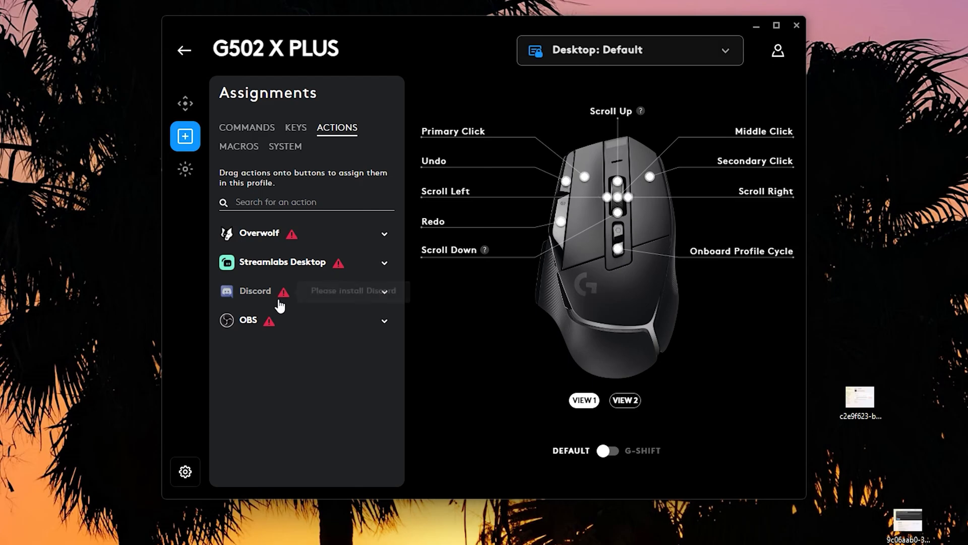
pyautogui.click(238, 147)
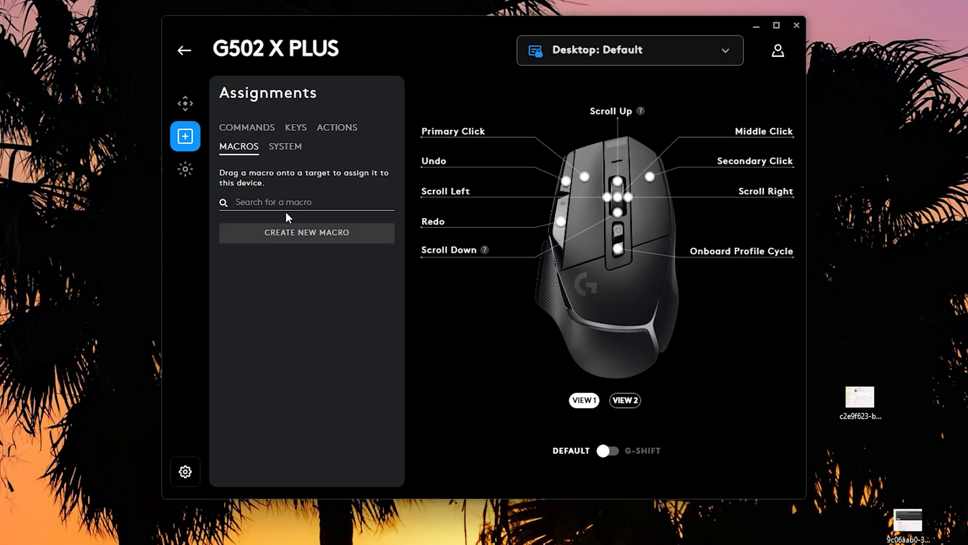
pyautogui.moveTo(266, 165)
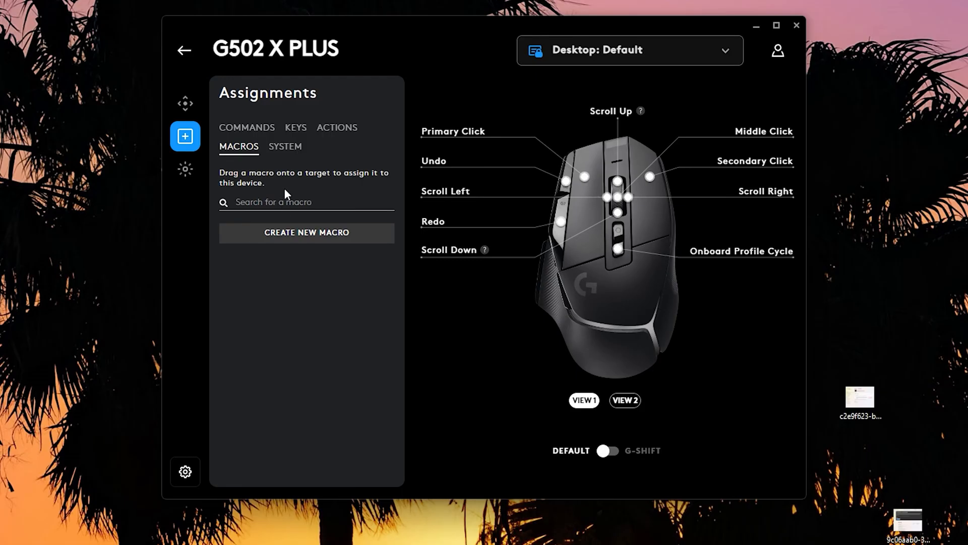
# - Scroll through the System controls list to its Audio, Lighting and Media entries
pyautogui.click(285, 146)
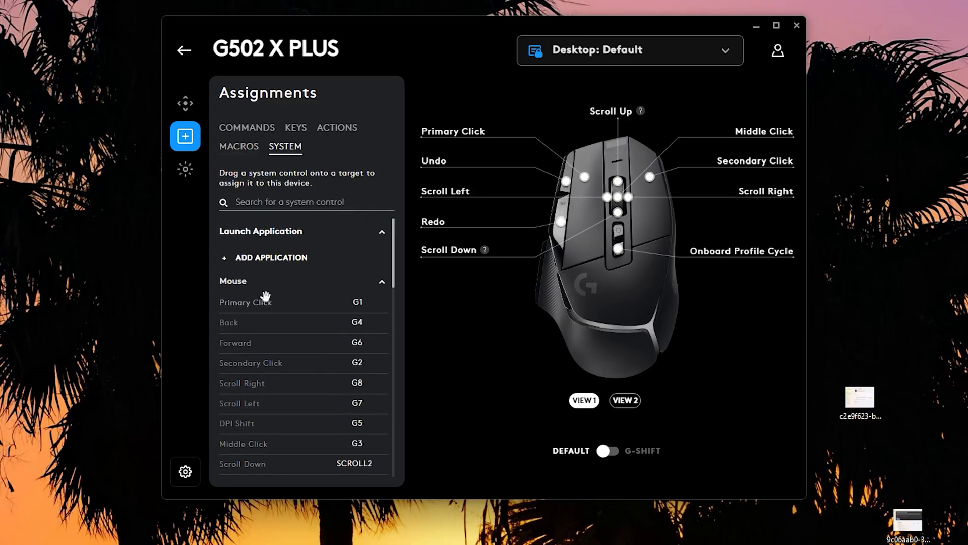
pyautogui.scroll(-3)
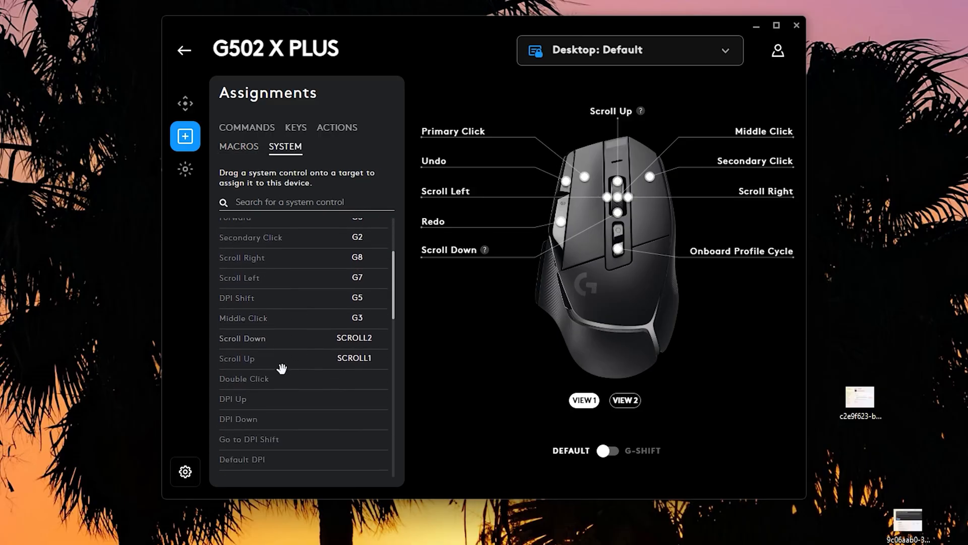
pyautogui.scroll(-3)
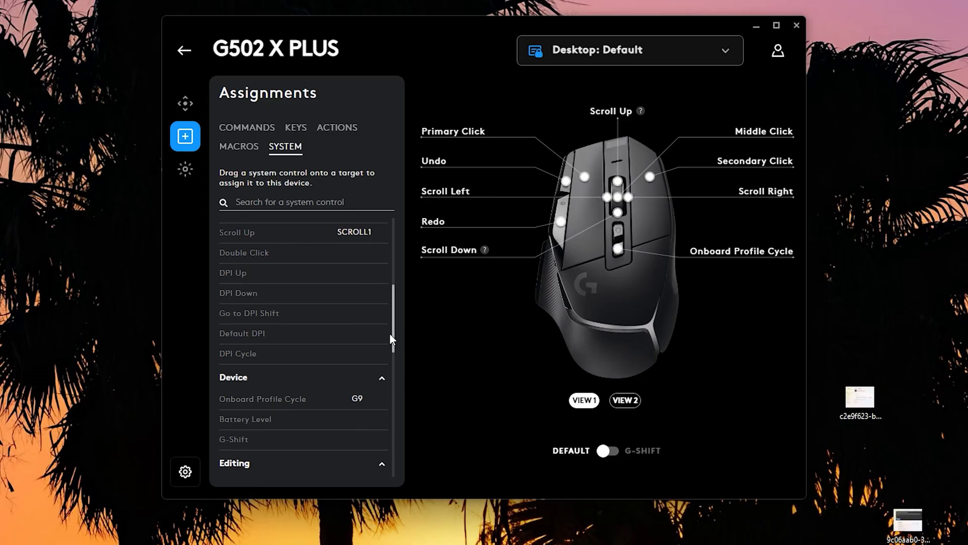
pyautogui.moveTo(555, 413)
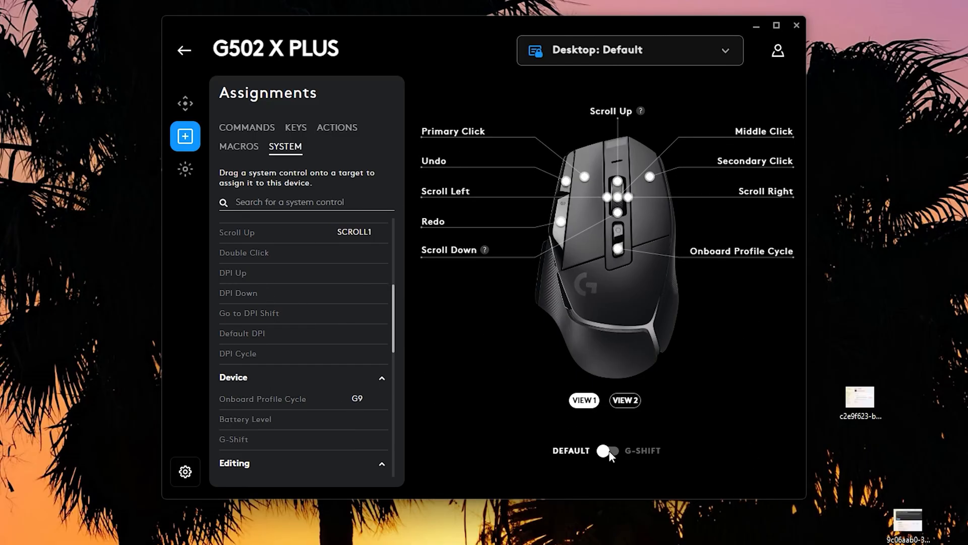
pyautogui.scroll(-3)
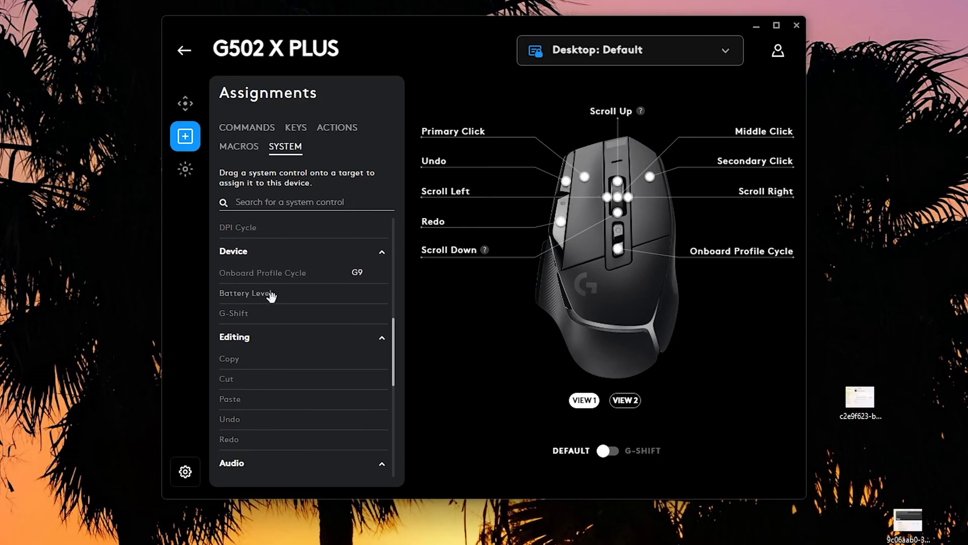
pyautogui.scroll(-3)
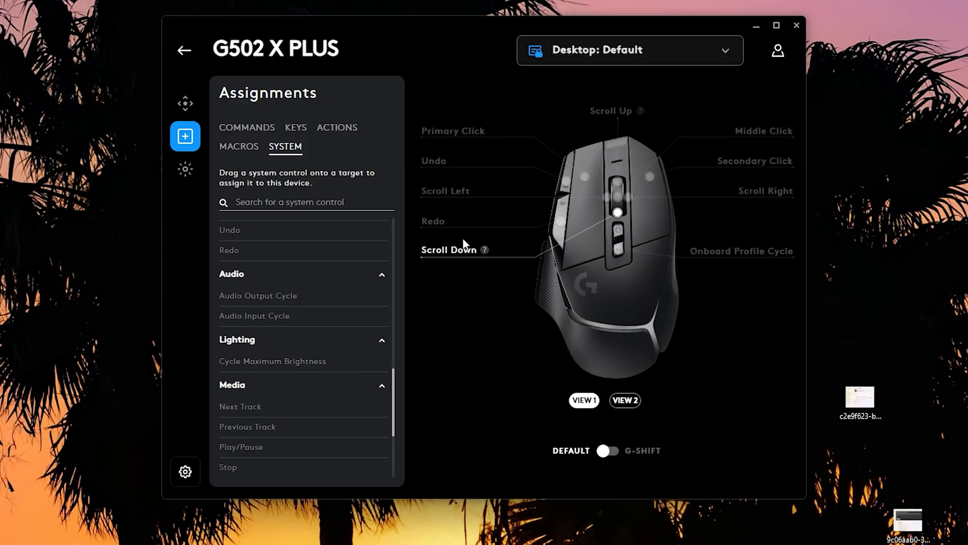
# - Set the Ocean Wave animation speed to 50ms, then view the Freestyle and Presets lighting options
pyautogui.click(185, 169)
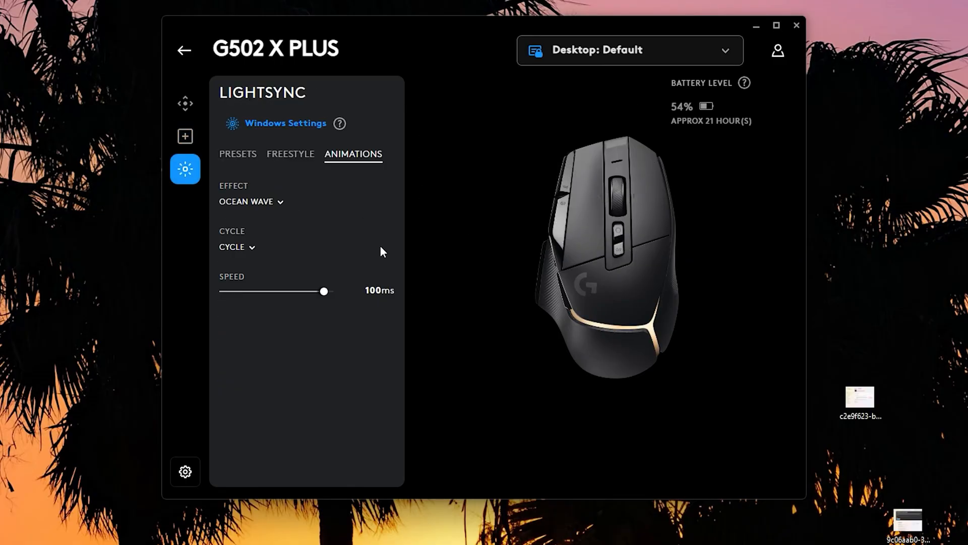
pyautogui.moveTo(324, 291); pyautogui.dragTo(314, 291)
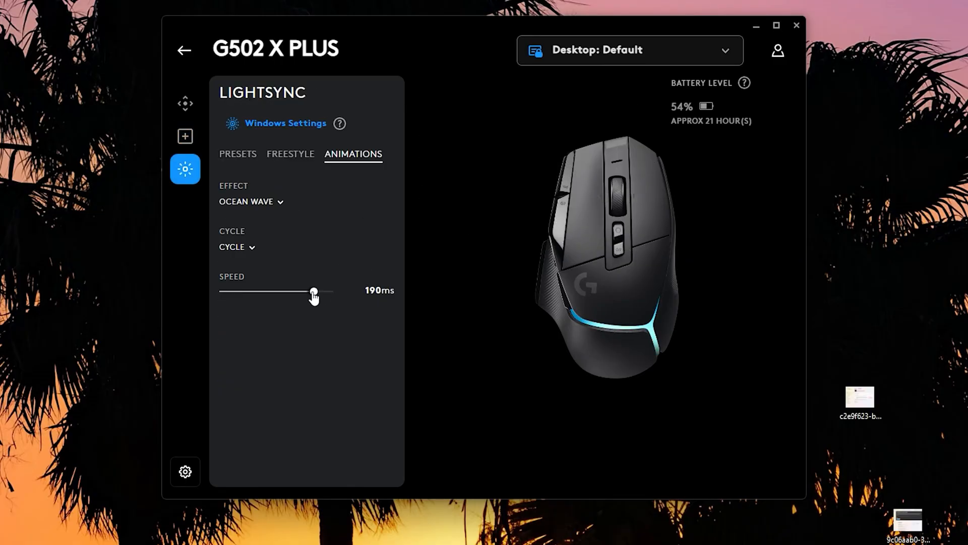
pyautogui.moveTo(313, 291); pyautogui.dragTo(330, 291)
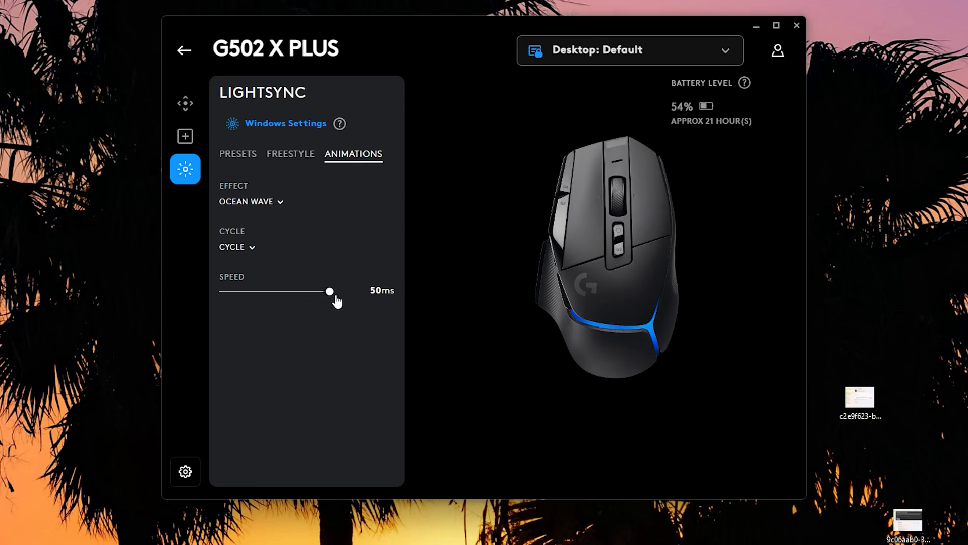
pyautogui.click(291, 154)
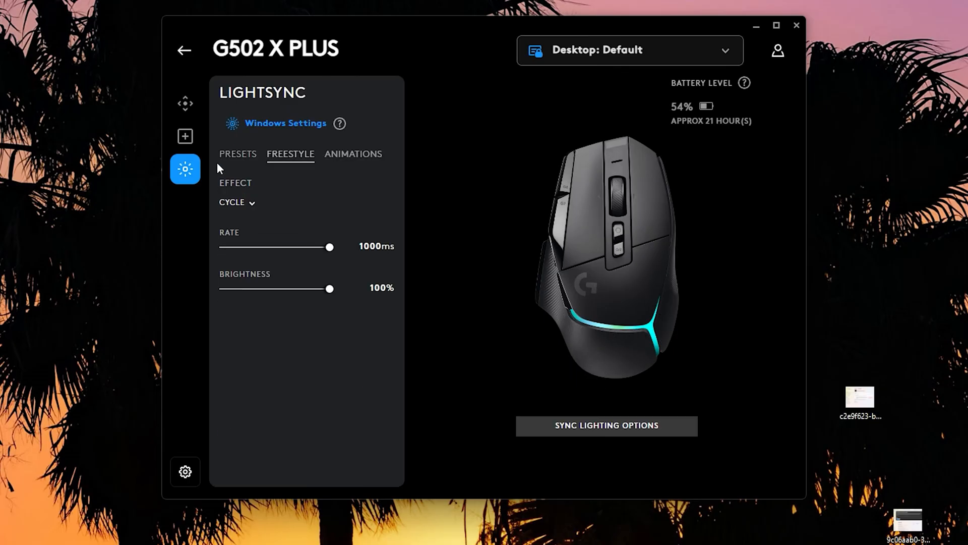
pyautogui.click(238, 154)
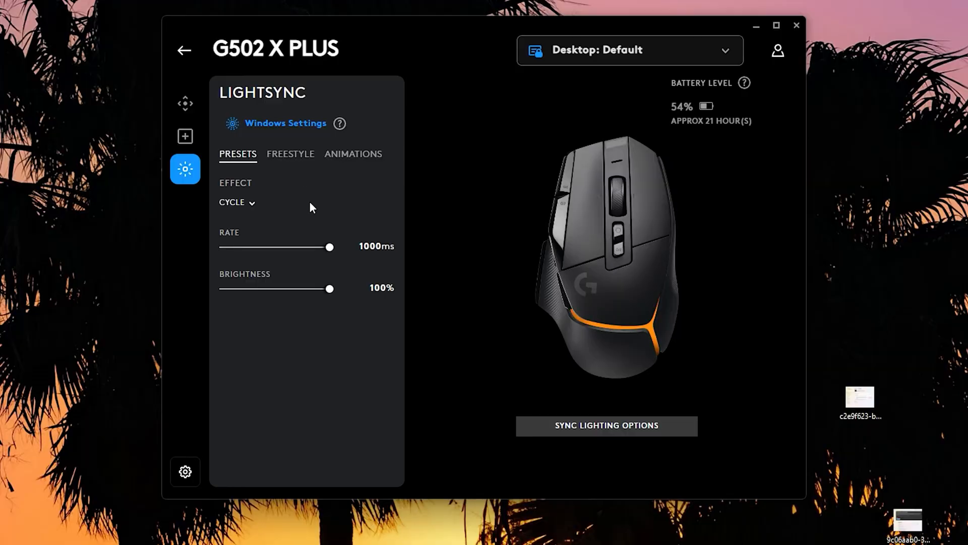
pyautogui.moveTo(312, 165)
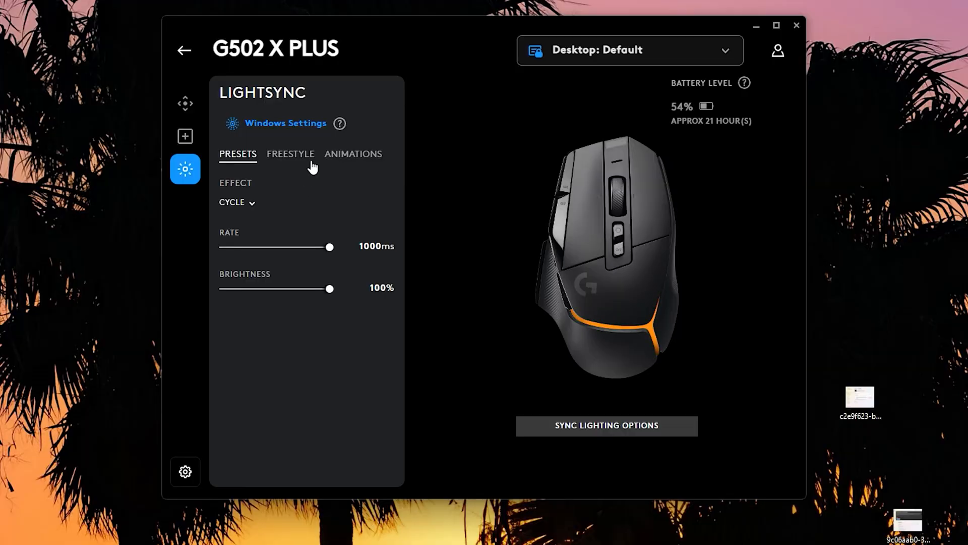
# - Go to Games & Applications from the main menu to see Desktop's Default profile
pyautogui.click(184, 50)
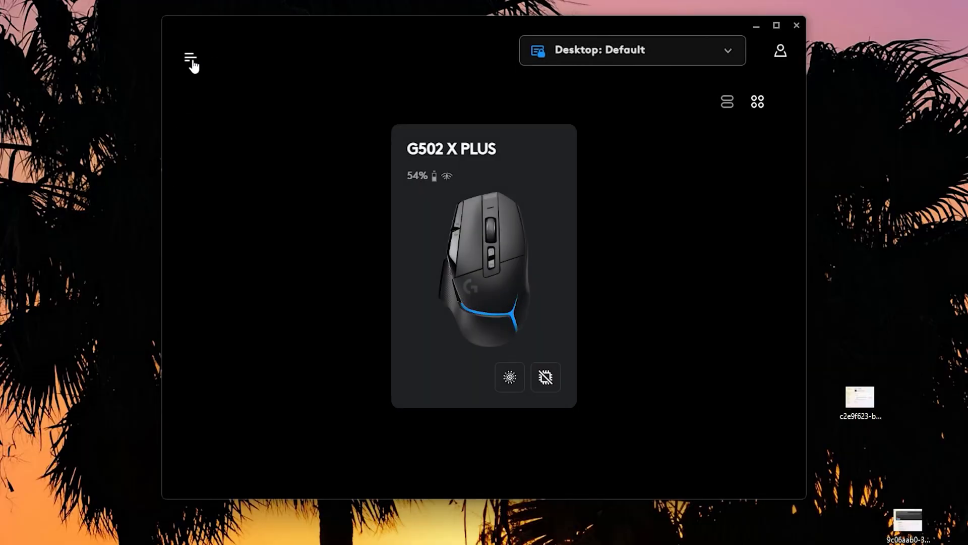
pyautogui.click(192, 59)
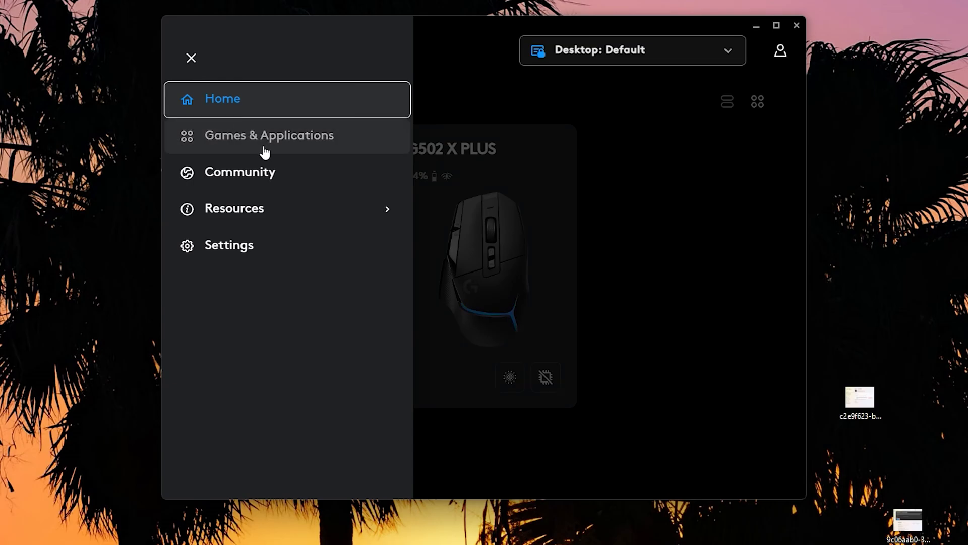
pyautogui.click(269, 135)
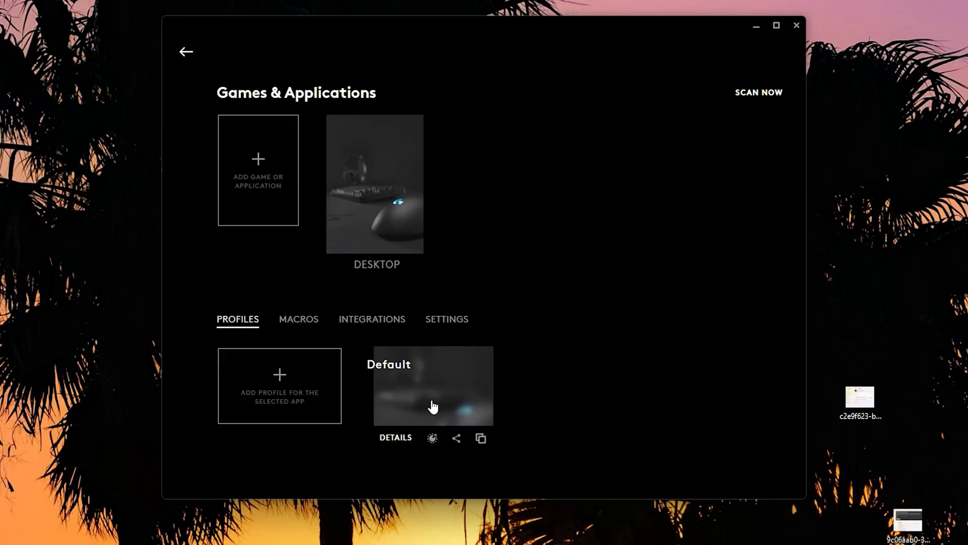
pyautogui.moveTo(480, 438)
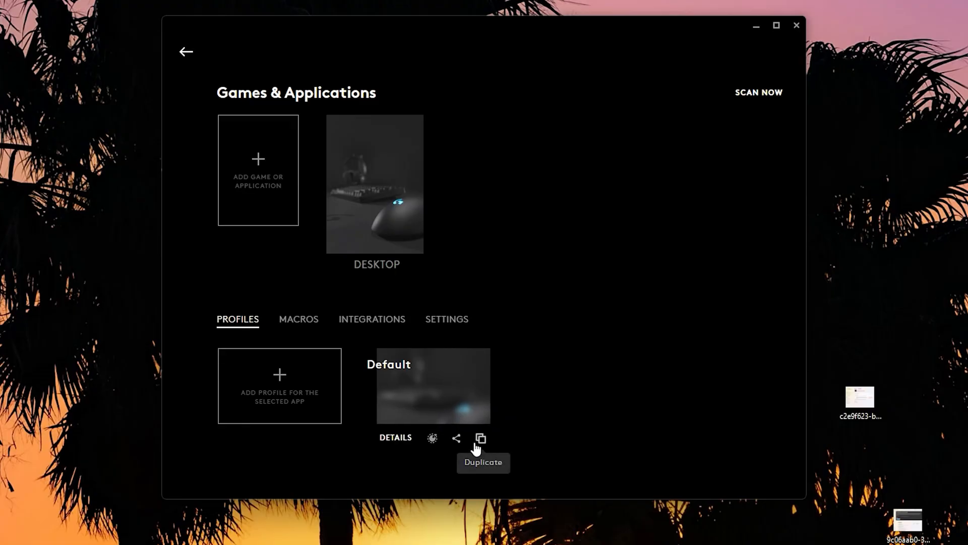
# - Share the Default profile as 'profile 2' with all macros included, not public
pyautogui.click(480, 438)
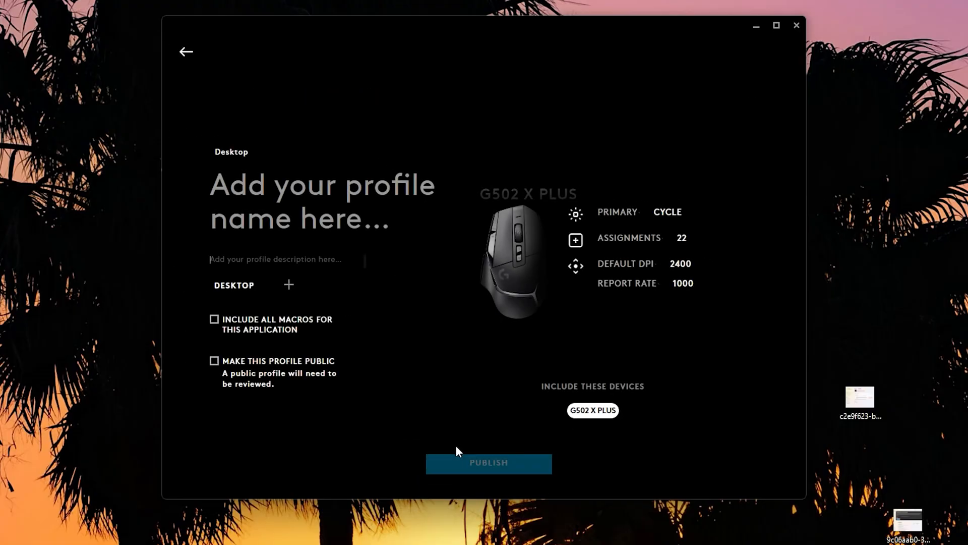
pyautogui.write('profilif')
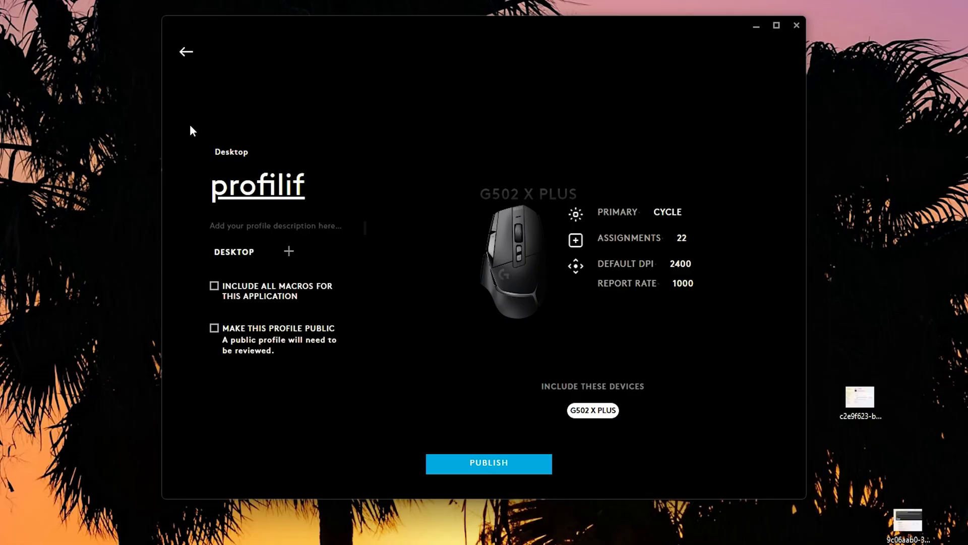
pyautogui.write('profile 2')
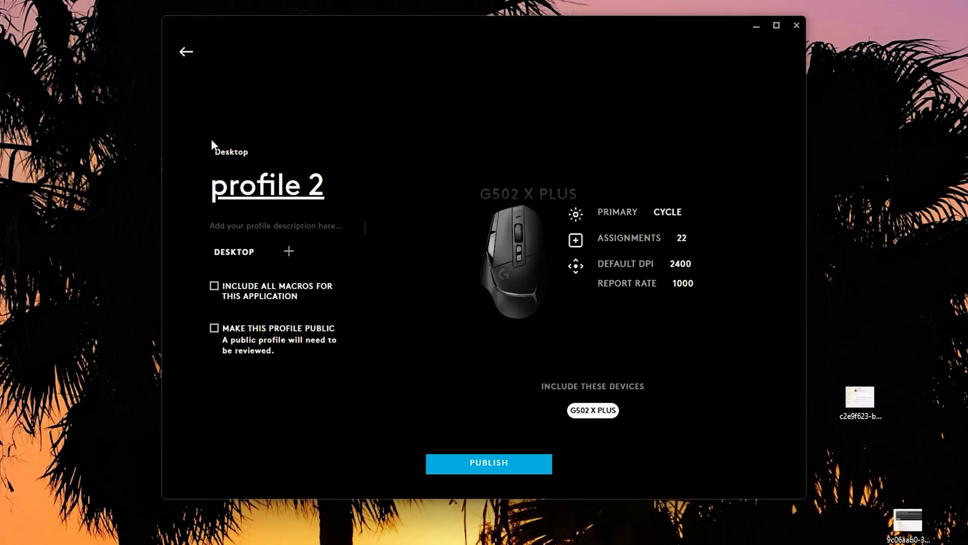
pyautogui.click(214, 328)
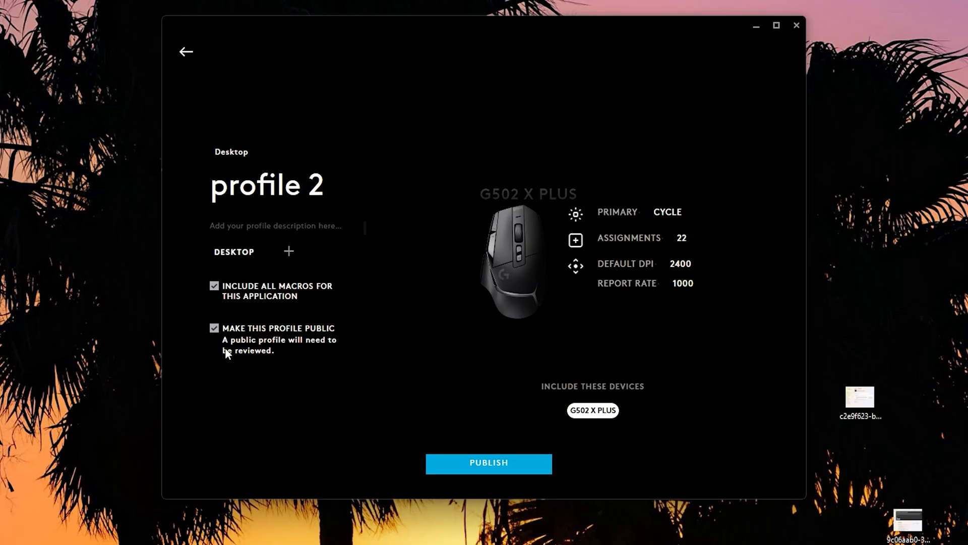
pyautogui.click(214, 327)
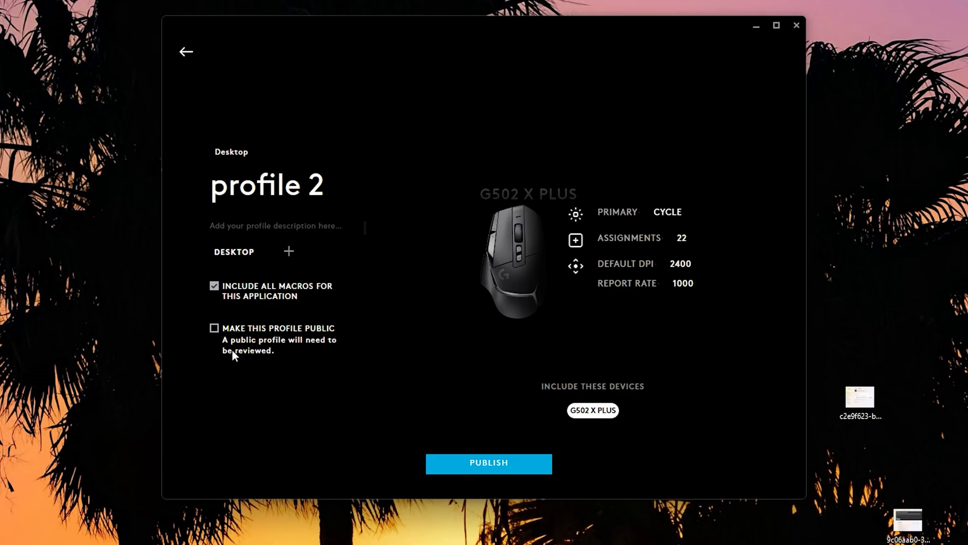
pyautogui.moveTo(319, 410)
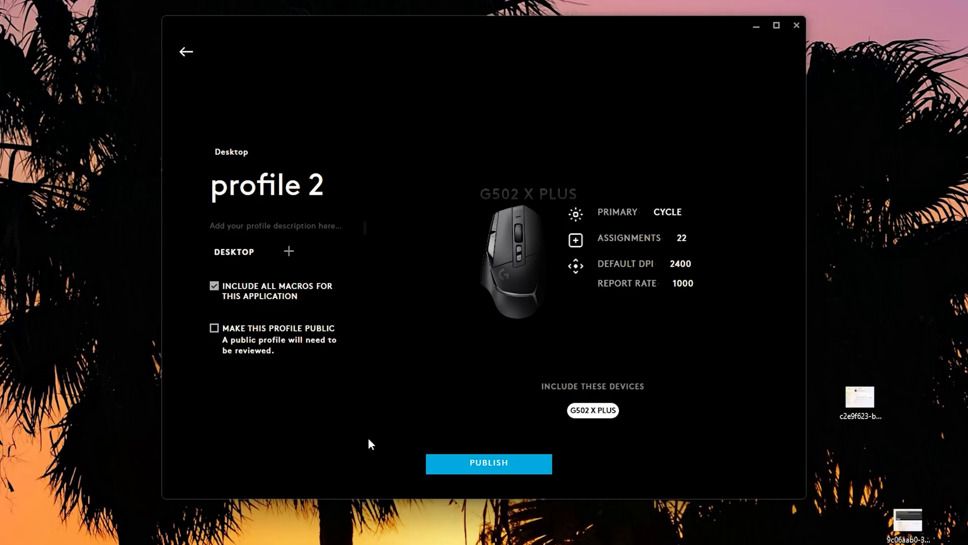
pyautogui.moveTo(399, 273)
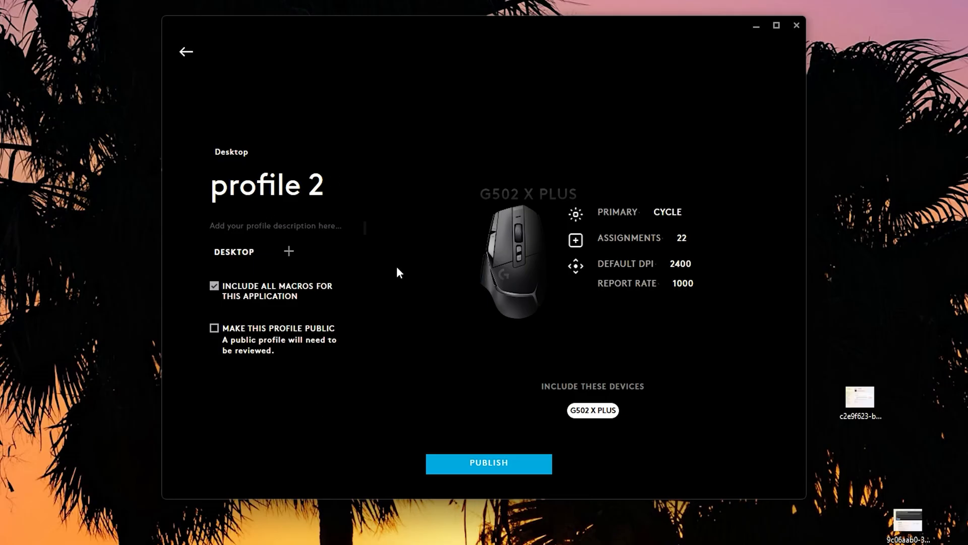
pyautogui.moveTo(469, 471)
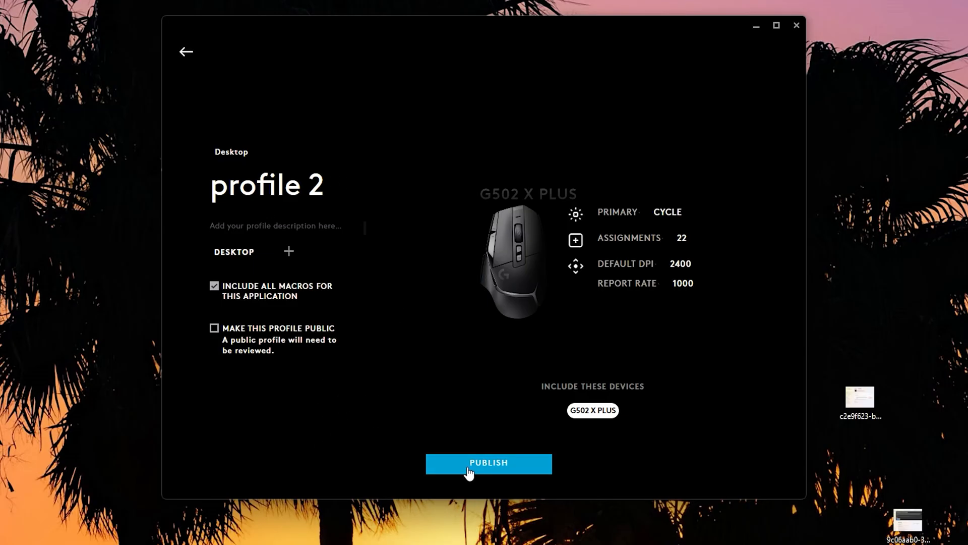
pyautogui.click(488, 463)
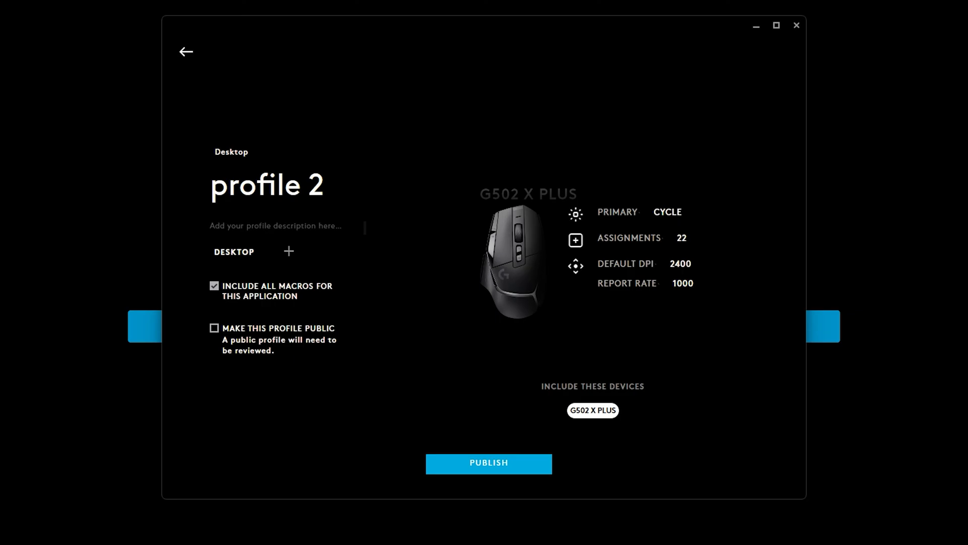
# - View and scroll through the account's uploaded profiles after publishing
pyautogui.click(487, 463)
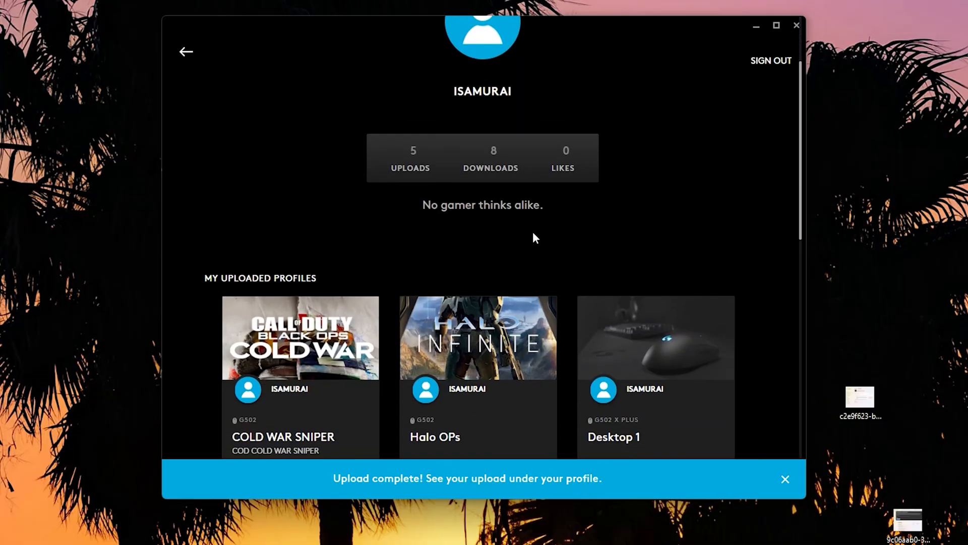
pyautogui.scroll(-3)
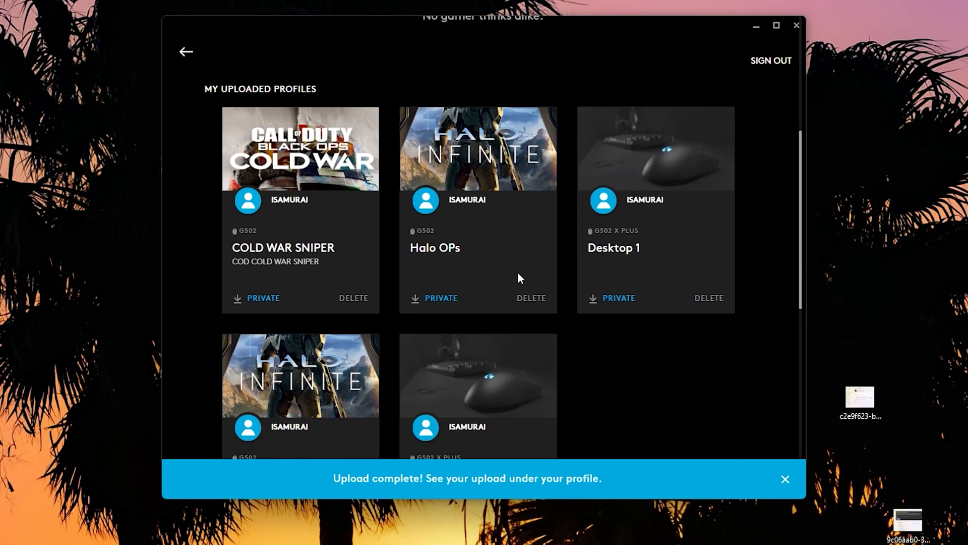
pyautogui.scroll(-3)
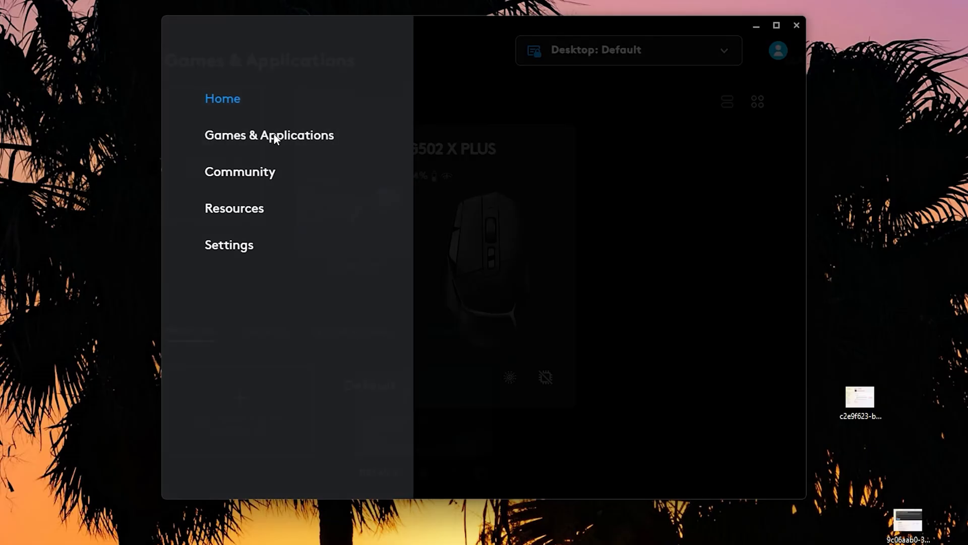
# - Return to Games & Applications showing Desktop's Default profile
pyautogui.click(269, 135)
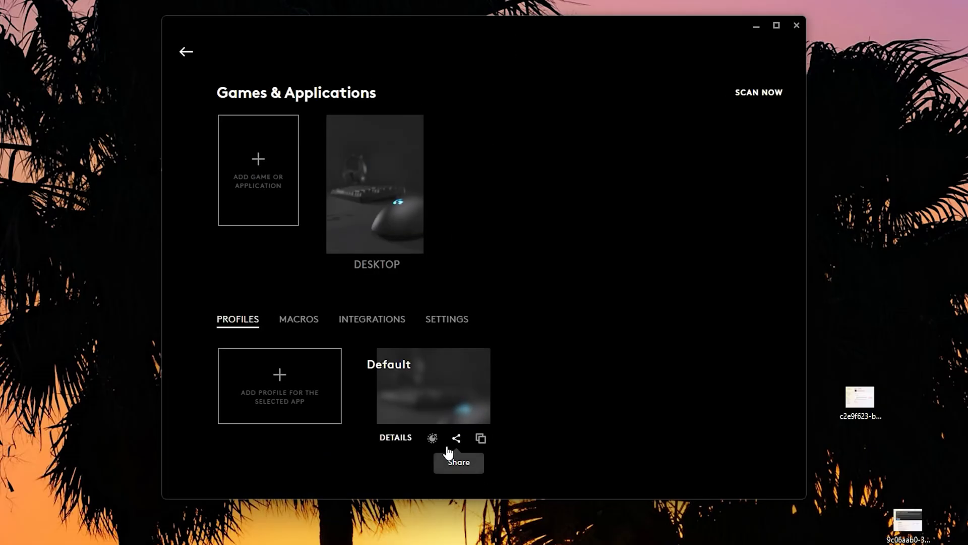
pyautogui.moveTo(401, 443)
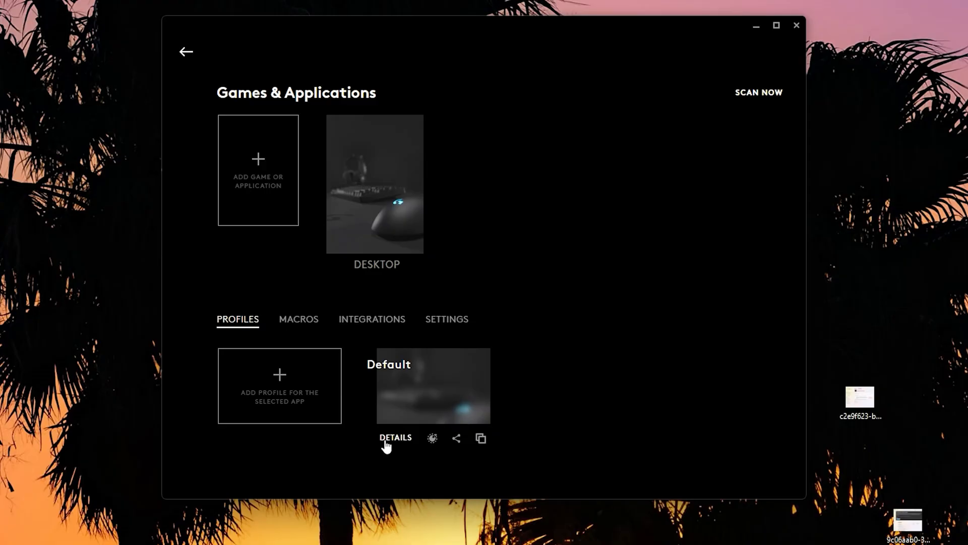
pyautogui.moveTo(400, 472)
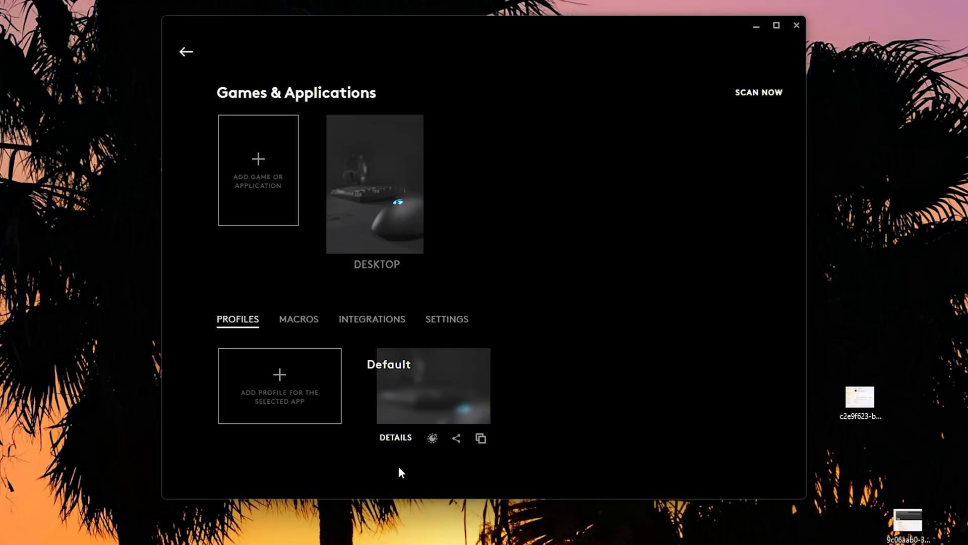
pyautogui.moveTo(400, 445)
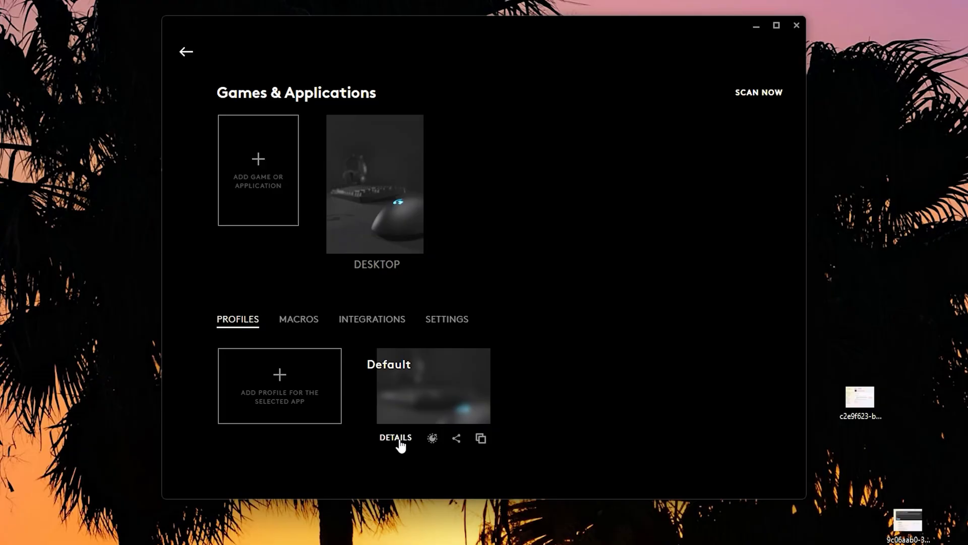
# - View the Default profile's details: persistent, 22 assignments, 2400 DPI, 1000 report rate
pyautogui.click(395, 438)
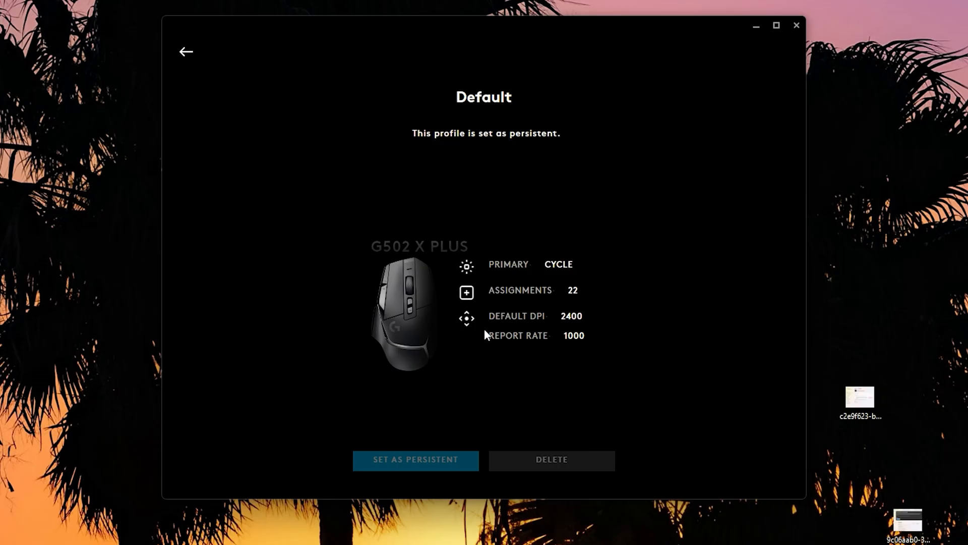
pyautogui.moveTo(514, 149)
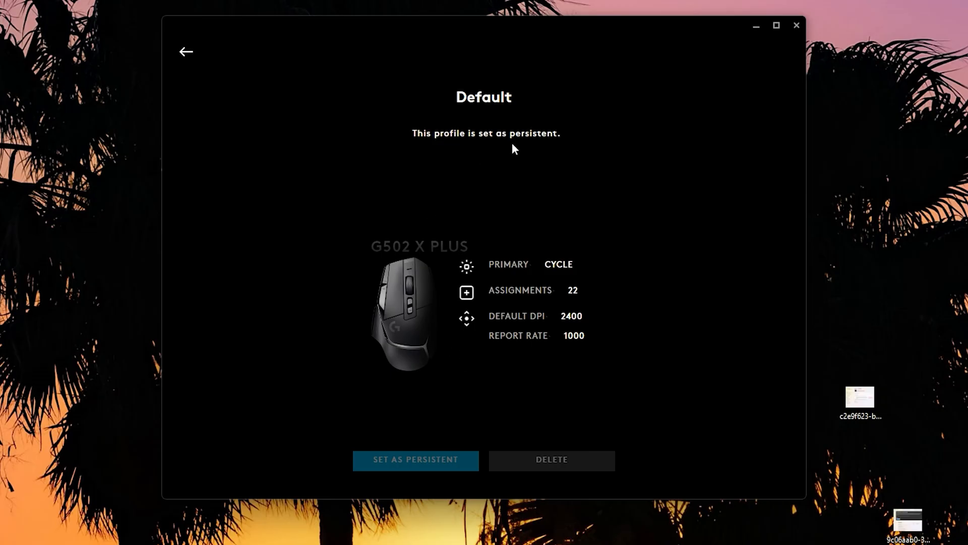
pyautogui.moveTo(532, 171)
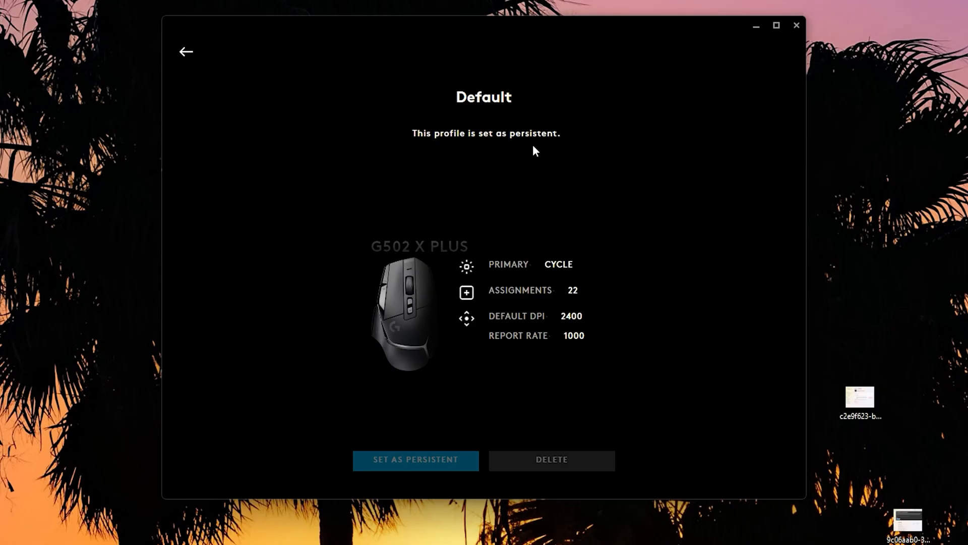
pyautogui.moveTo(535, 162)
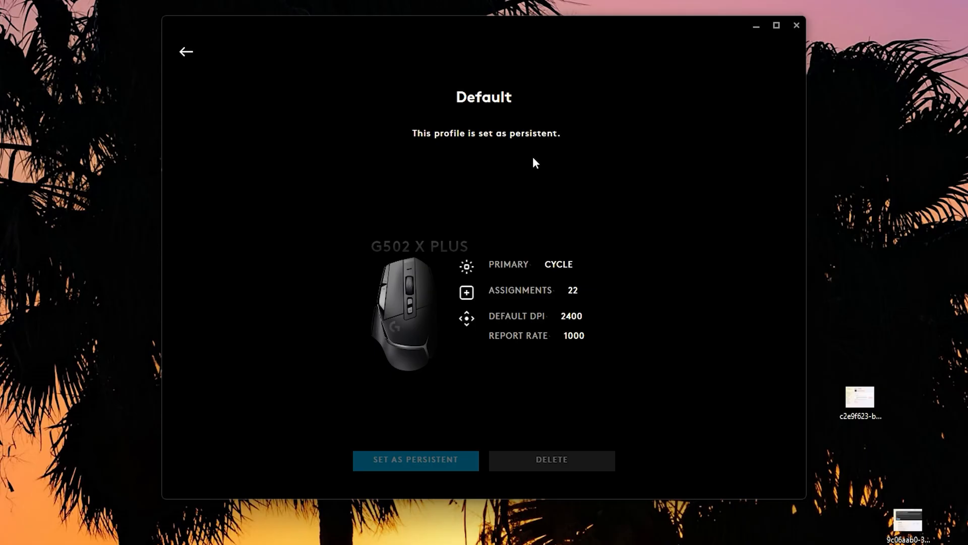
pyautogui.moveTo(530, 173)
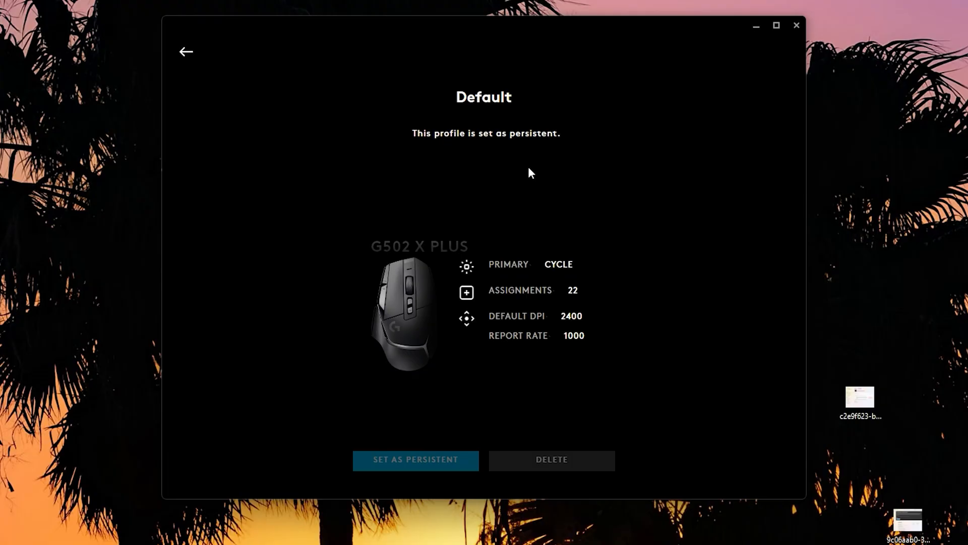
pyautogui.moveTo(201, 79)
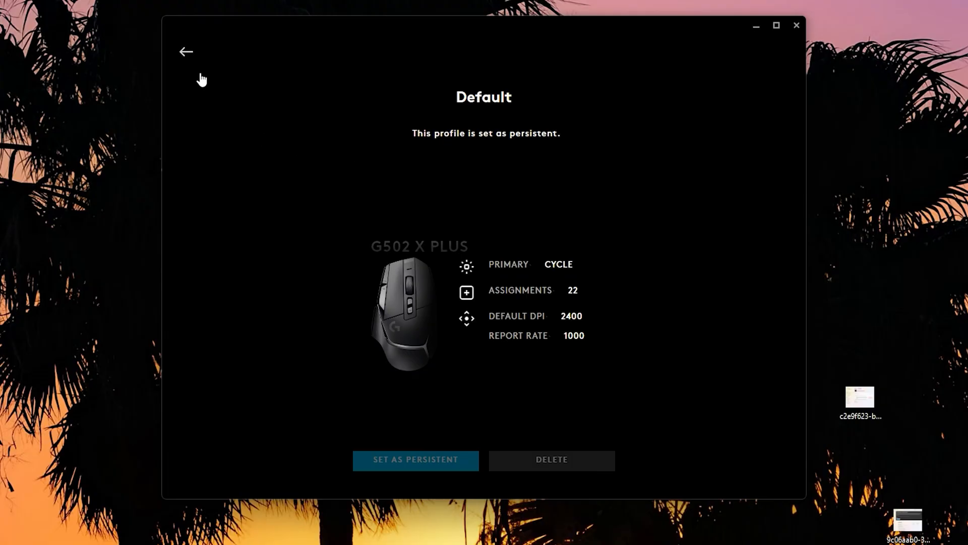
pyautogui.moveTo(450, 417)
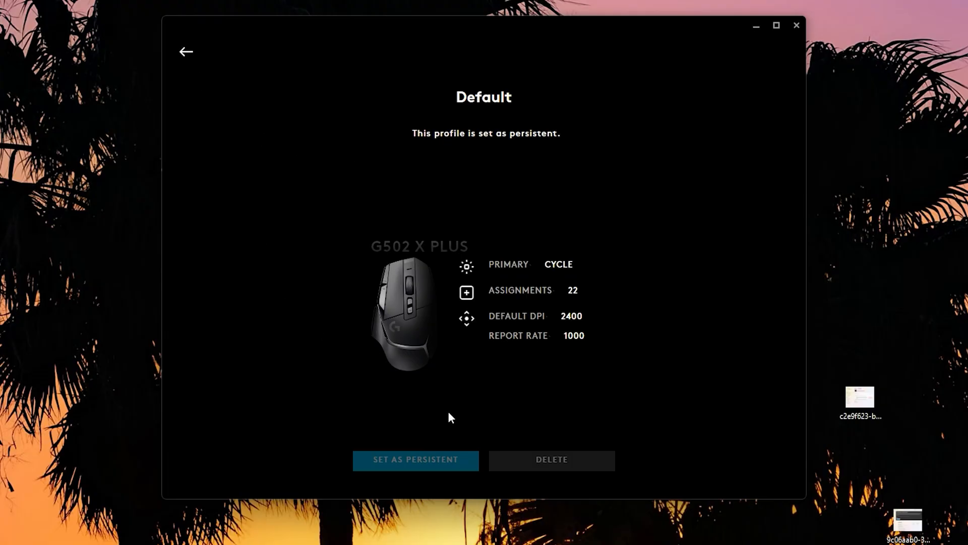
pyautogui.moveTo(516, 371)
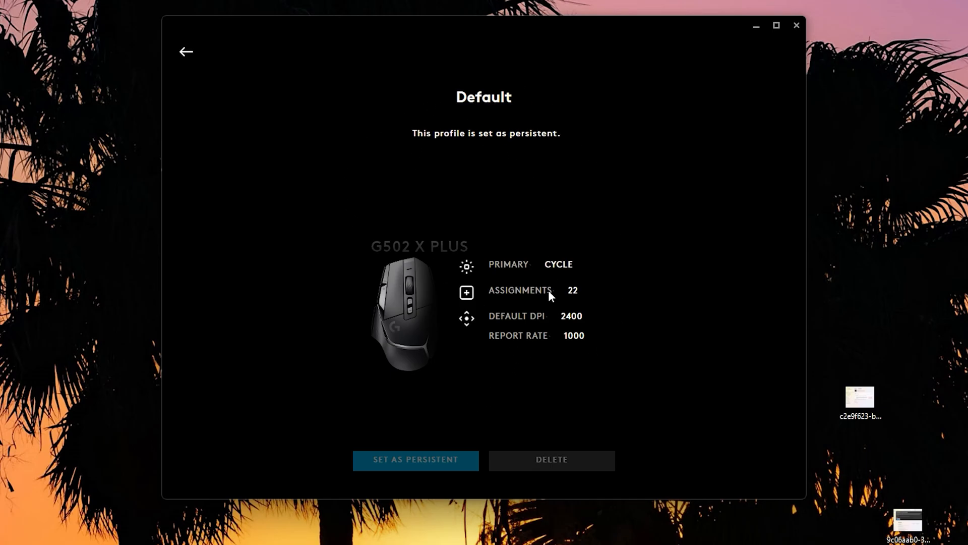
pyautogui.moveTo(545, 261)
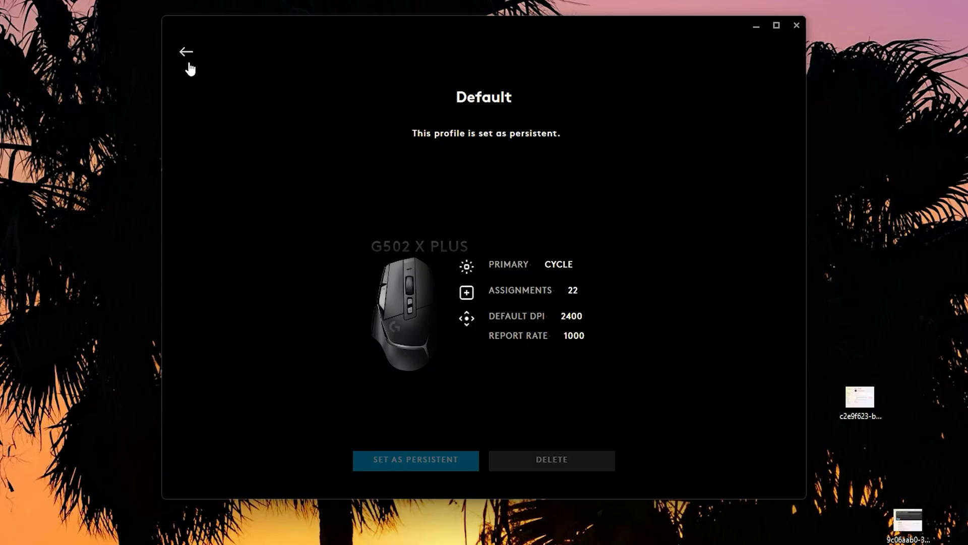
# - Check the Macros and Integrations tabs, then start adding a new game or application
pyautogui.click(187, 51)
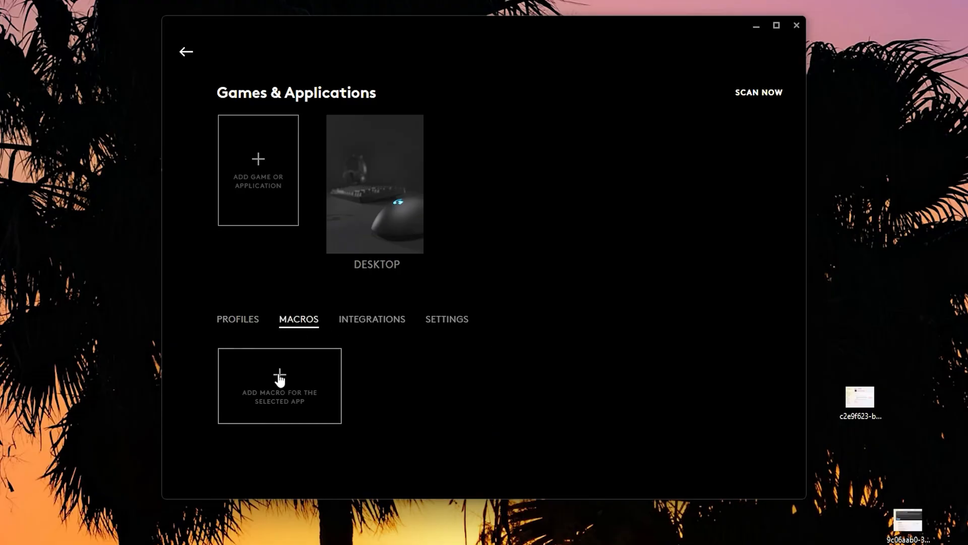
pyautogui.click(371, 319)
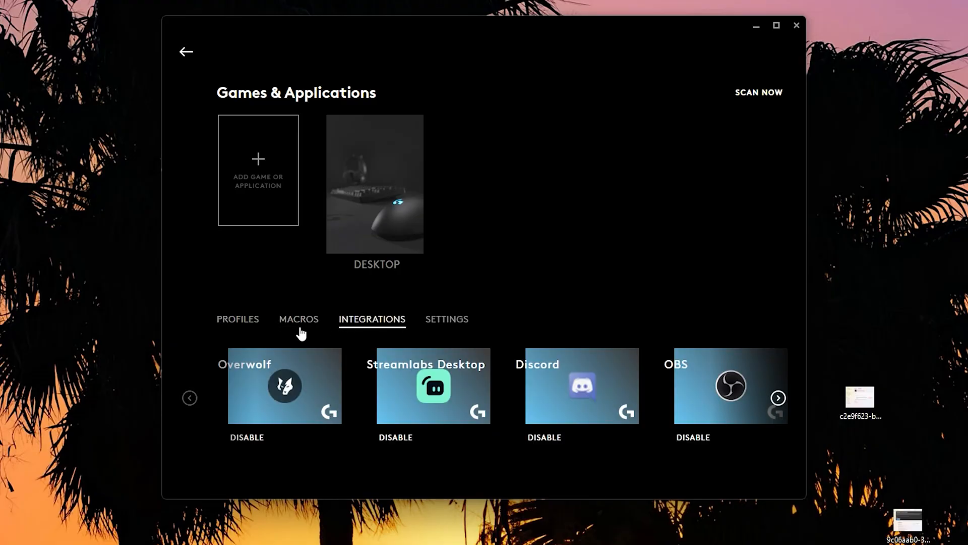
pyautogui.click(237, 319)
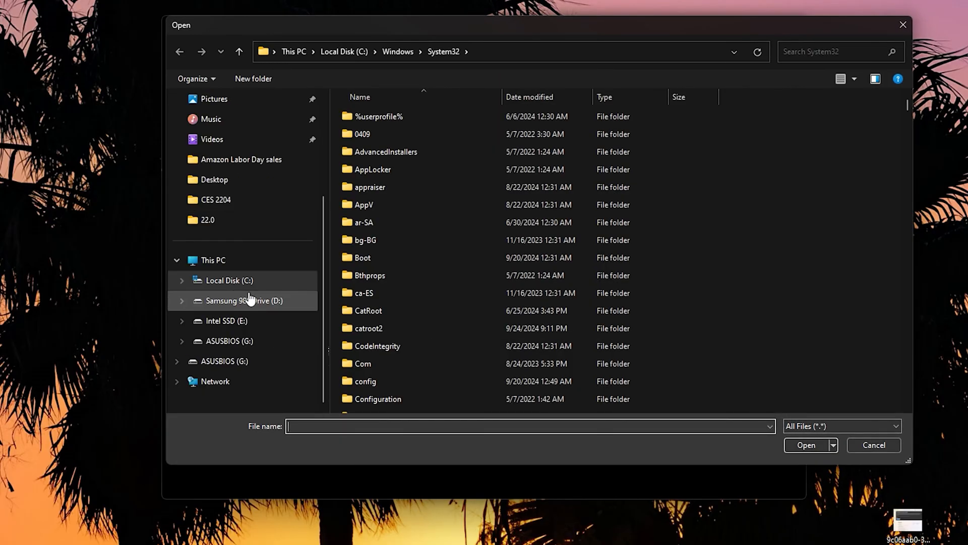
# - Add After Effects from C:\Program Files\Adobe\Adobe After Effects 2024 as AFTERFX
pyautogui.click(228, 280)
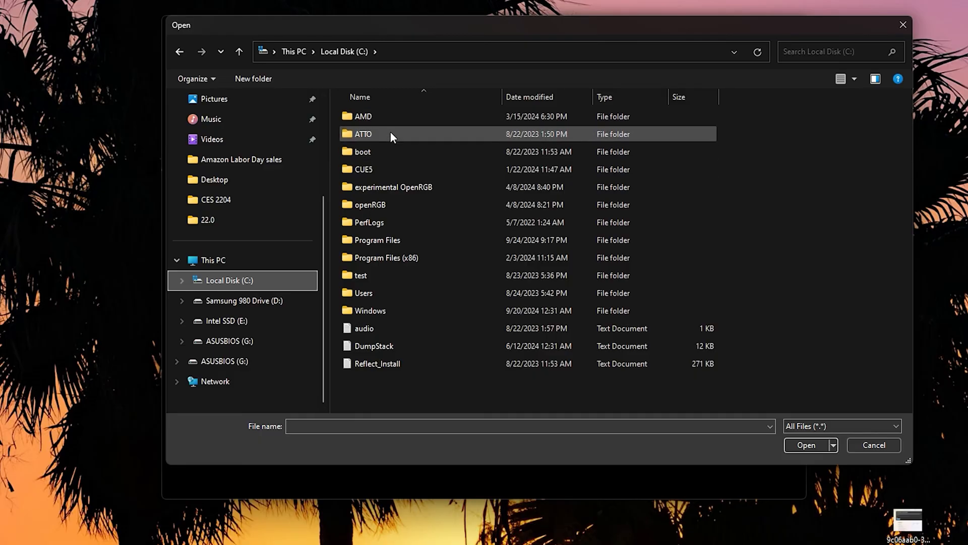
pyautogui.doubleClick(378, 240)
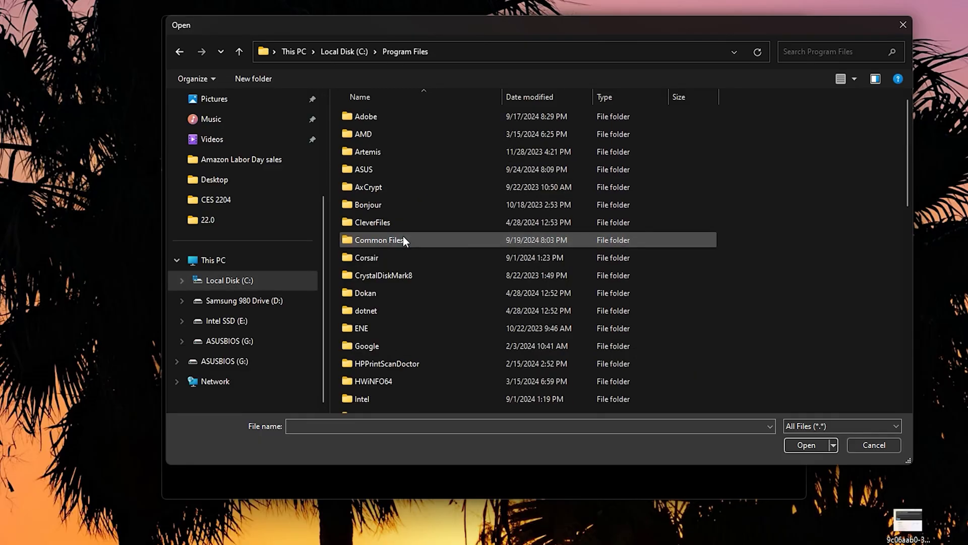
pyautogui.doubleClick(365, 116)
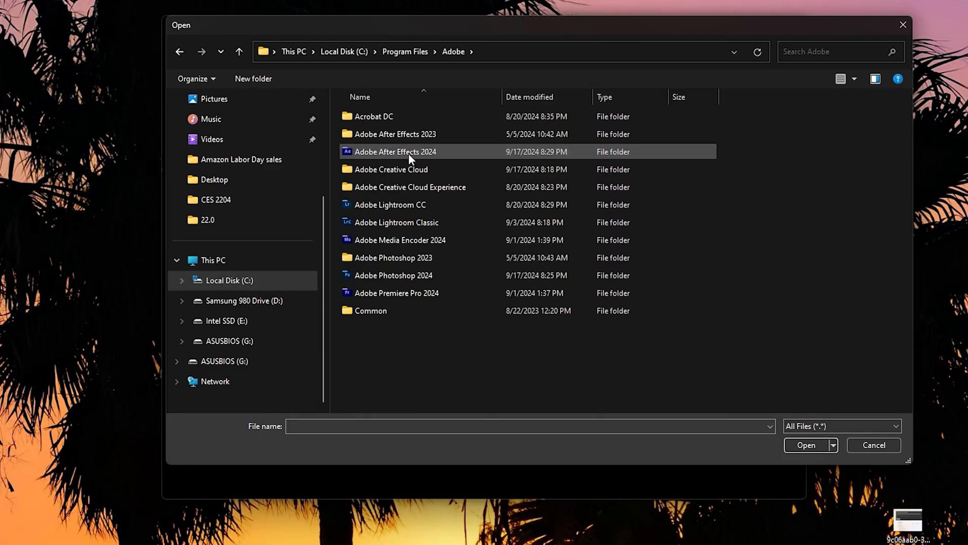
pyautogui.doubleClick(395, 152)
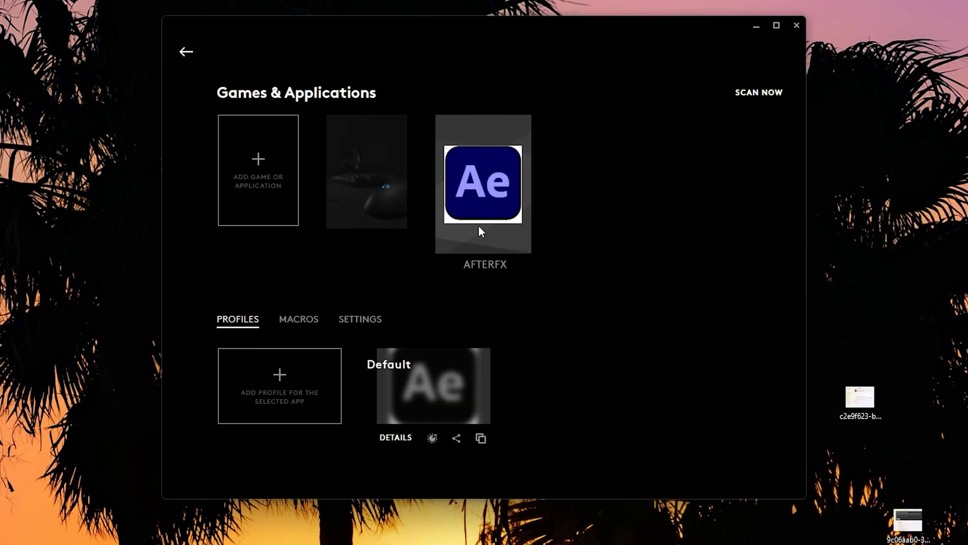
pyautogui.moveTo(424, 370)
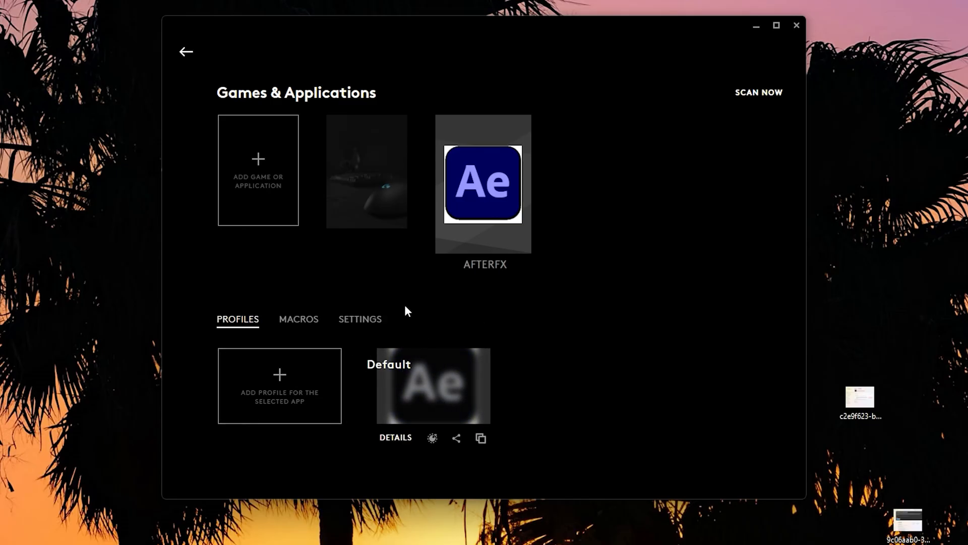
# - Review AFTERFX's Default profile details and go back to the home screen
pyautogui.click(396, 437)
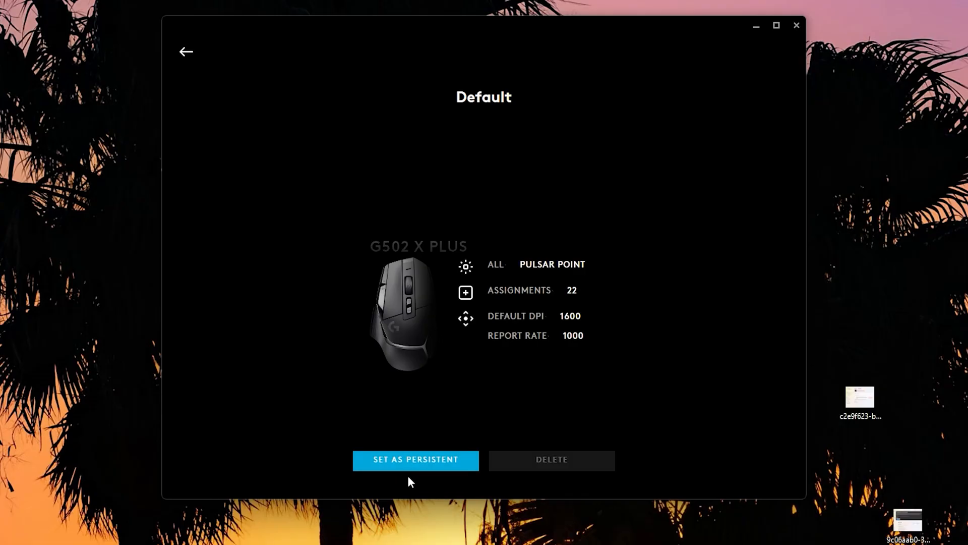
pyautogui.moveTo(187, 52)
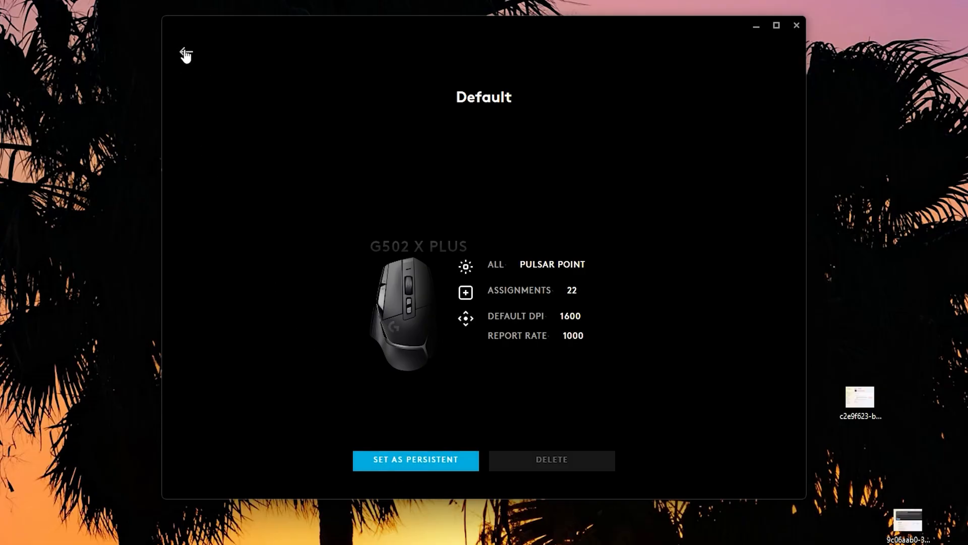
pyautogui.click(186, 54)
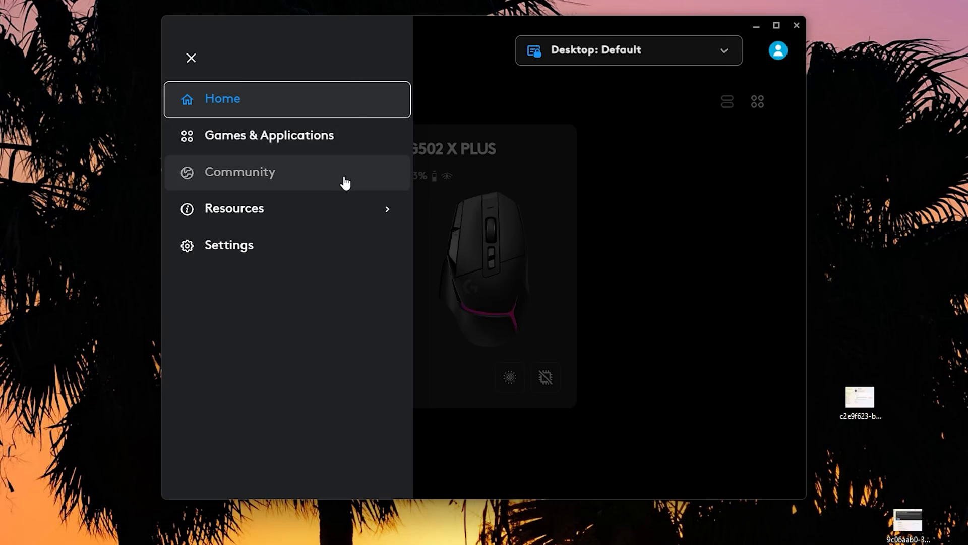
# - Browse featured community profiles and search them for G502X
pyautogui.click(240, 172)
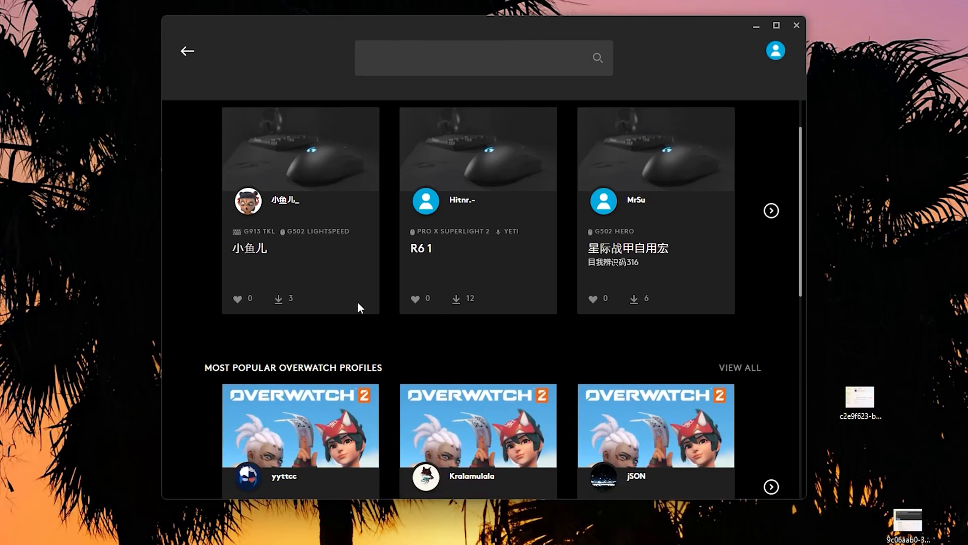
pyautogui.scroll(-3)
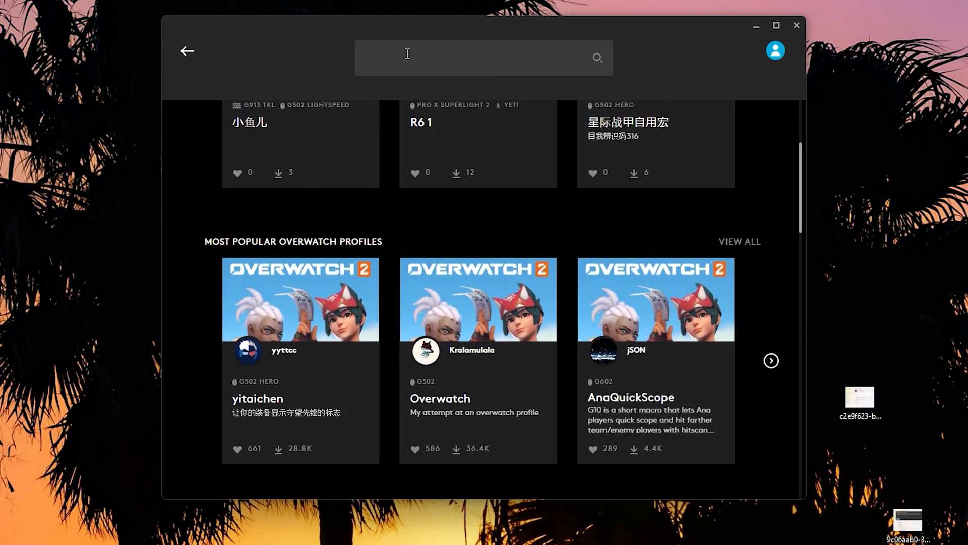
pyautogui.write('g5')
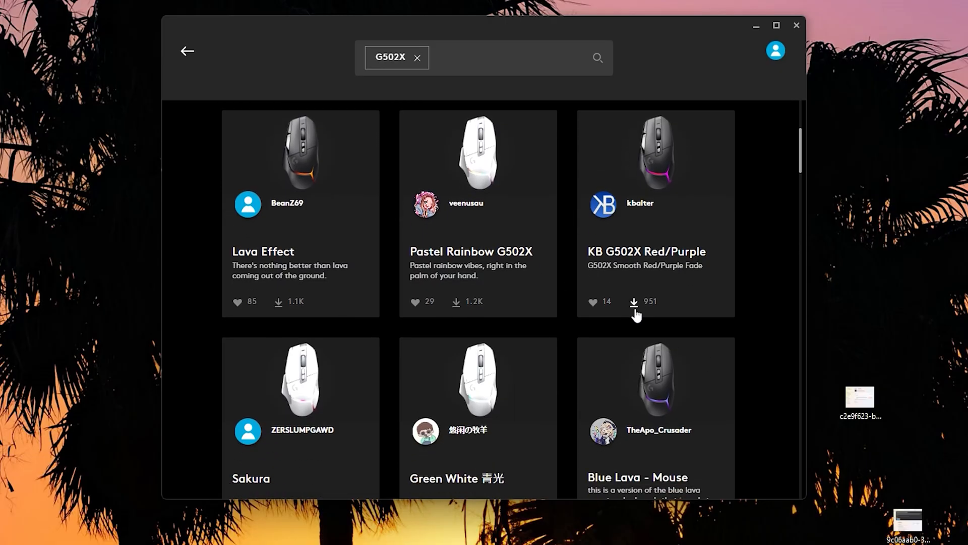
pyautogui.moveTo(684, 321)
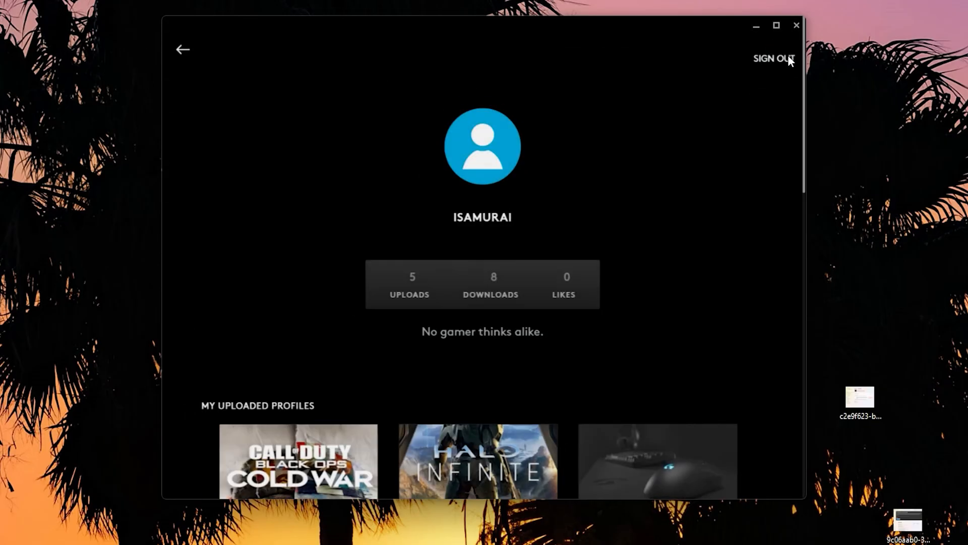
# - Scroll past My Gear and My Applications, then close G HUB
pyautogui.scroll(-3)
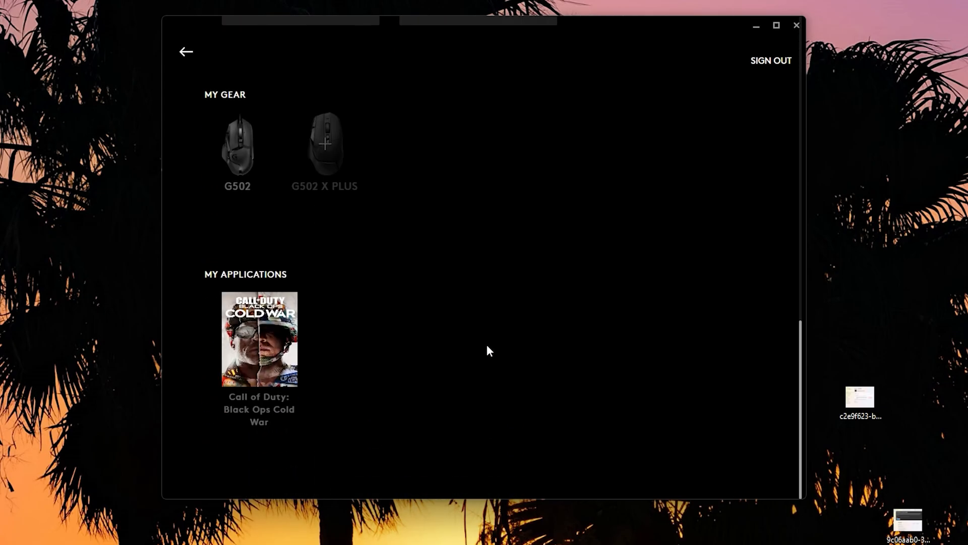
pyautogui.click(795, 25)
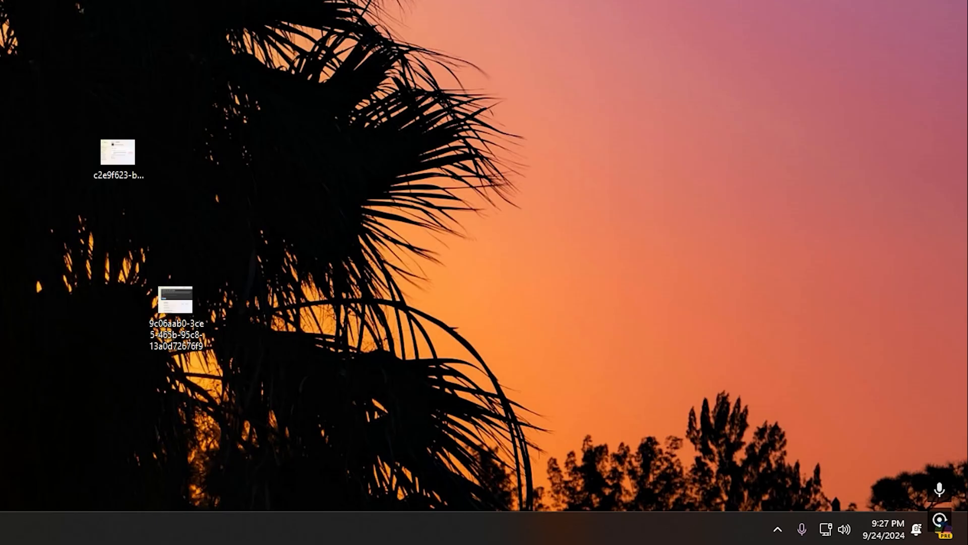
pyautogui.click(723, 528)
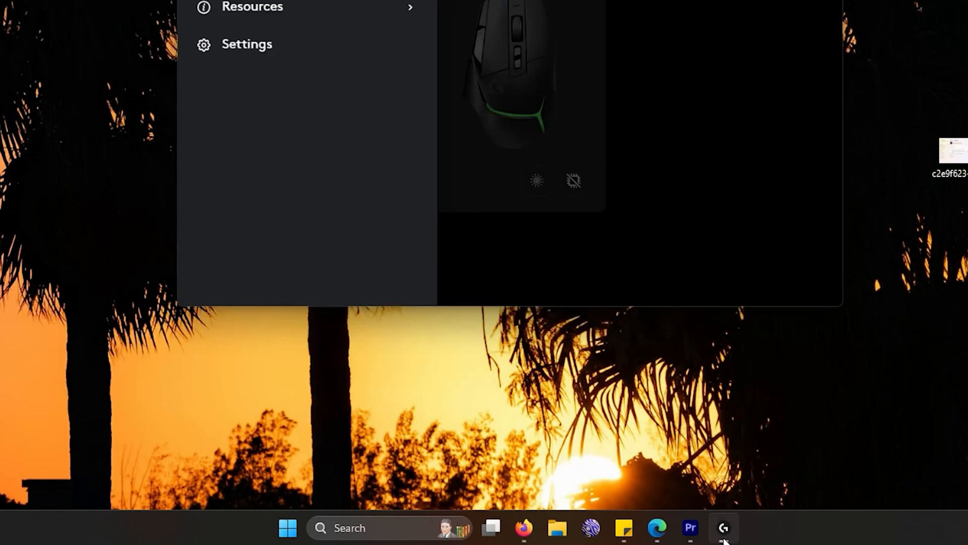
pyautogui.click(723, 528)
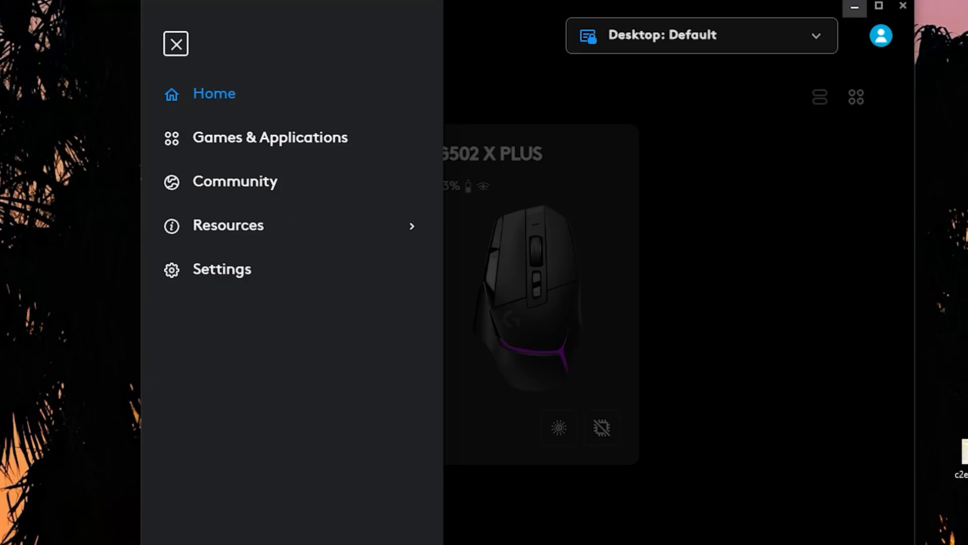
pyautogui.click(175, 44)
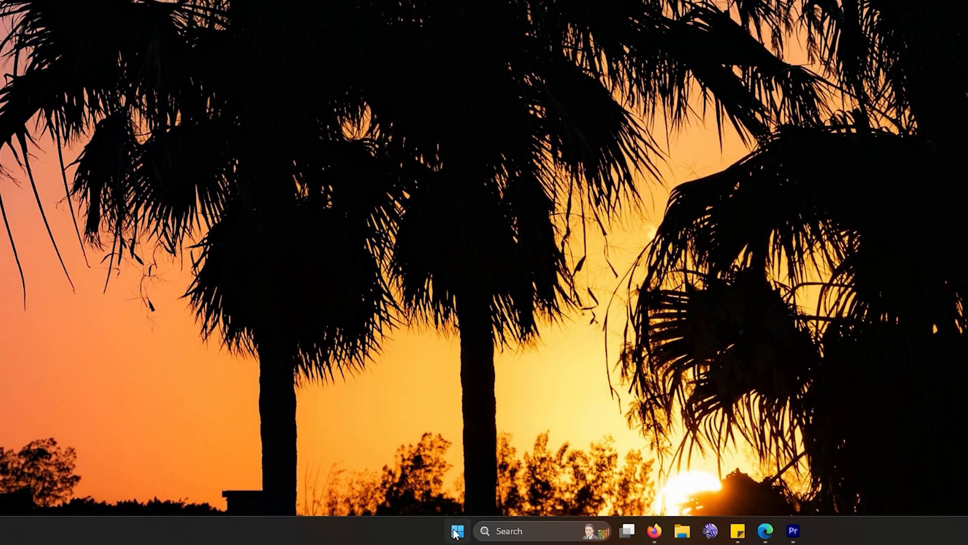
# - Open Task Manager from the Start context menu and scroll the background processes
pyautogui.rightClick(456, 531)
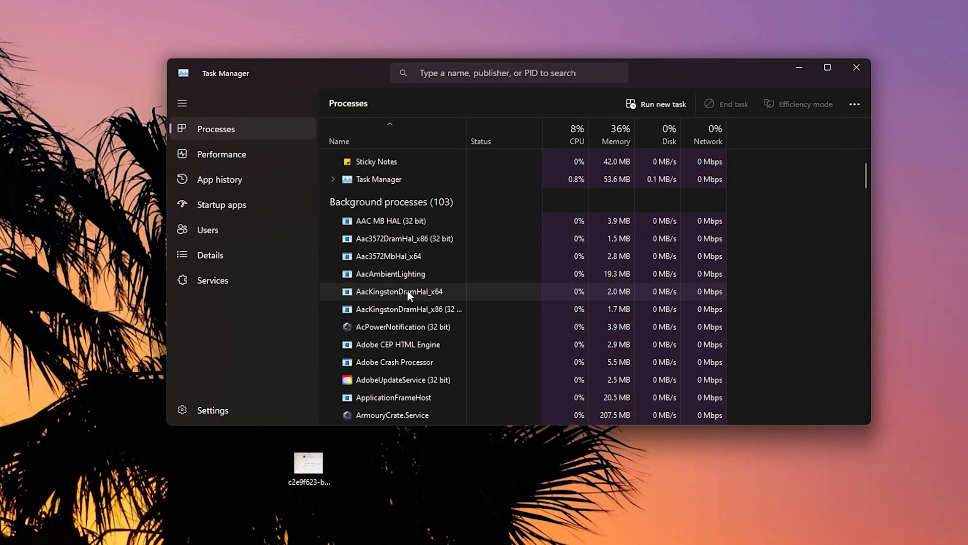
pyautogui.scroll(-3)
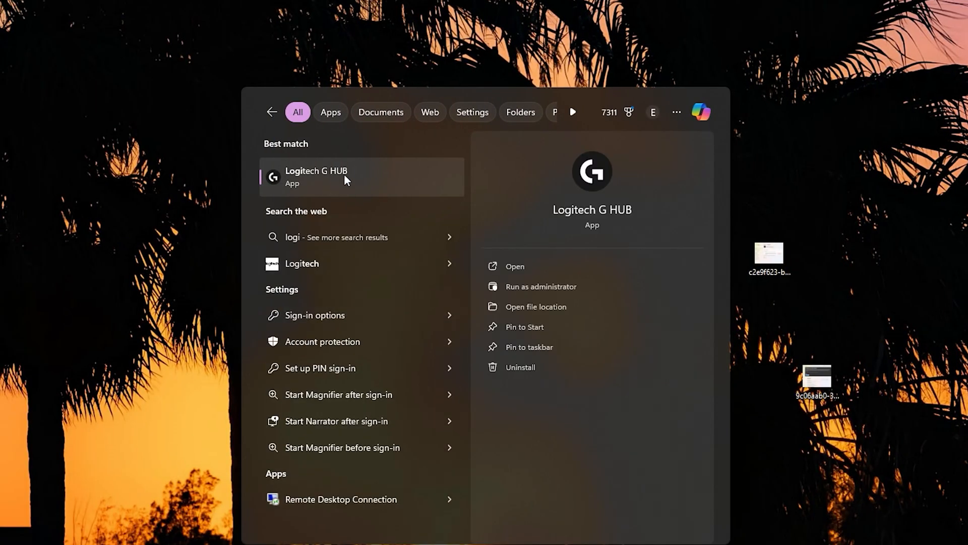
# - Launch Logitech G HUB from the Start search's best match
pyautogui.click(317, 175)
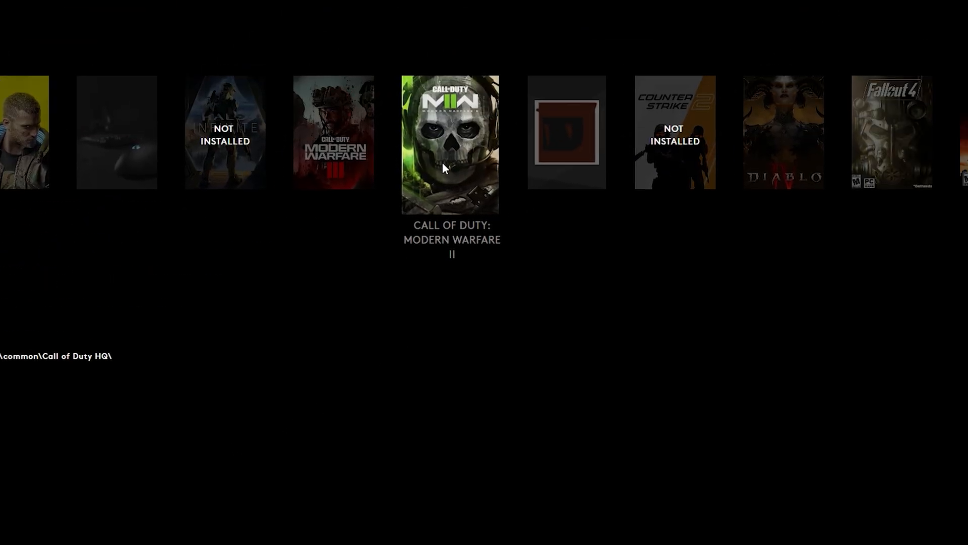
pyautogui.moveTo(427, 237)
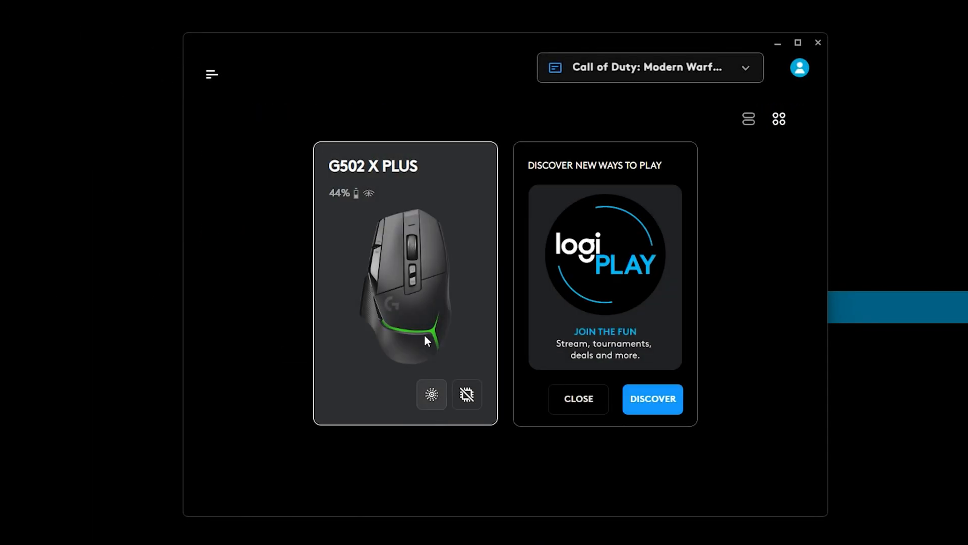
# - Go to Games & Applications through the main navigation menu
pyautogui.click(211, 74)
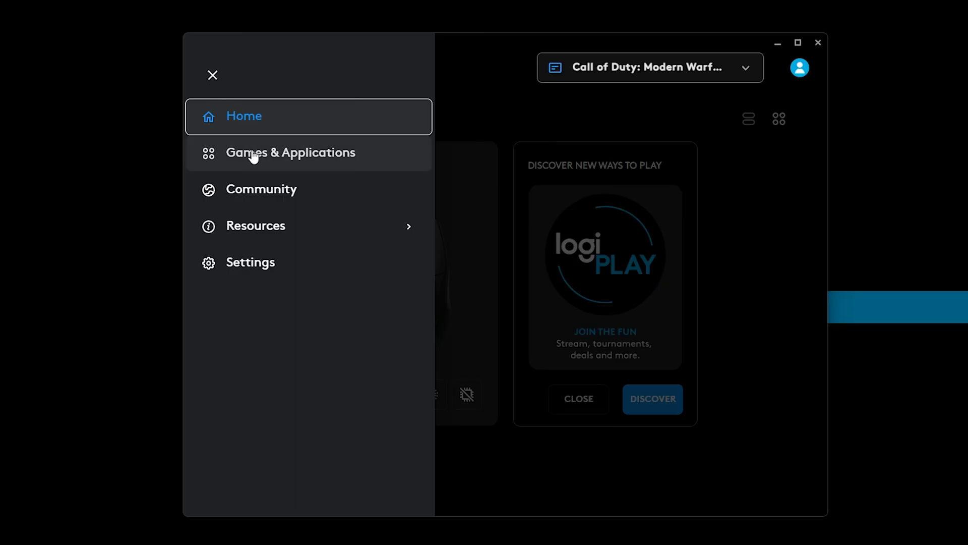
pyautogui.click(290, 152)
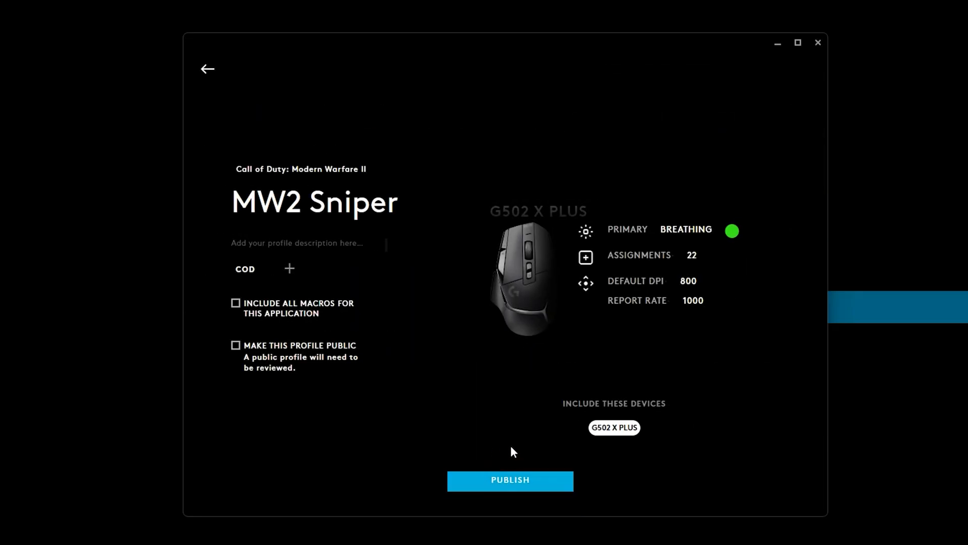
# - Describe the profile as 'MW2 Sniper', include all macros, and make it public
pyautogui.write('MW2 Sniper')
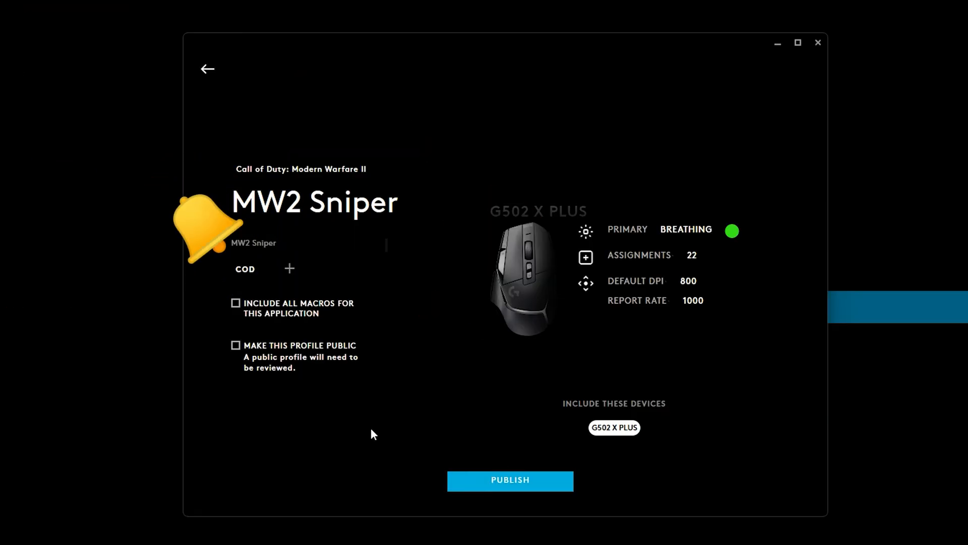
pyautogui.click(235, 303)
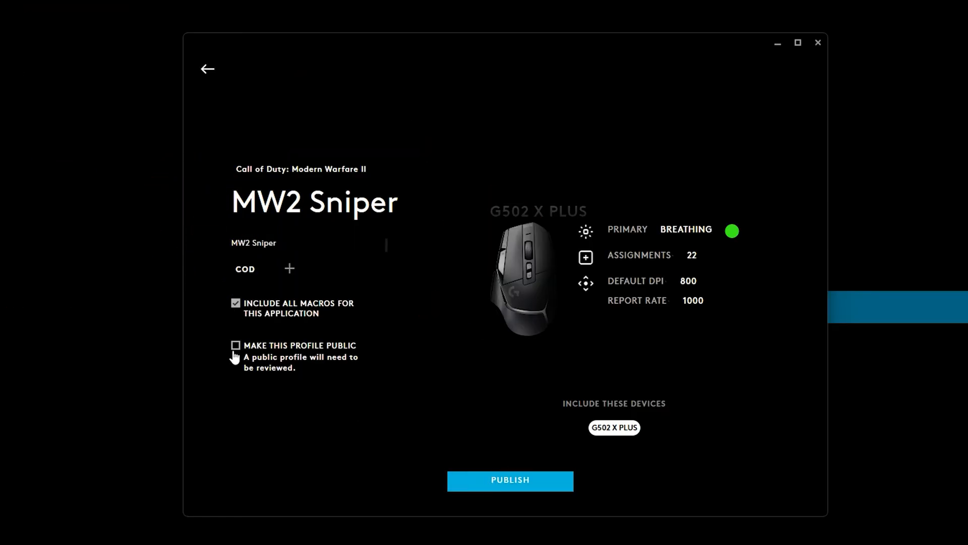
pyautogui.click(236, 345)
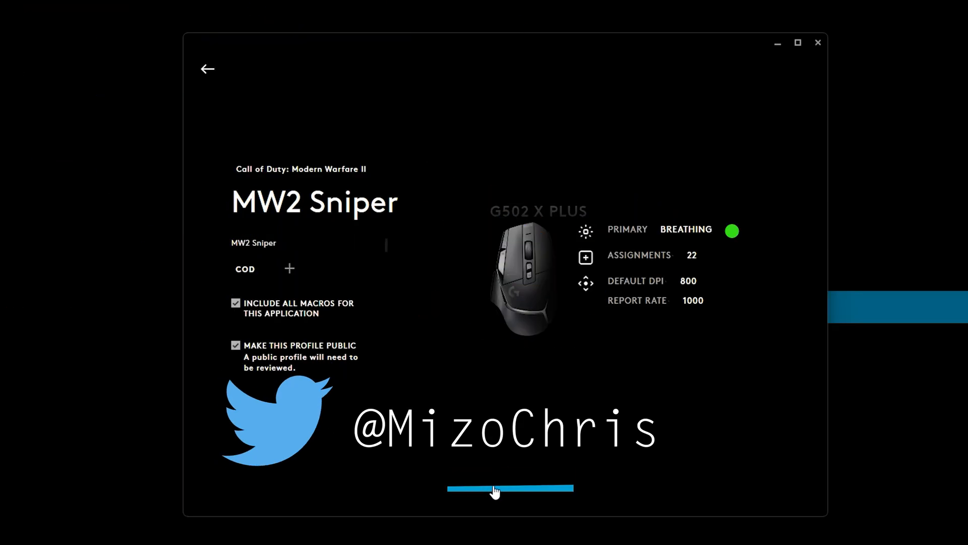